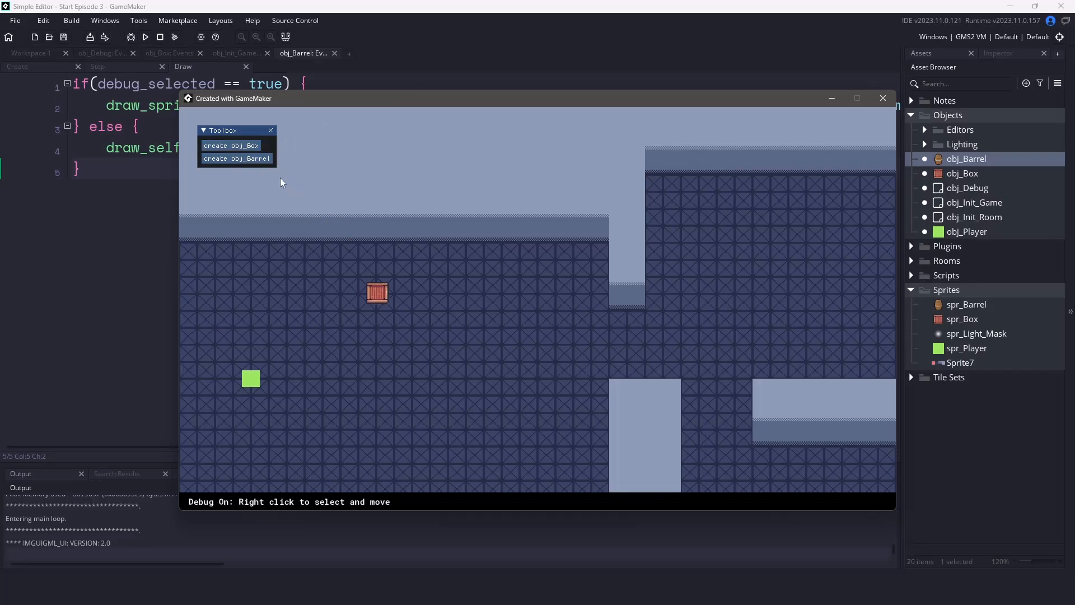
Spawn a barrel from the Toolbox and drop it into the running level with a right-click.
left_click(236, 158)
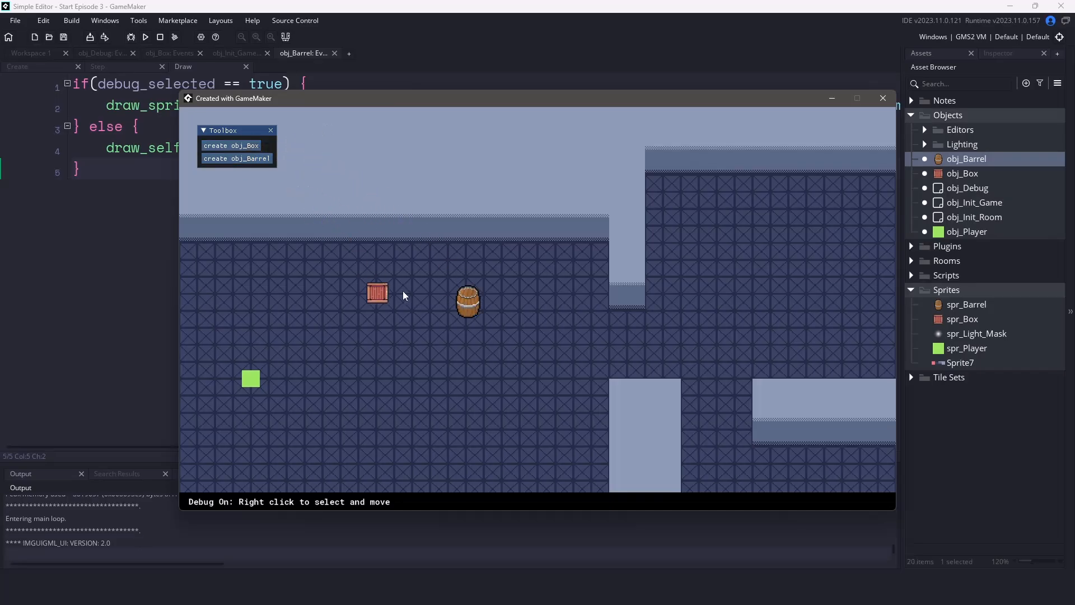
right_click(376, 292)
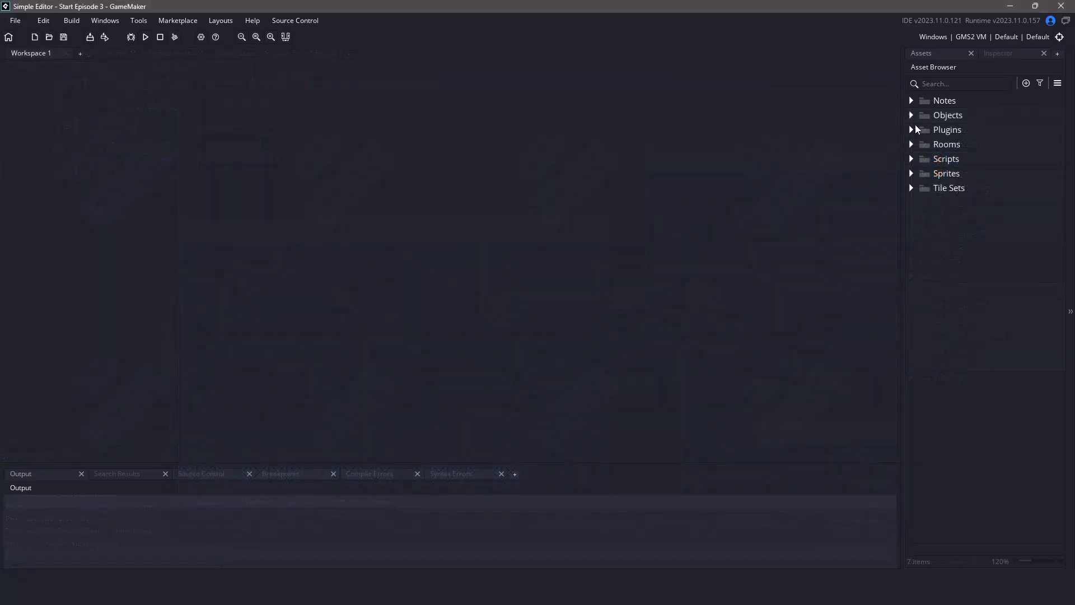
Open obj_Debug's Create, Step and Draw GUI events in a maximized code editor.
double_click(966, 172)
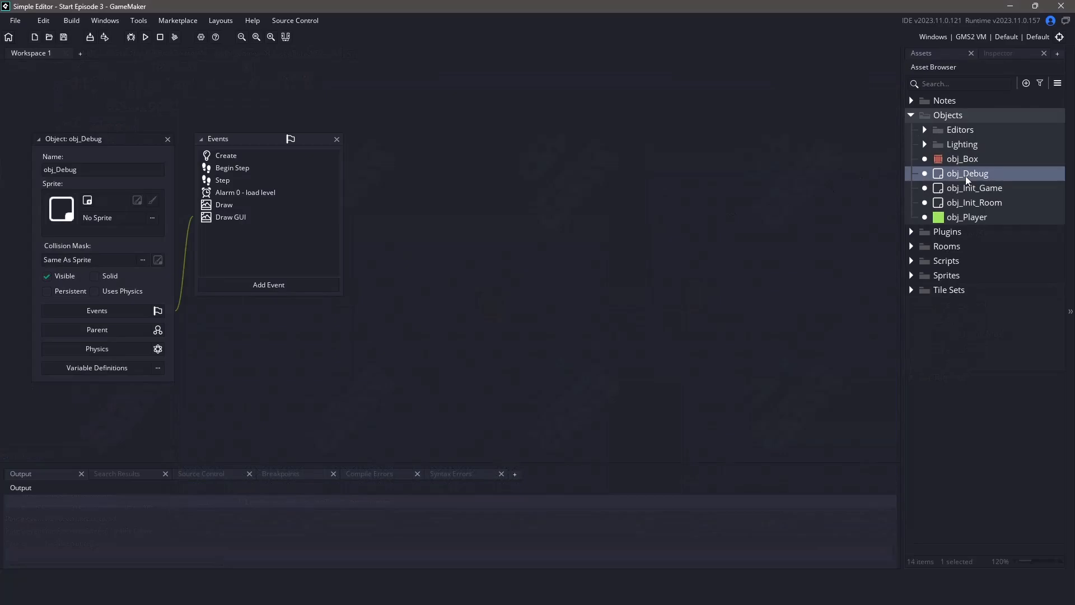
double_click(225, 154)
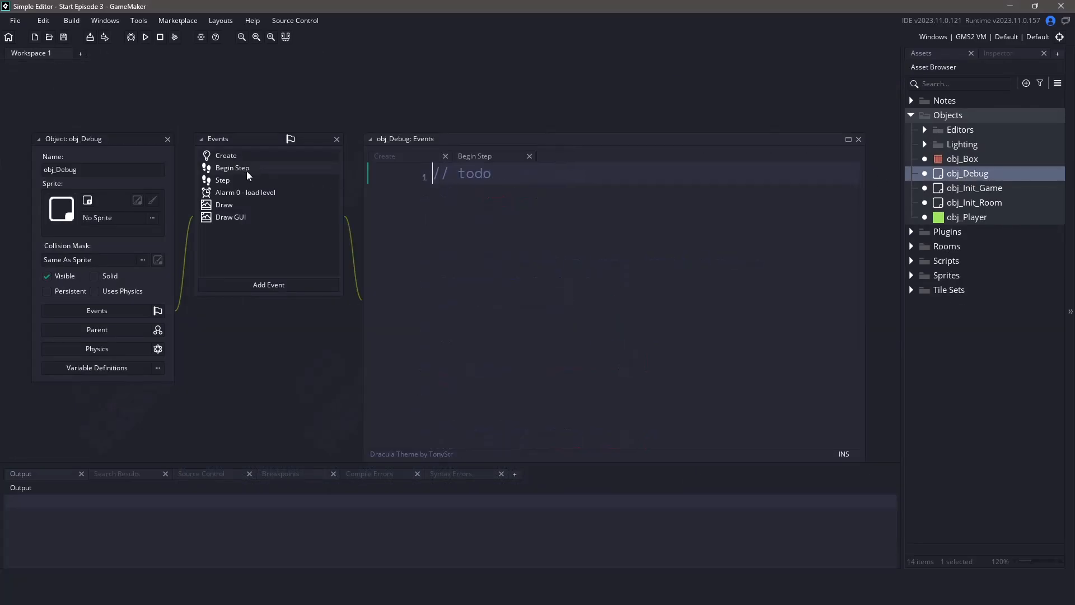
left_click(222, 179)
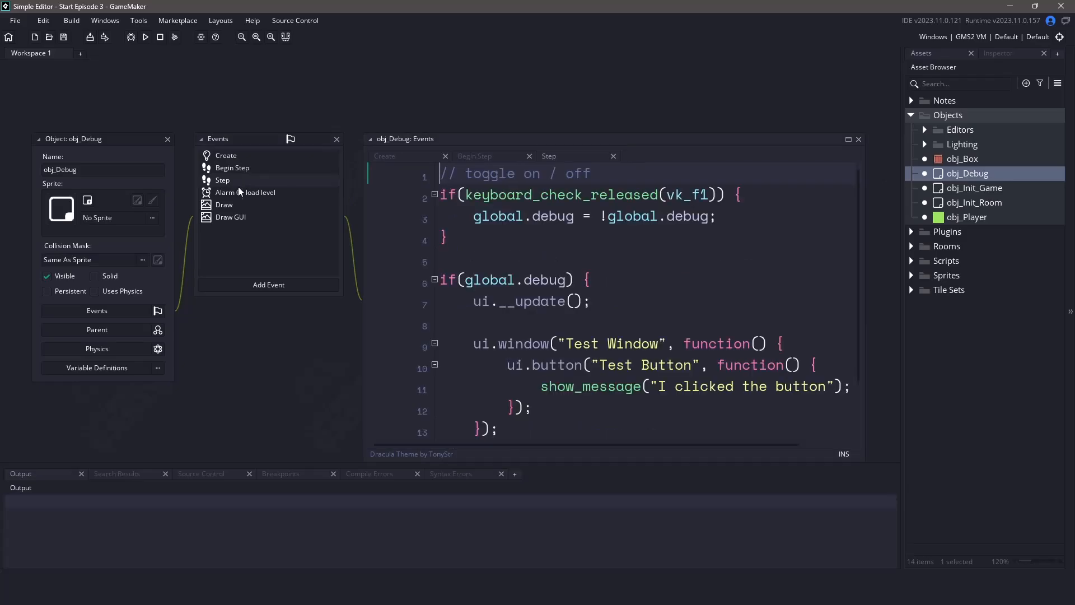
left_click(230, 217)
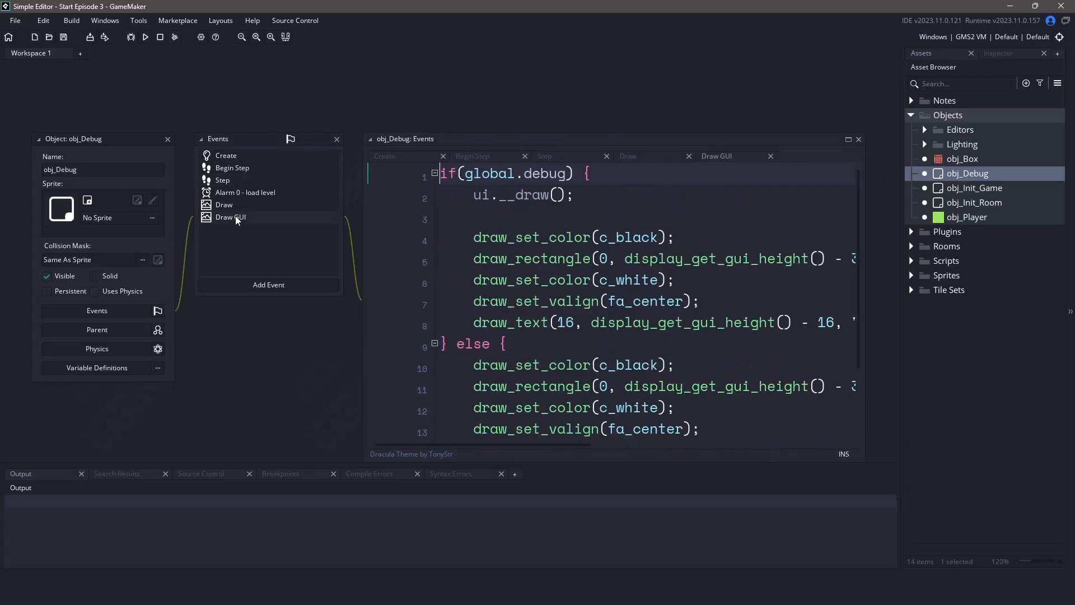
left_click(848, 139)
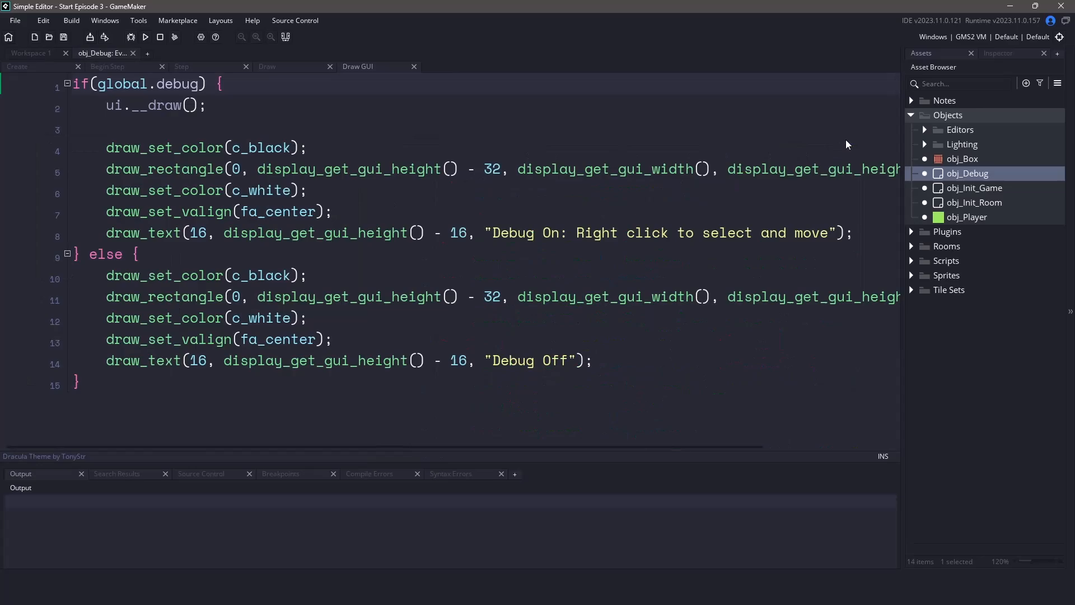
mouse_move(123, 87)
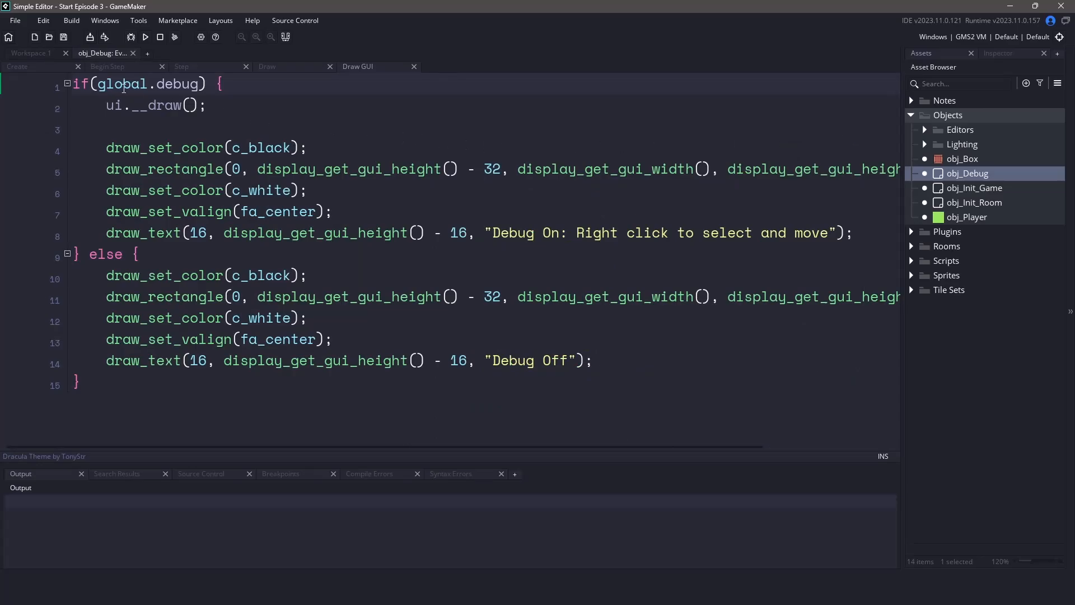
List obj_Box inside the selectable_objects array in obj_Debug's Create event.
left_click(16, 66)
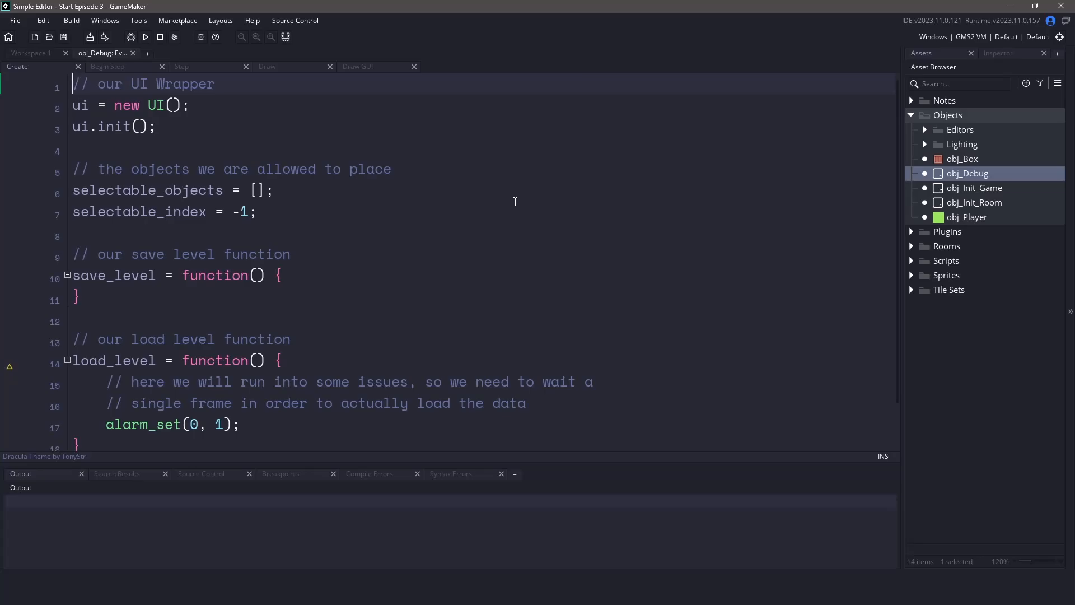
left_click(963, 158)
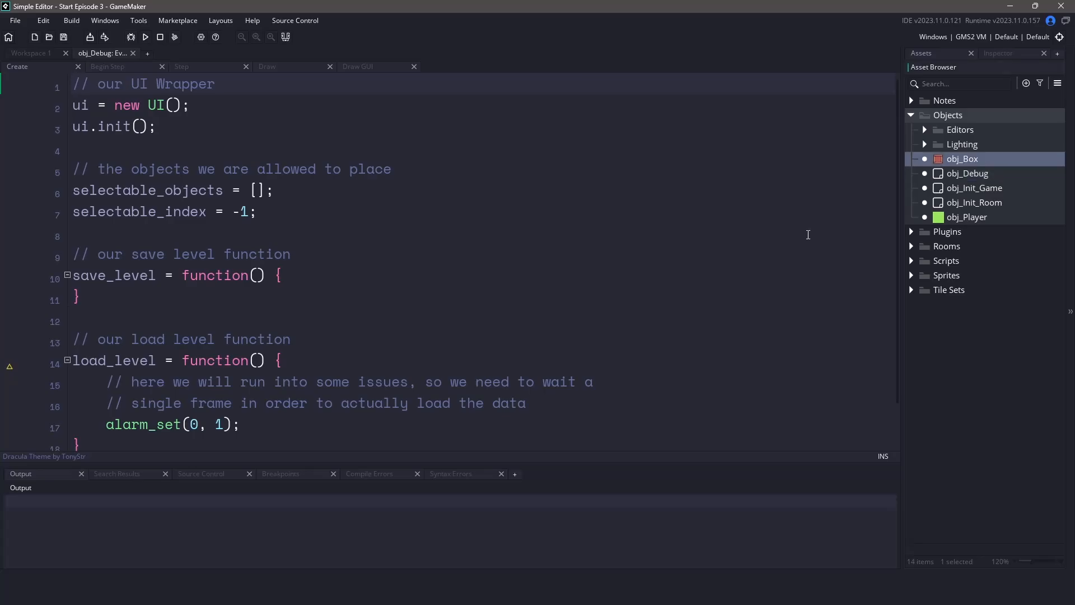
left_click(255, 190)
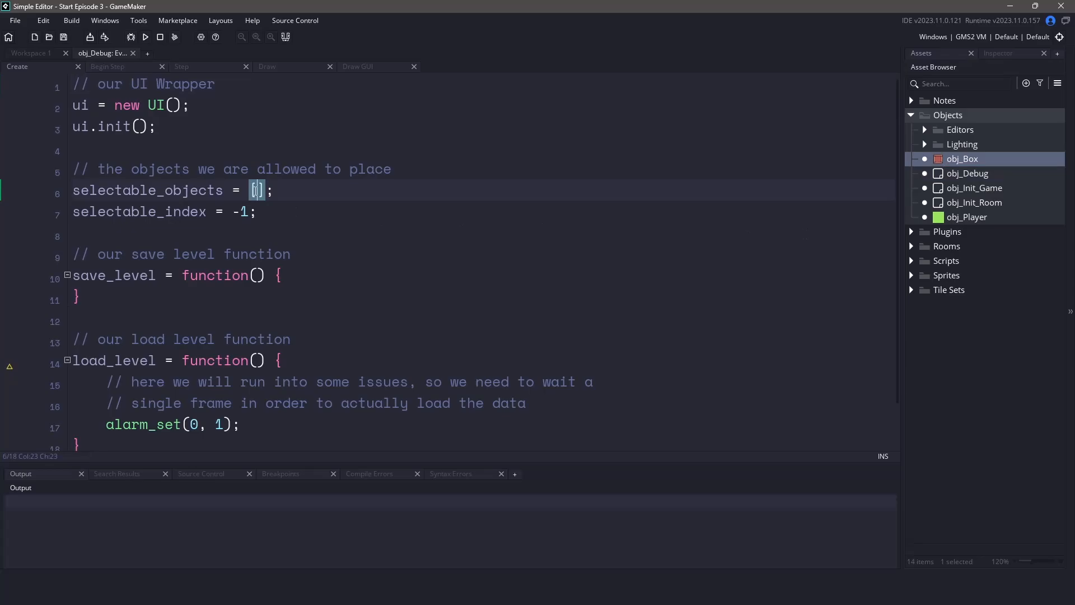
type("obj_Box")
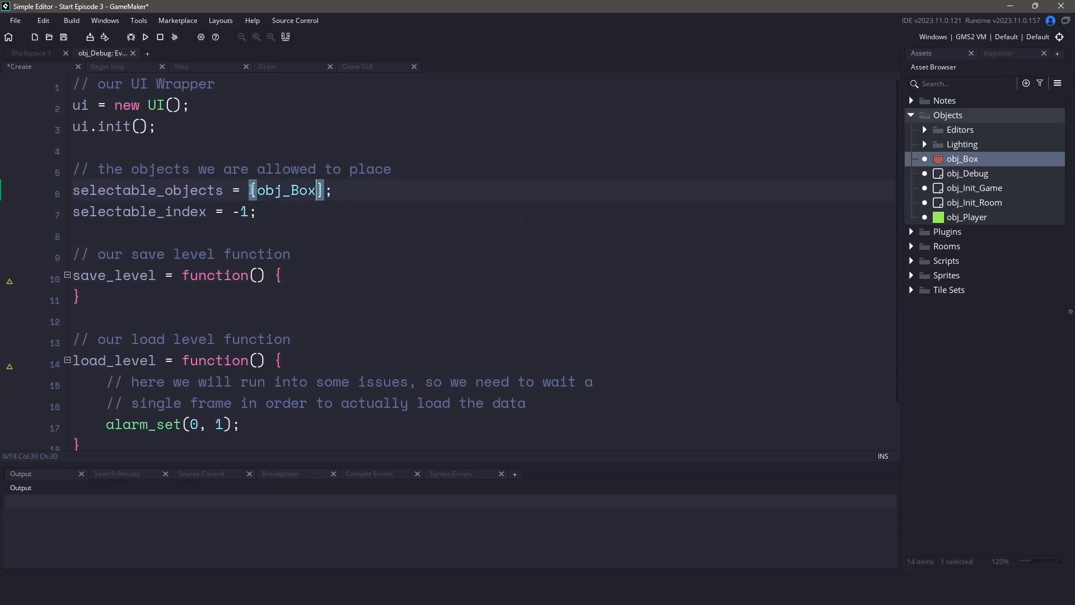
Rename the debug window "Toolbox" and position it at 32, 32 in the Step event.
left_click(199, 66)
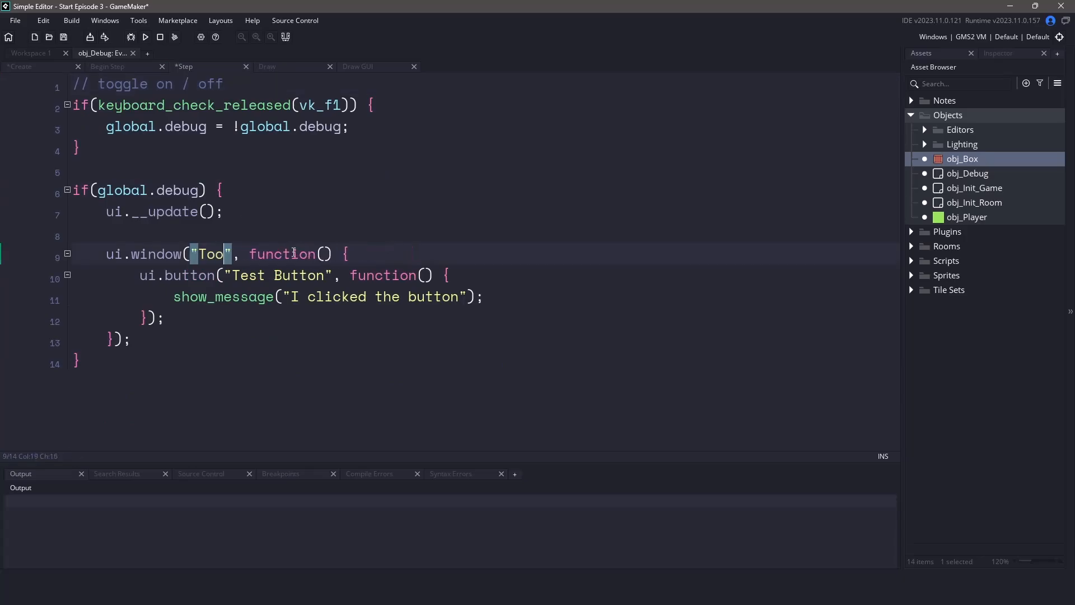
type("lbox")
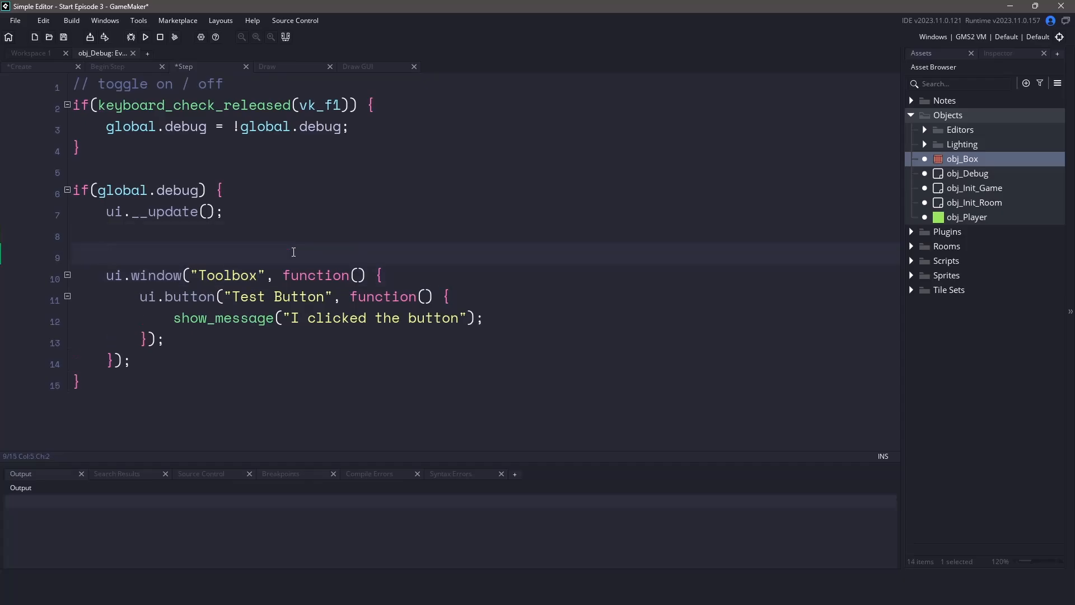
type("ui.window_position")
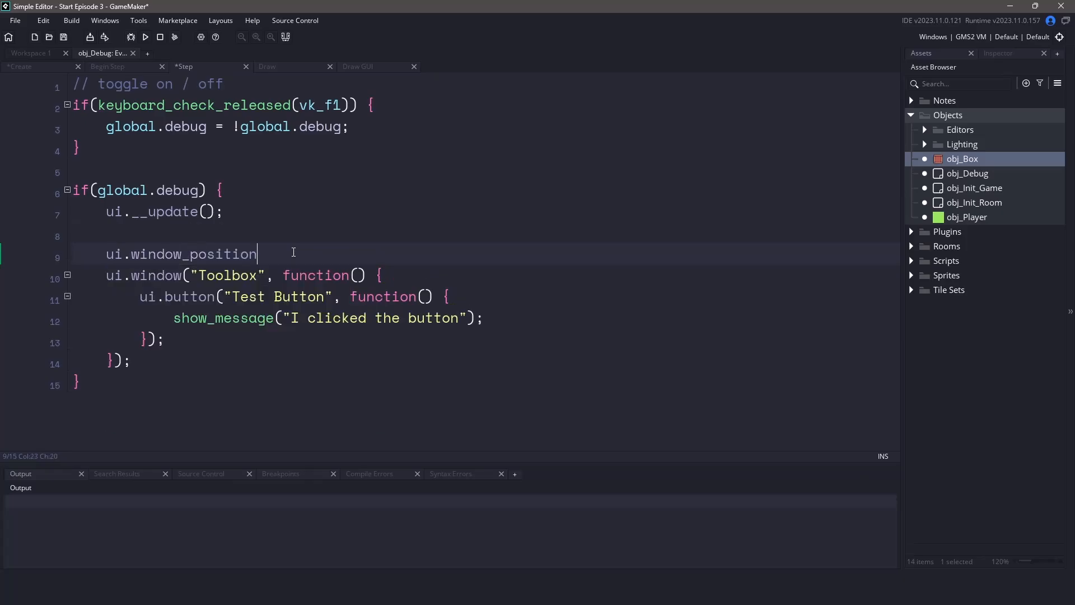
type("(32, 32")
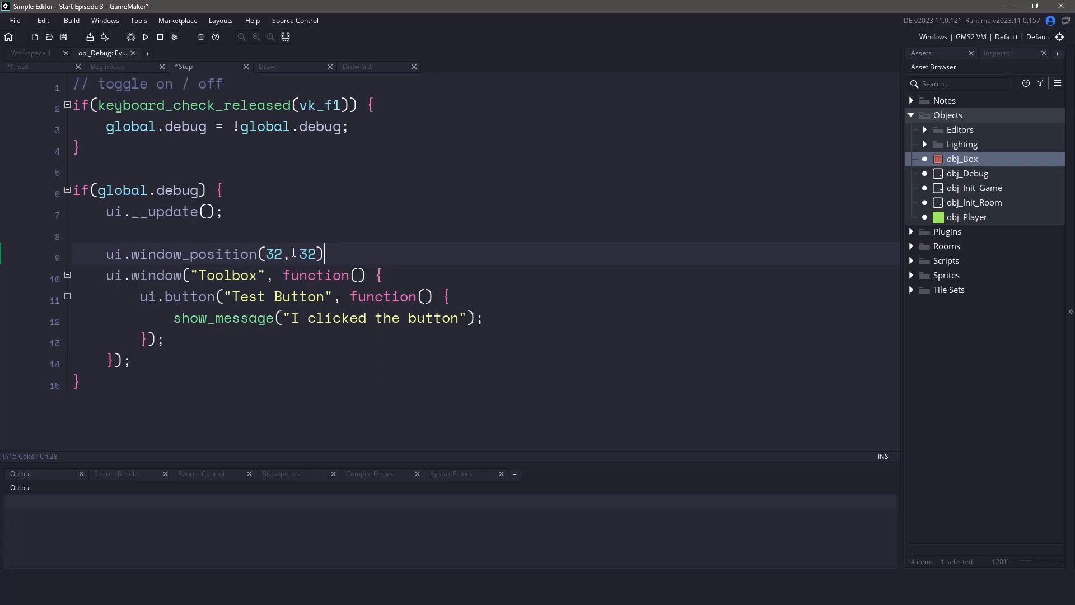
type(";")
left_click(485, 296)
type("c")
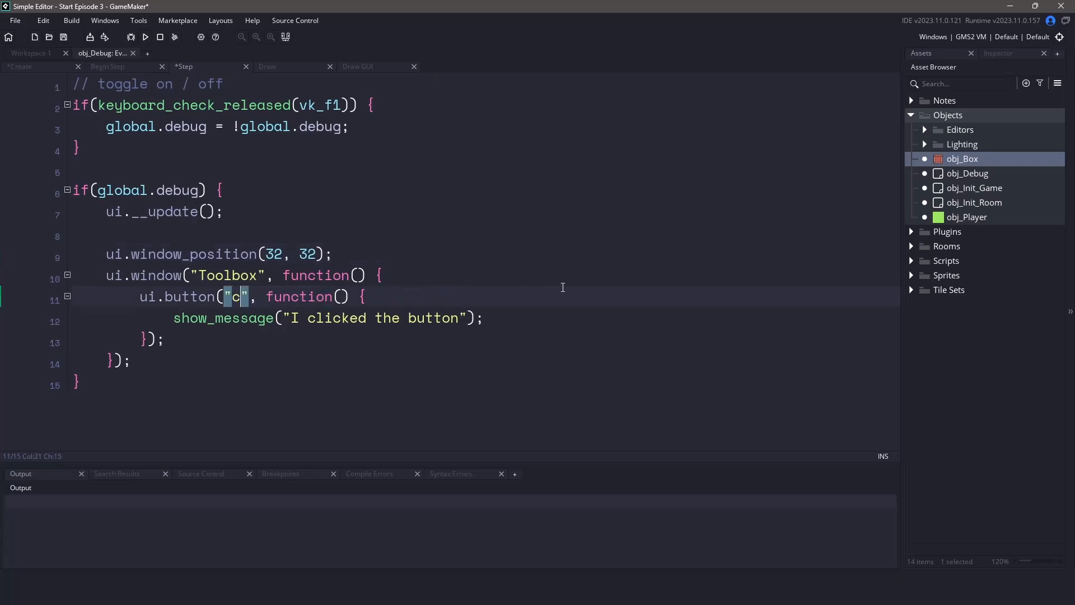
Relabel the button "create obj_Box" and replace show_message with selectable_index = 0;.
type("reate obj_Box")
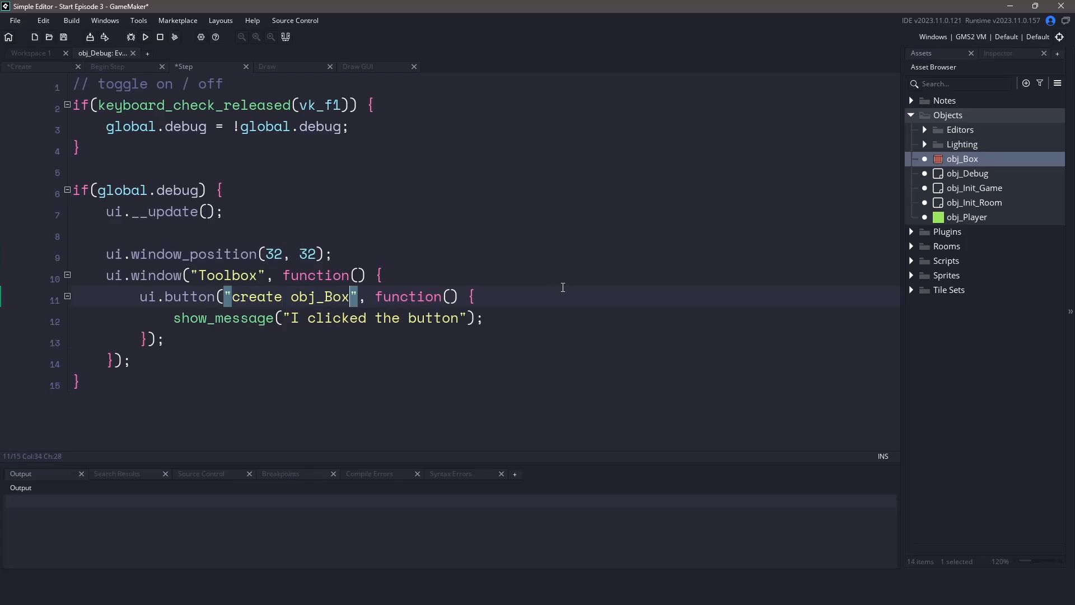
left_click(556, 317)
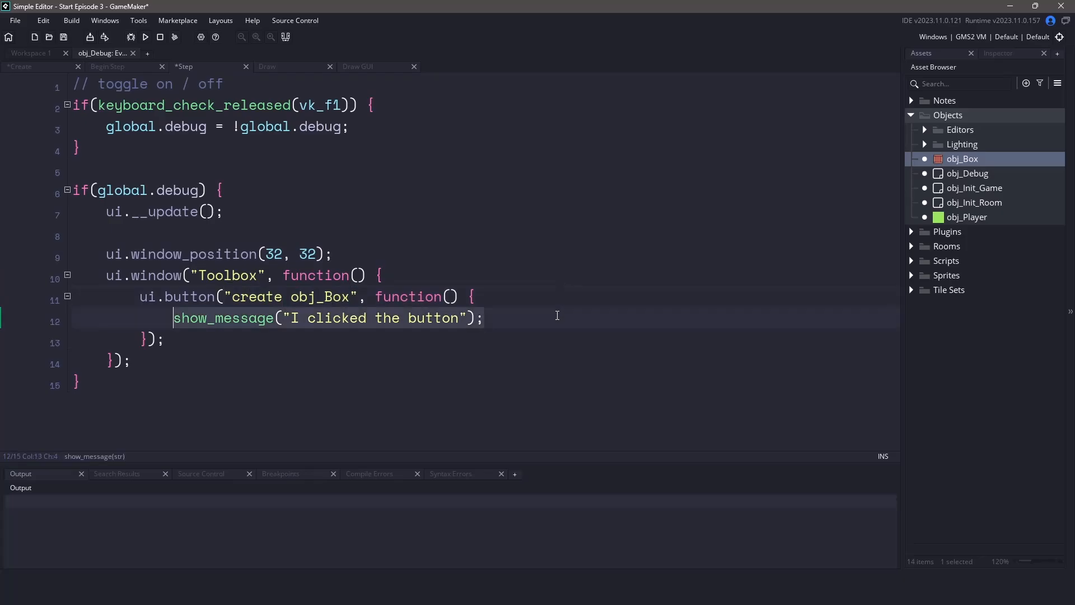
type("selectable_index =")
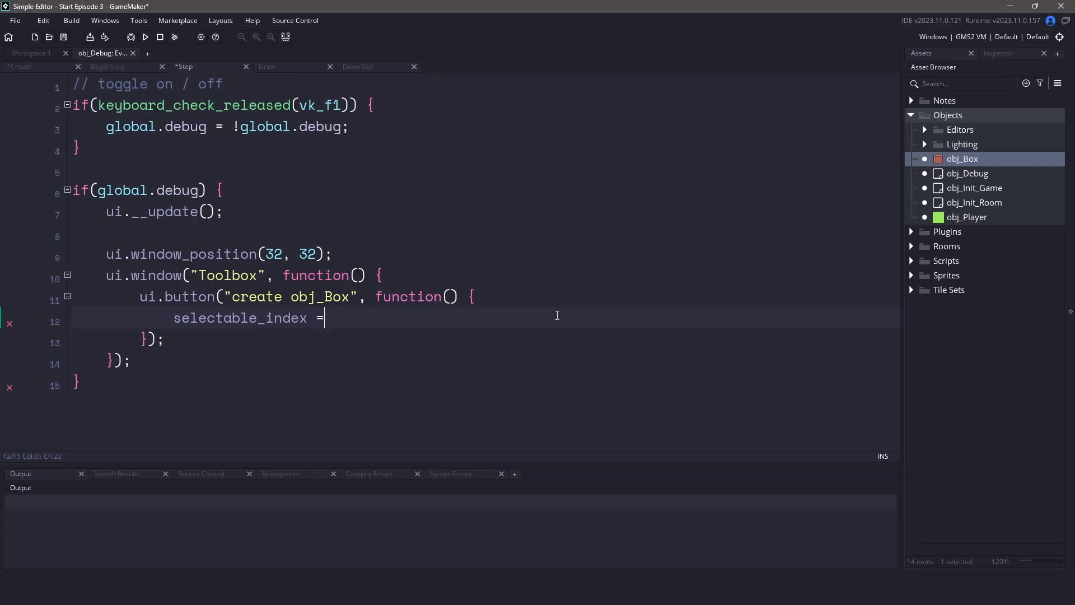
type("0;")
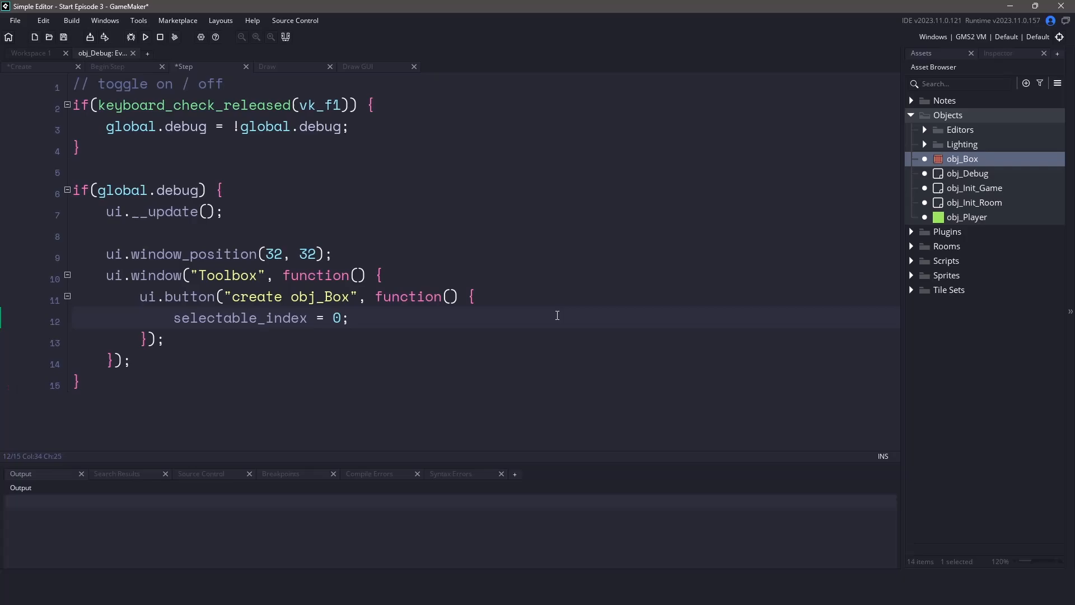
In the Draw event, fetch the selected object's sprite when selectable_index != -1.
left_click(268, 66)
type("if(global.debug) {")
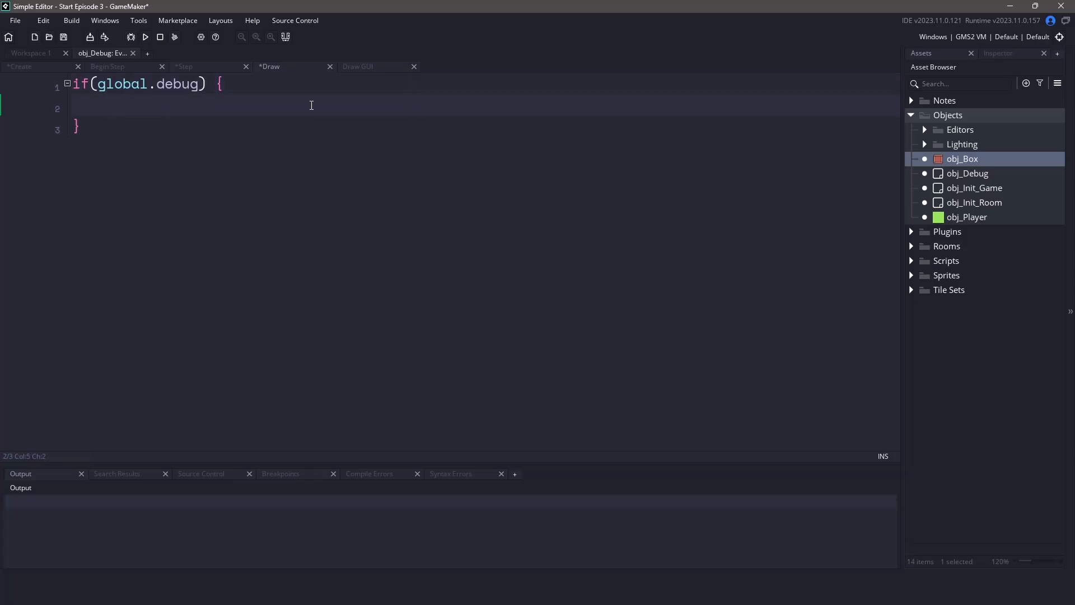
type("if(selectable_index !=")
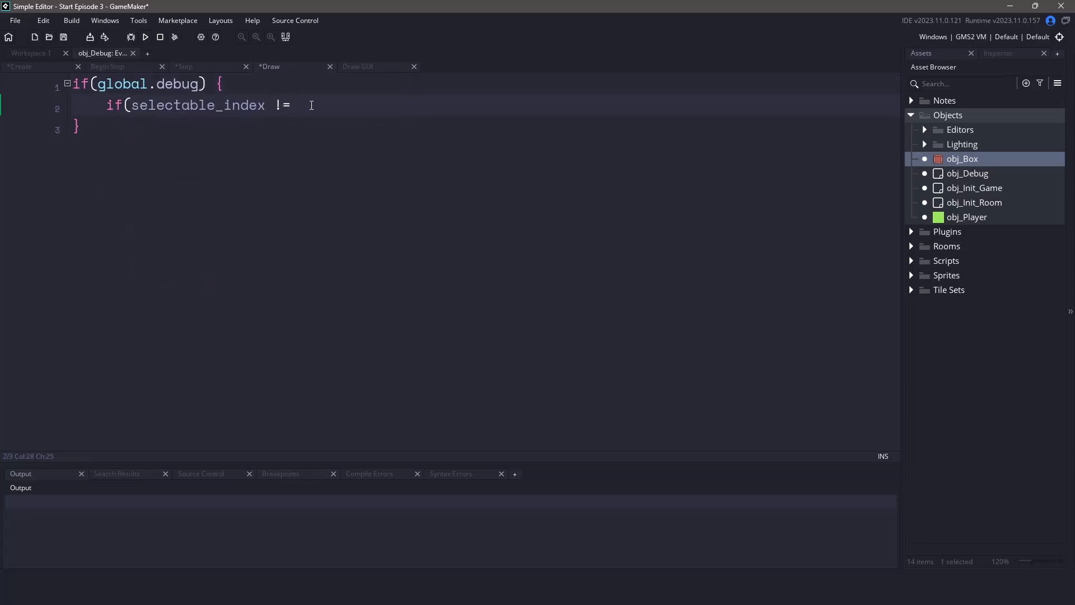
type("-1) {")
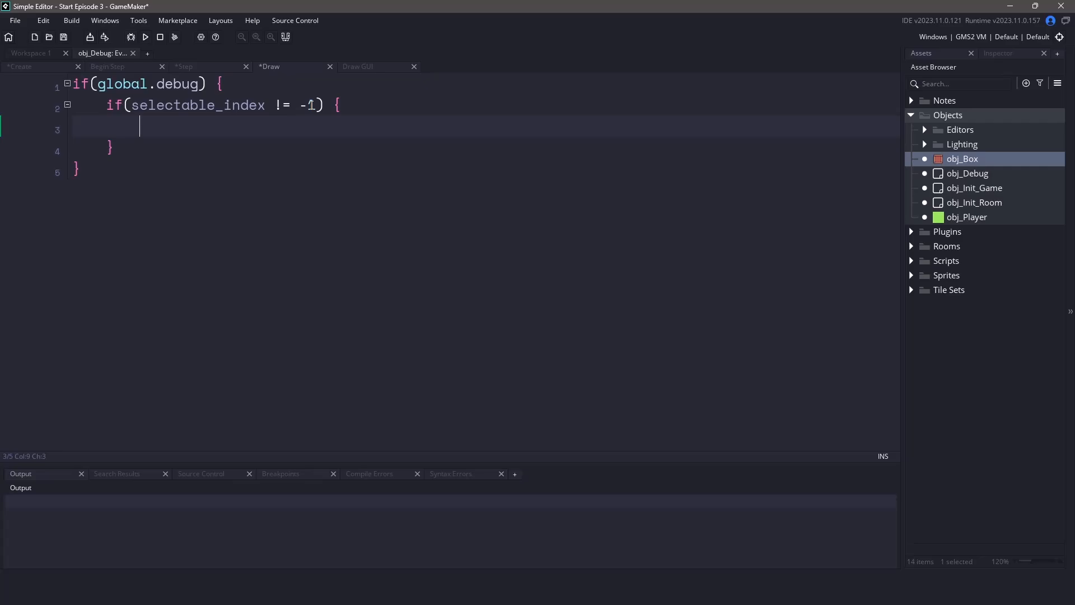
type("var sprite")
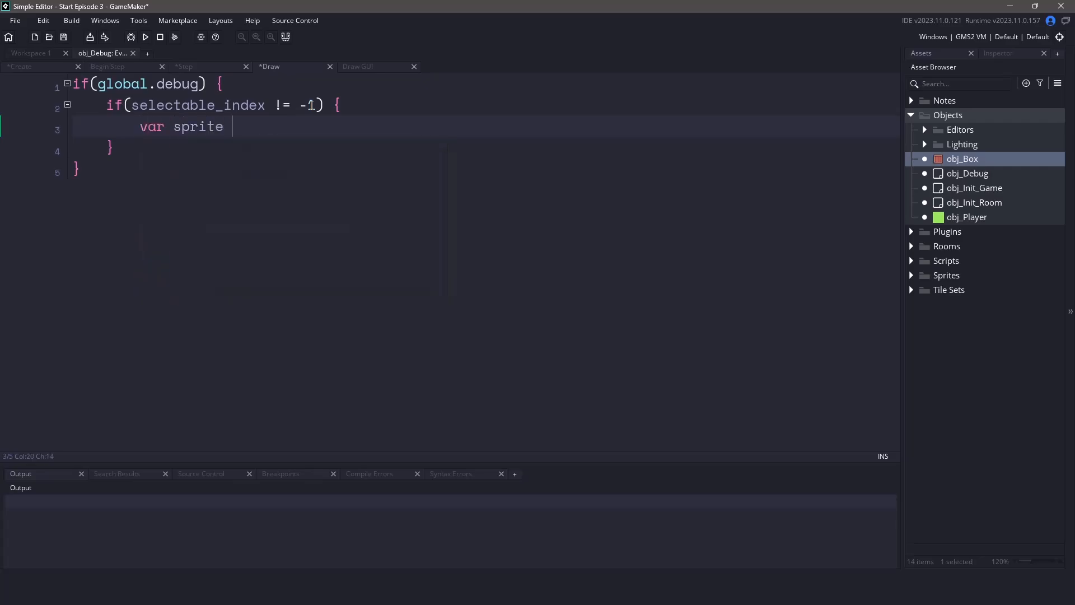
type("= object_get_sprite(selec")
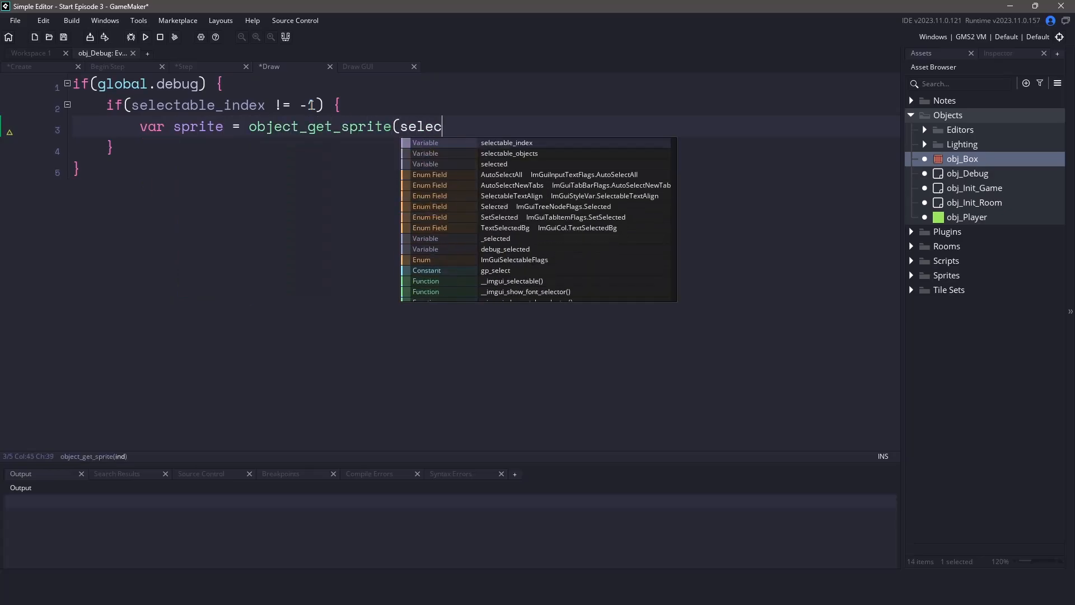
type("table_objects[selectable_index]);")
type("if")
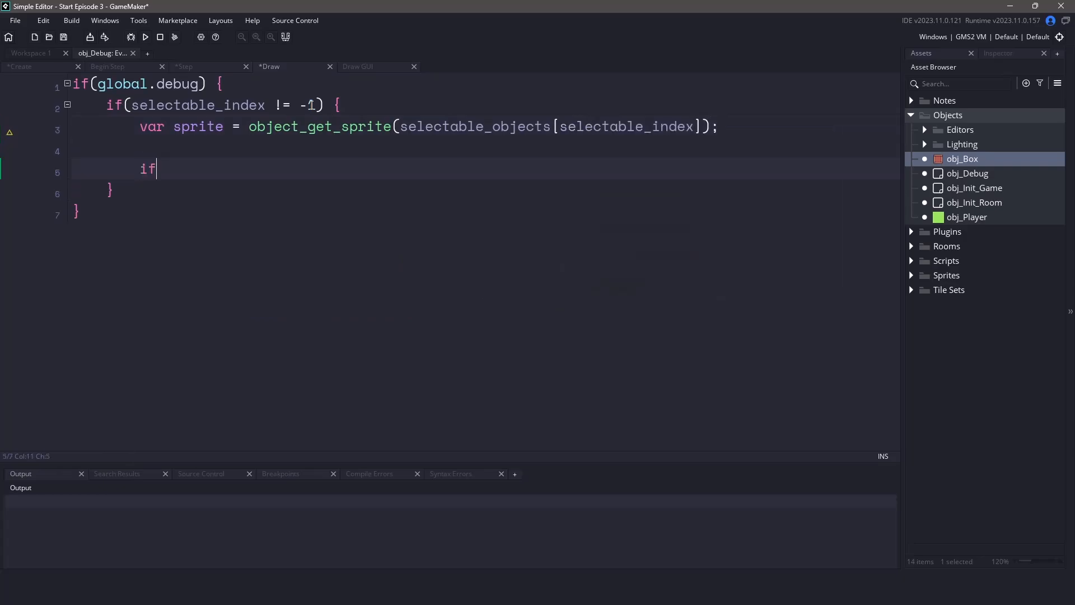
Draw that sprite at mouse_x, mouse_y when it is not noone.
type("(sprite != noone) {")
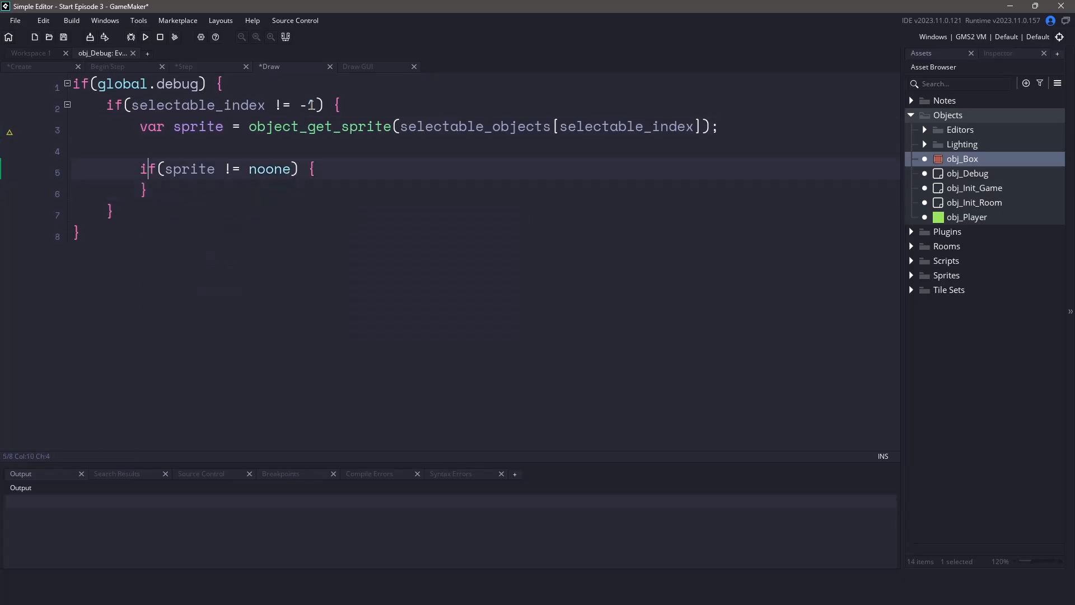
type("draw_sprite(spr")
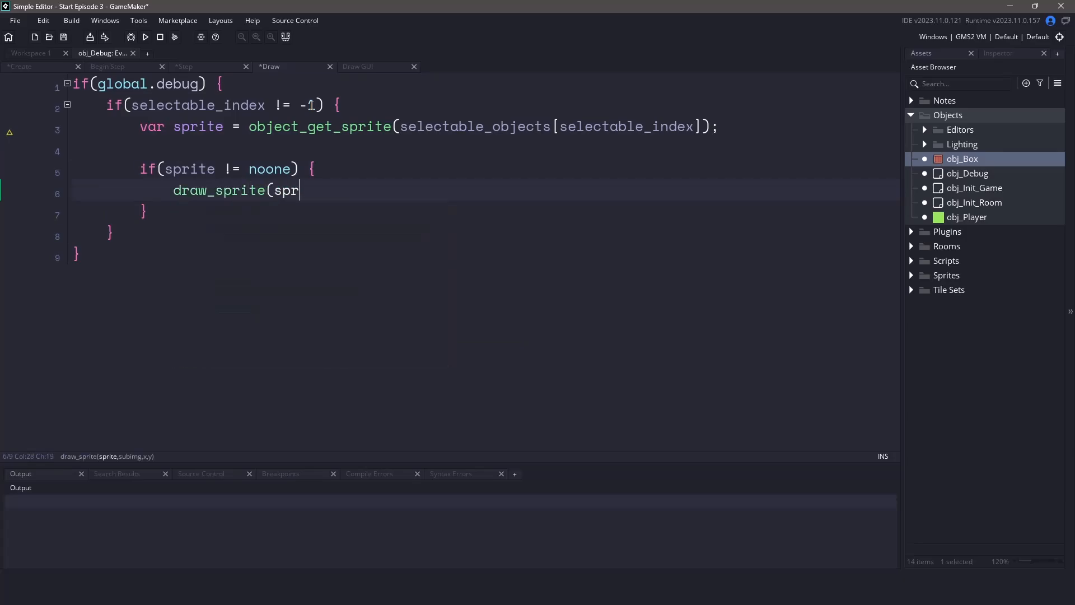
type("ite, 0,")
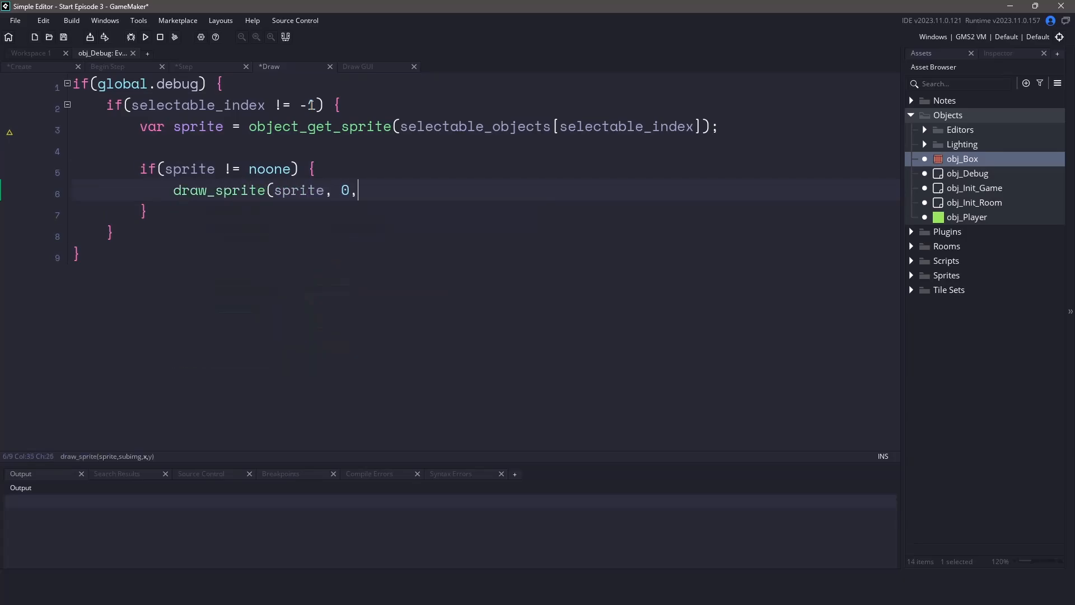
type("mouse_x, mouse_y);")
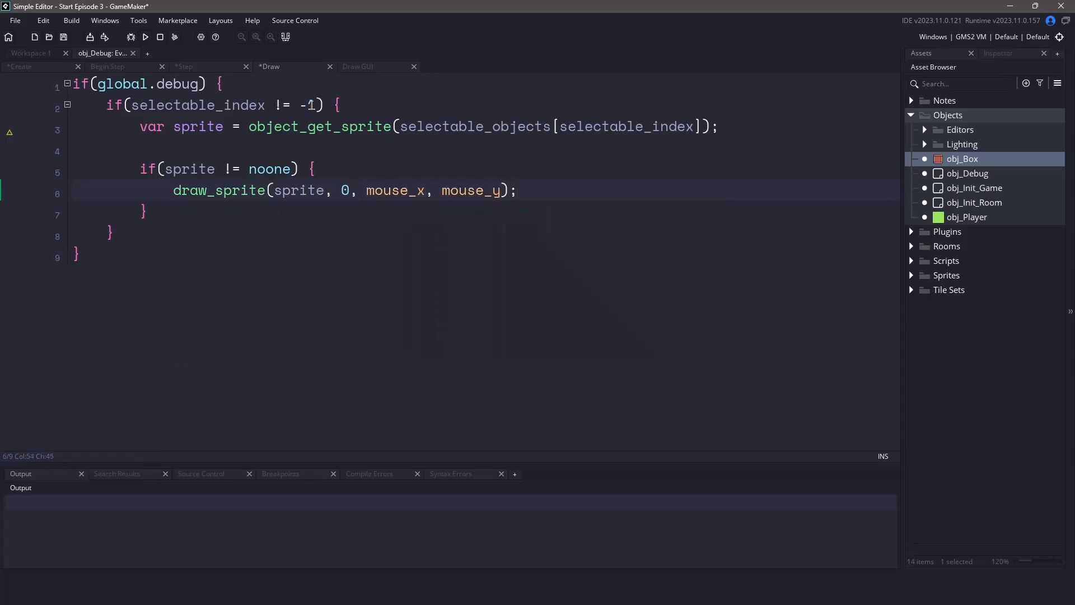
Otherwise draw a white circle of radius 10 at the mouse, then run the game to test.
left_click(145, 211)
type(" else {")
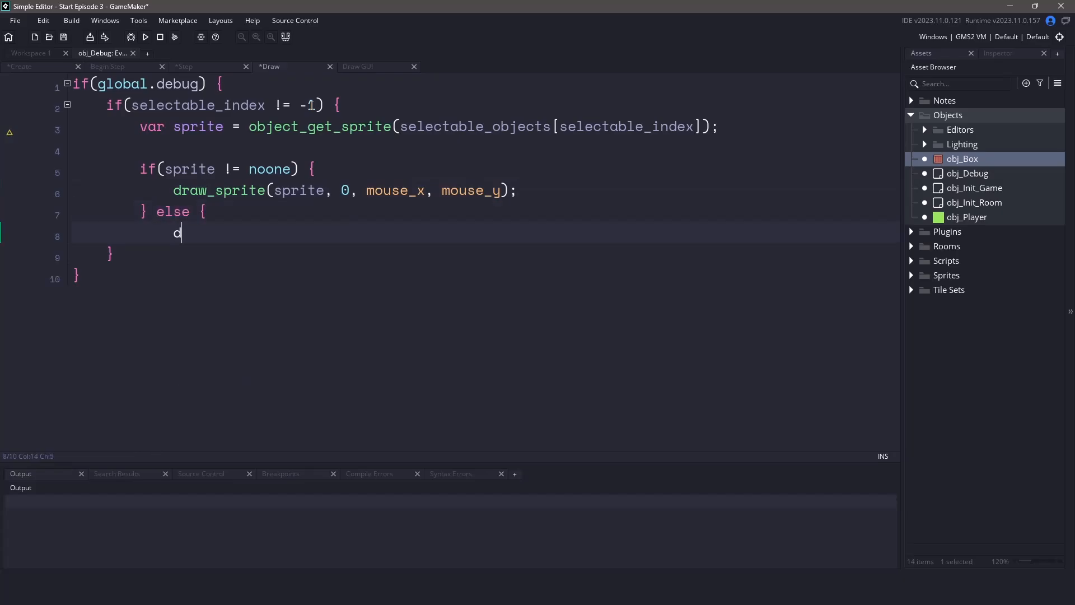
type("raw_set_color(c_white)")
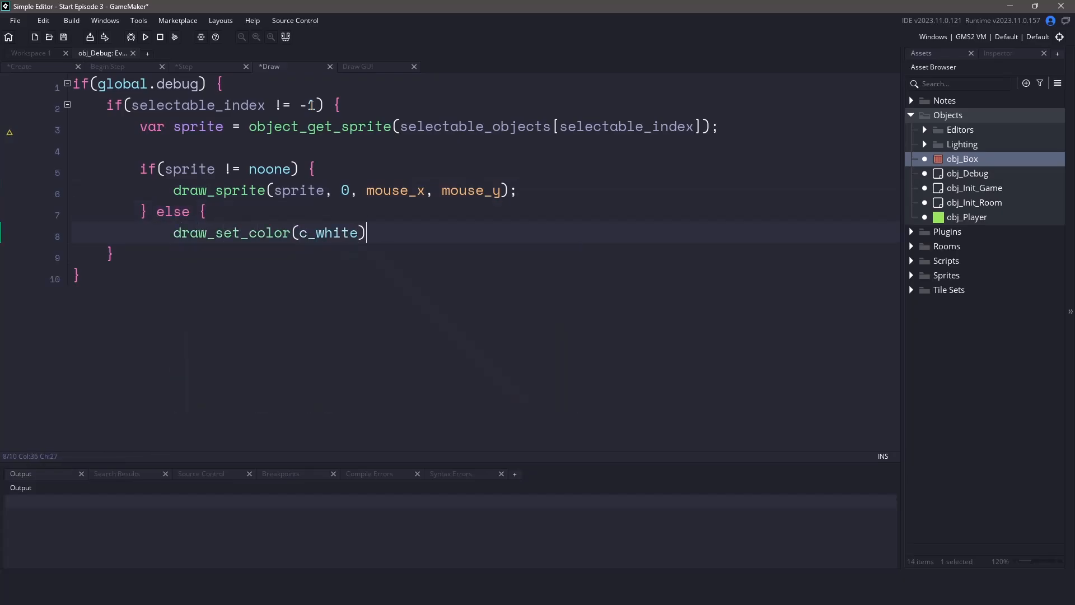
type("draw_circle(mouse_x")
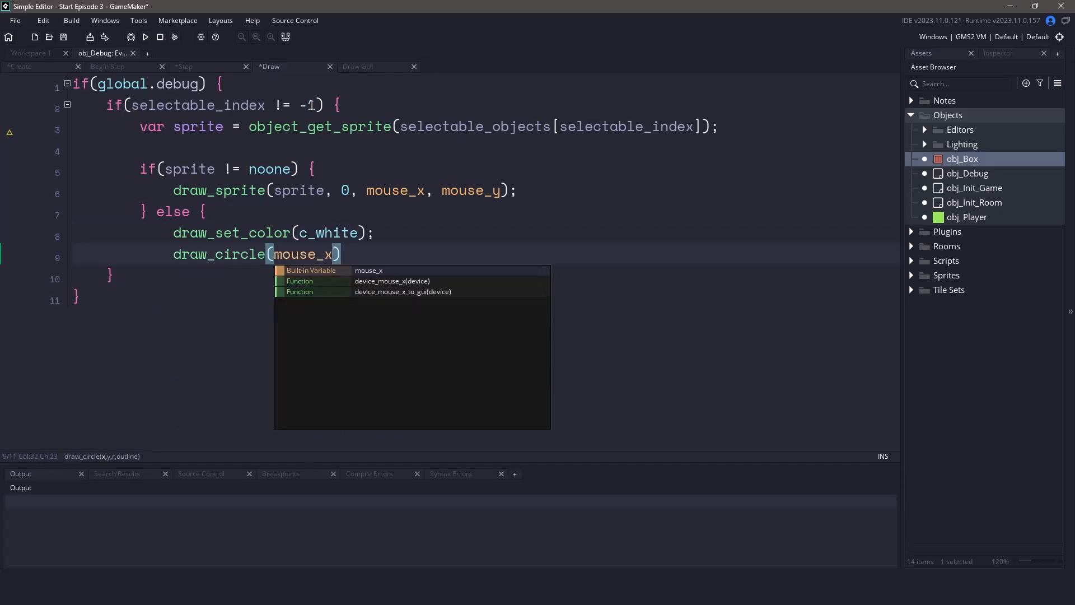
type(", mouse_y, 10, false")
type("}")
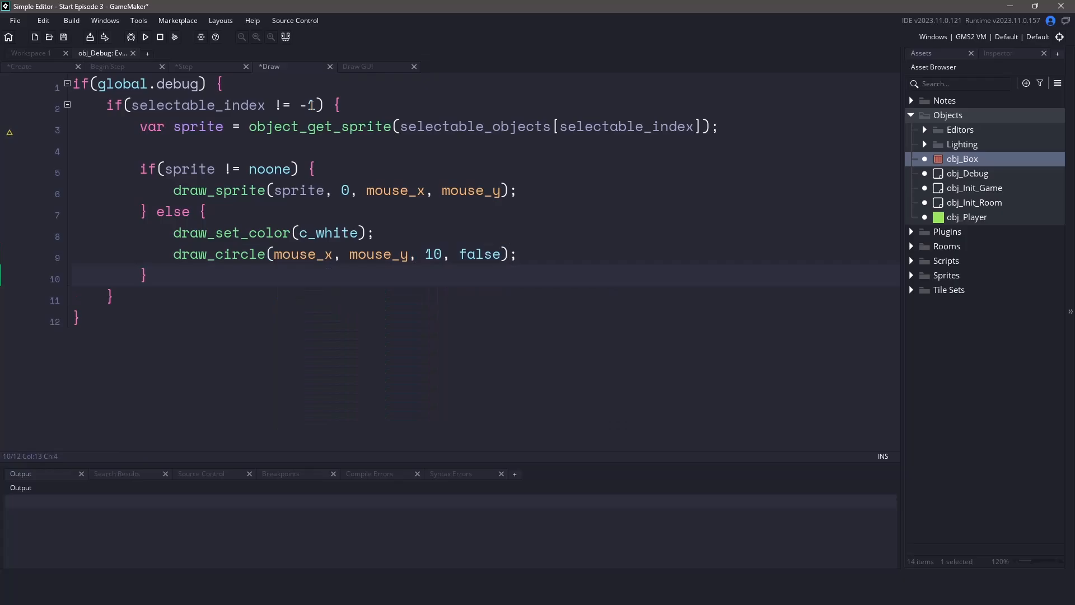
left_click(145, 36)
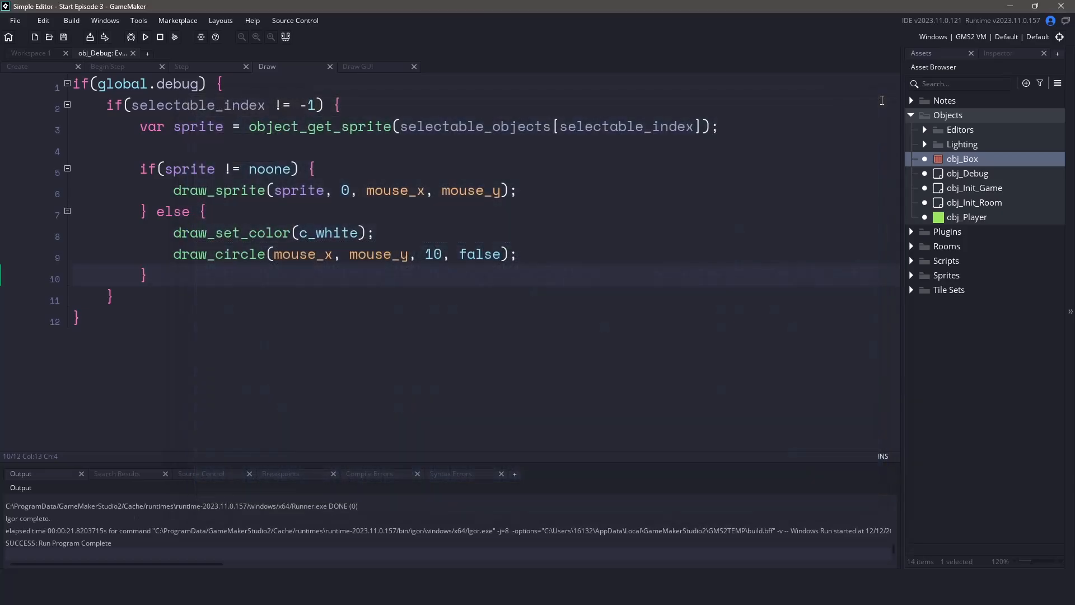
On right mouse press, instance_create_depth the selected object at mouse_x, mouse_y.
left_click(181, 66)
type("if(m")
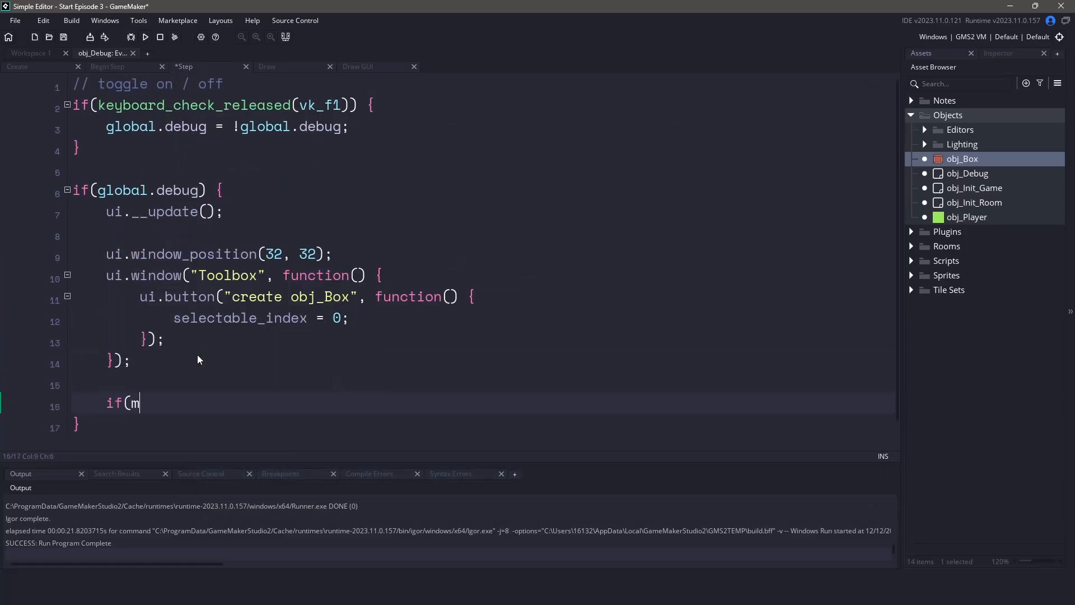
type("ouse_check_button_pressed(mb_right)) {")
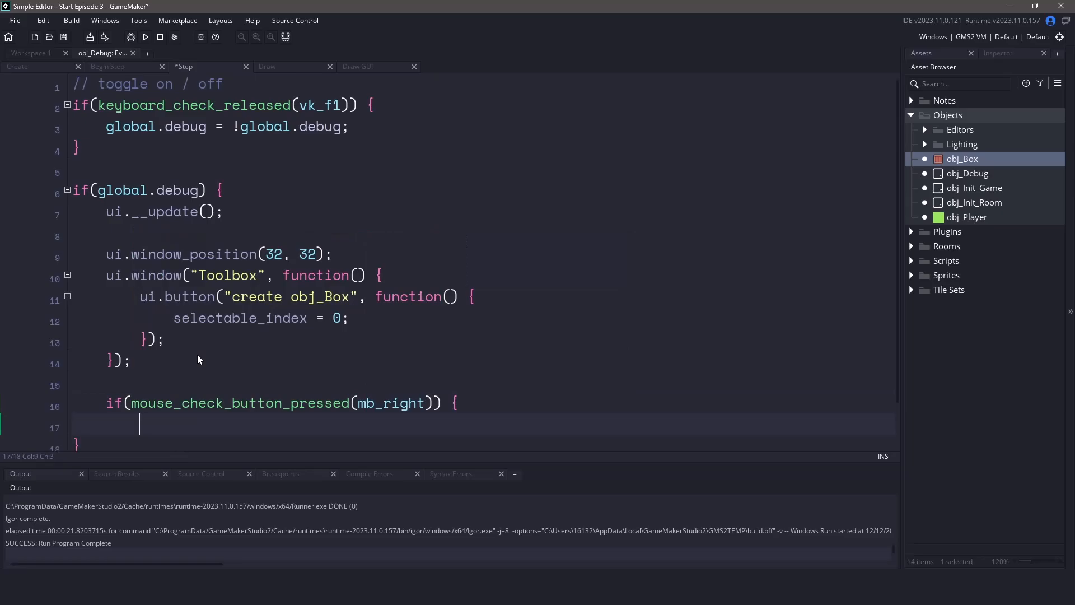
type("if(s")
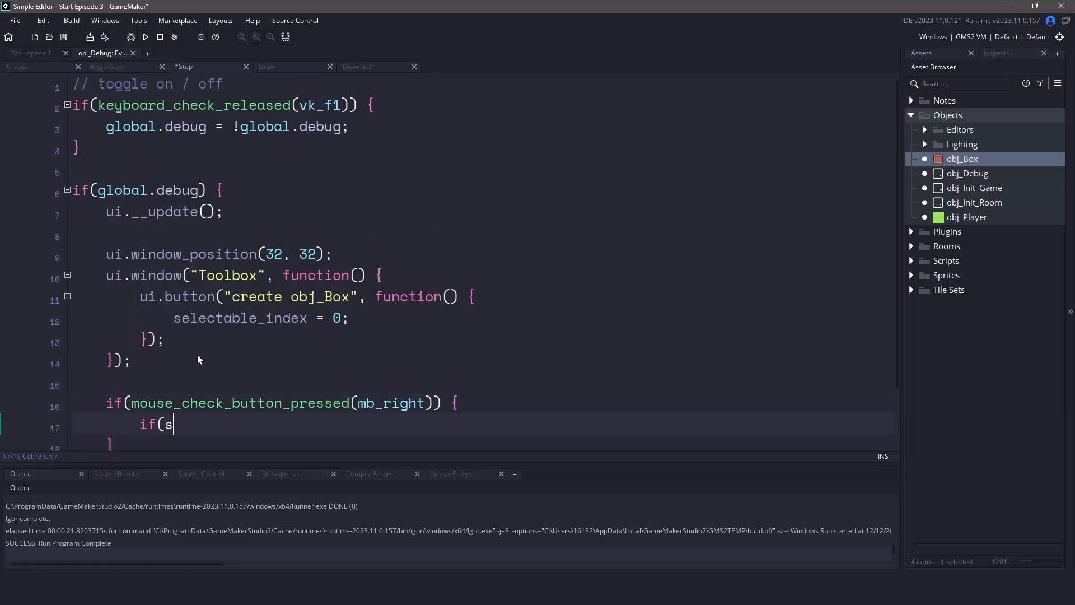
type("electable_index !")
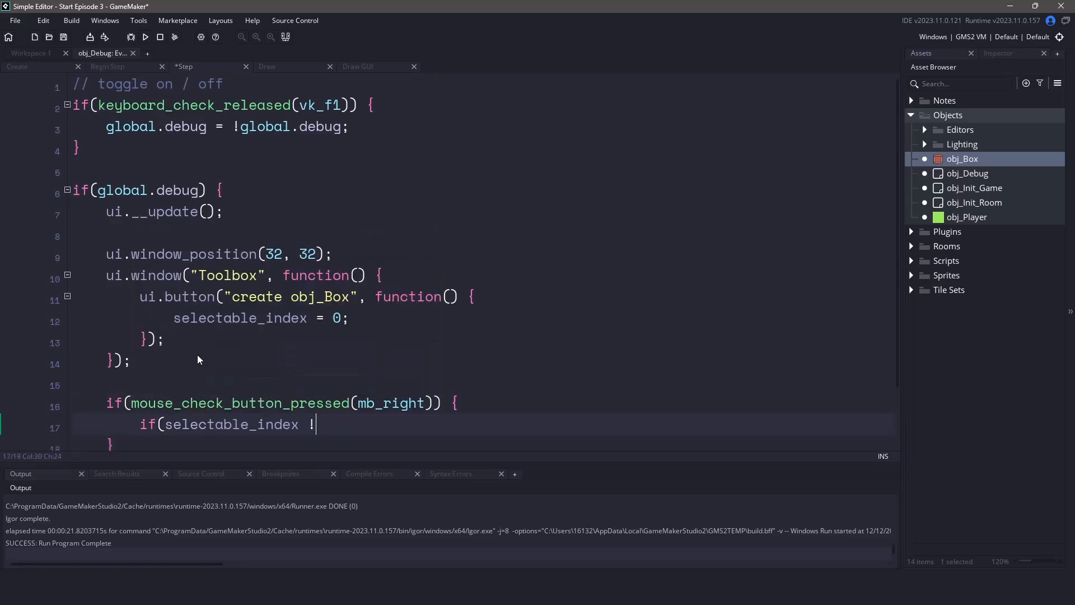
type("= -1) {")
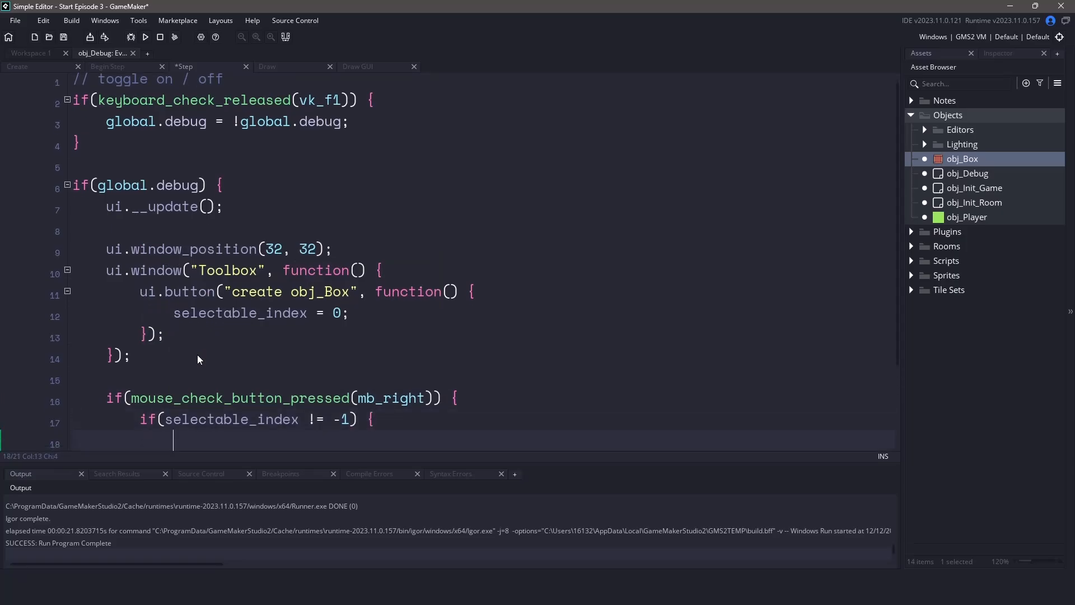
type("instance_create_depth(mouse_x, m")
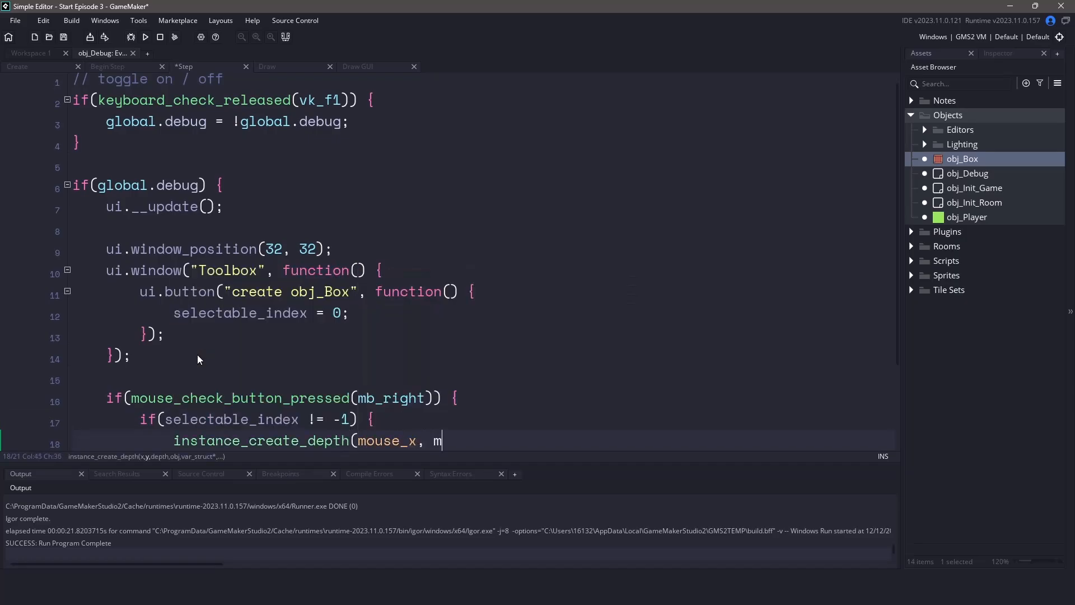
type("ouse_y, depth")
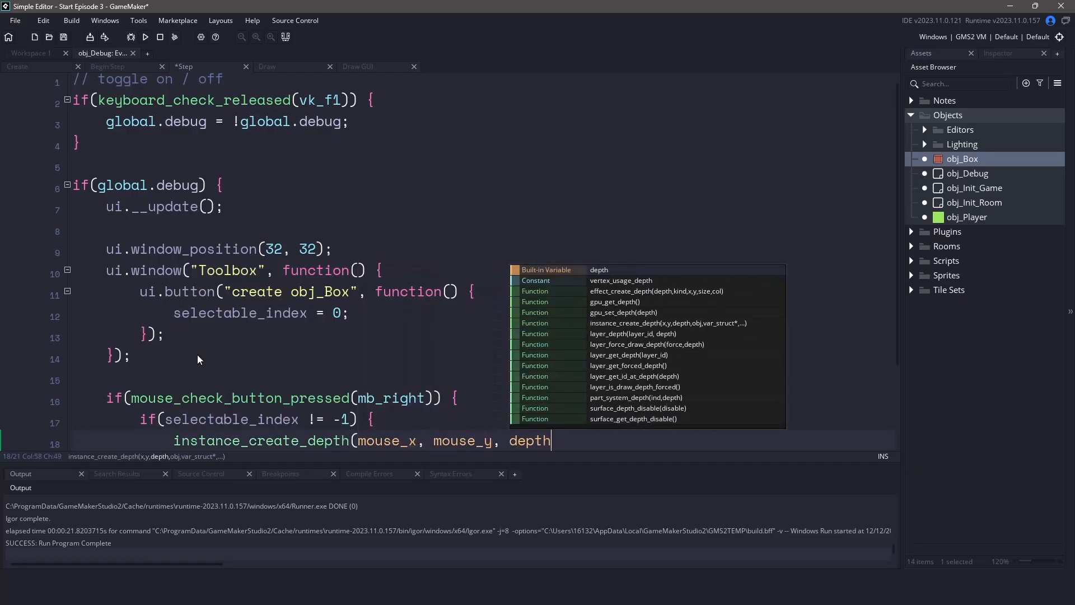
type(", selectable_objects")
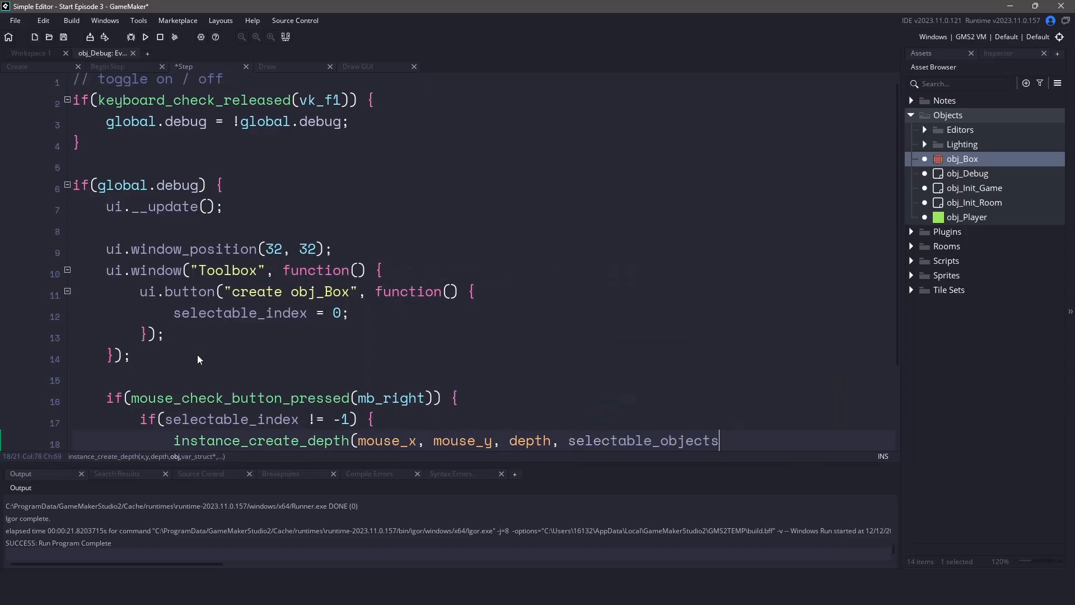
type("[selectable_index]);")
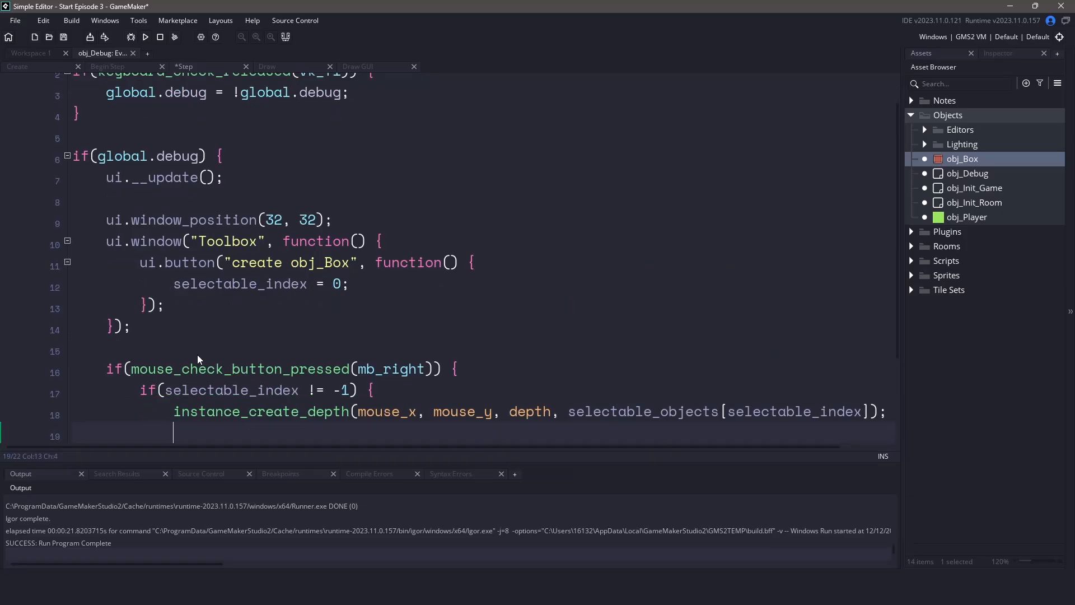
Reset selectable_index to -1 afterwards and move ui.__update() into Begin Step.
type("selectable_index =")
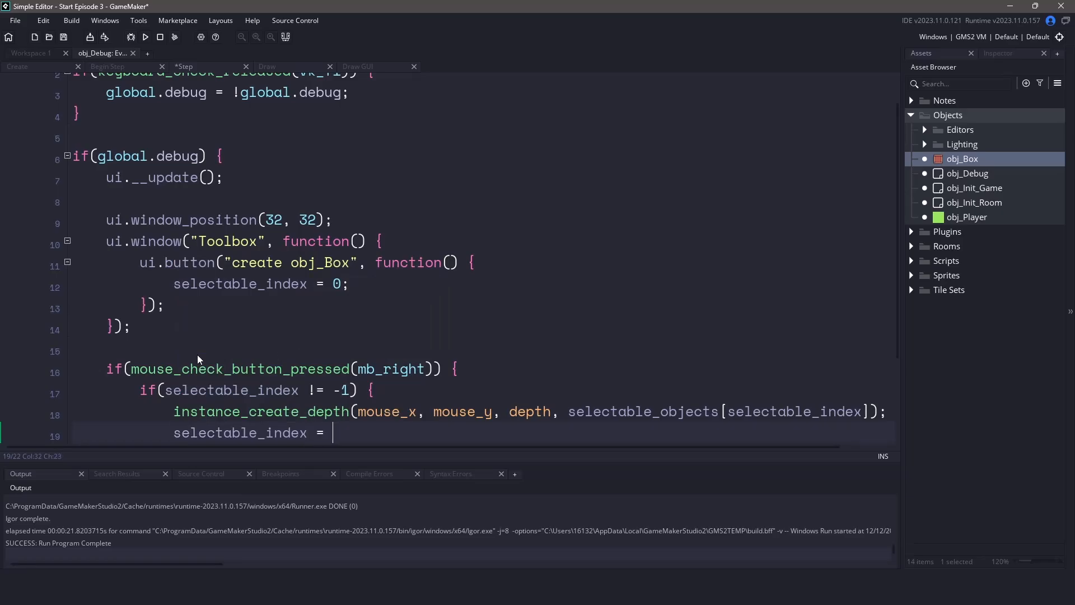
type("-1;")
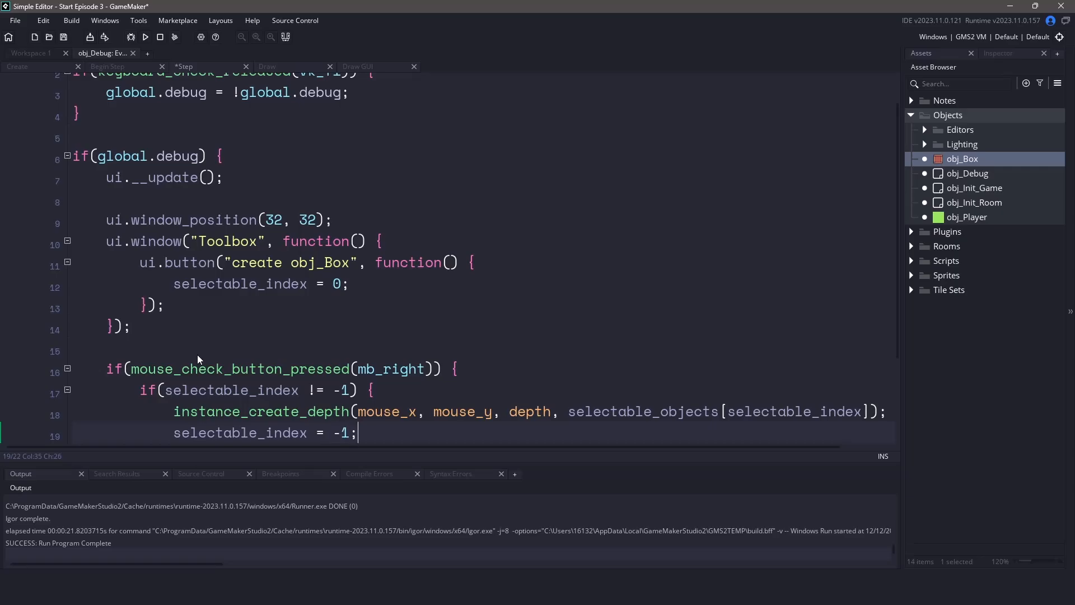
left_click(226, 178)
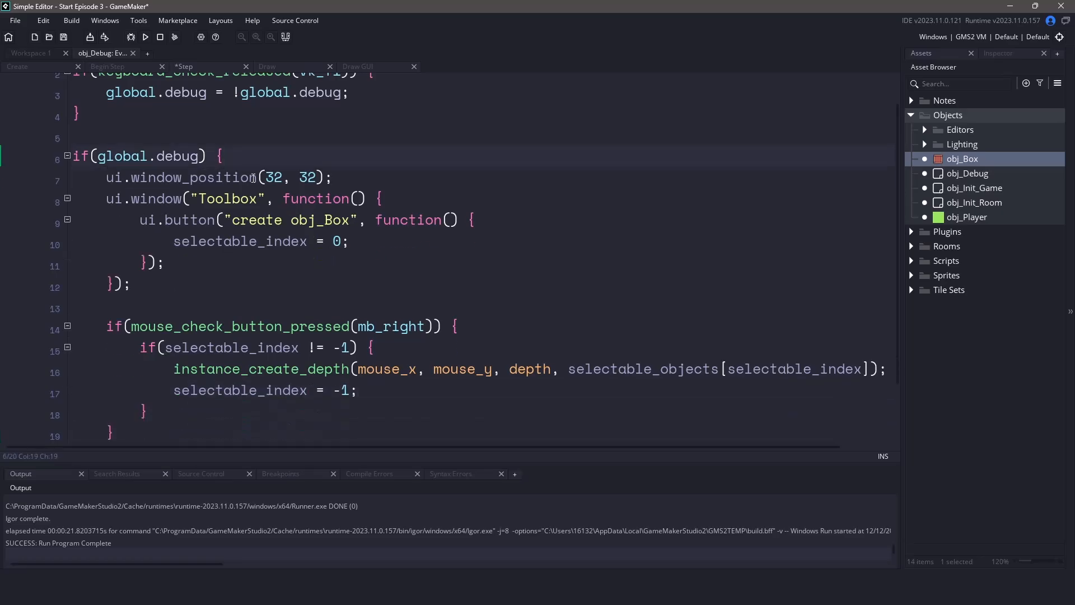
left_click(108, 66)
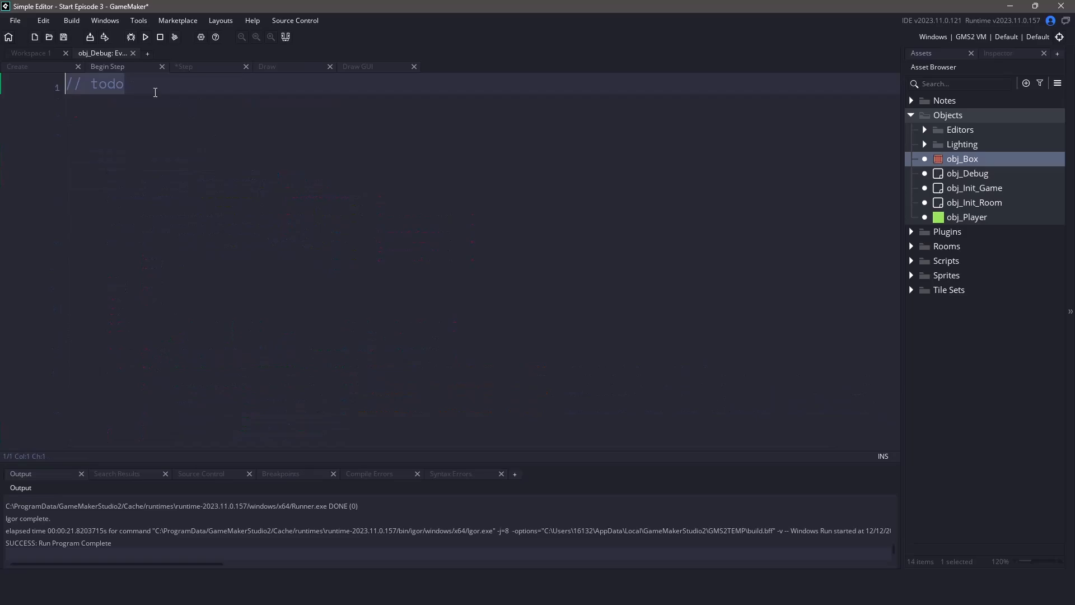
left_click(145, 37)
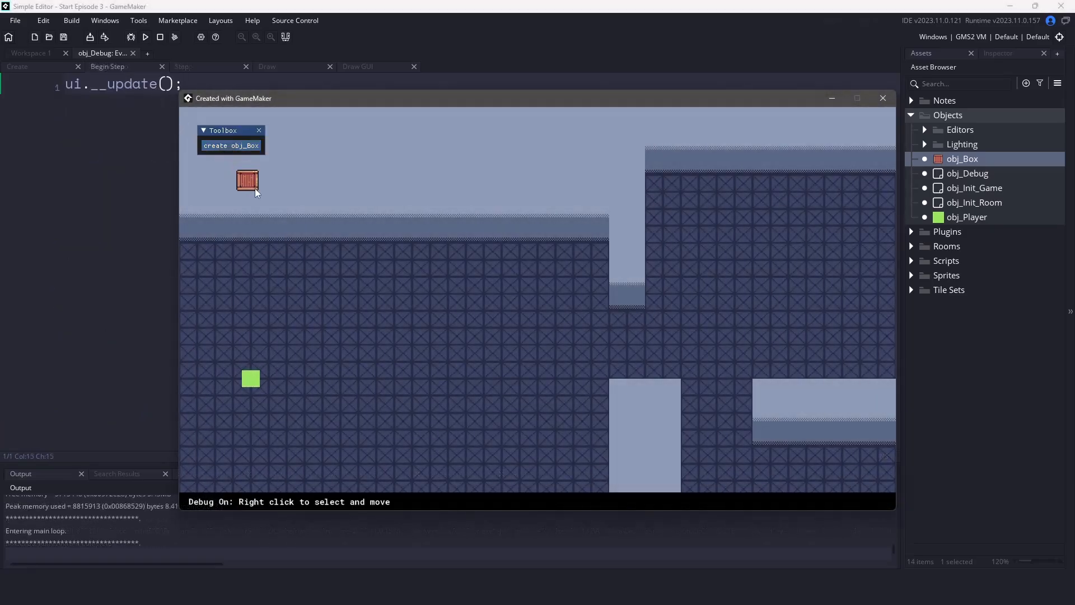
Place boxes in the running level via the Toolbox, then bring up obj_Box's options.
left_click_drag(246, 180, 319, 222)
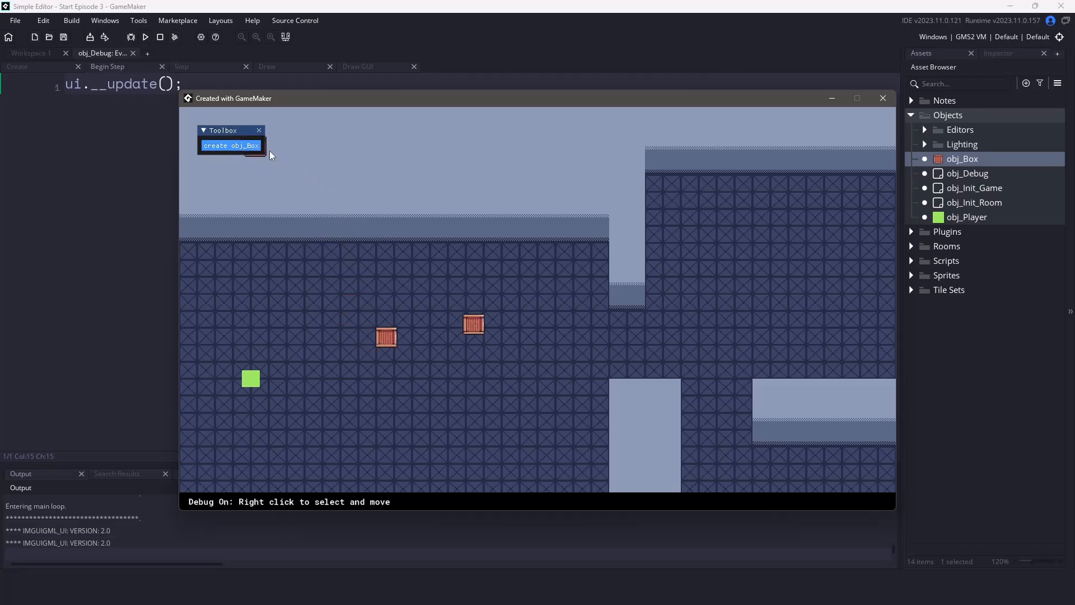
left_click(230, 145)
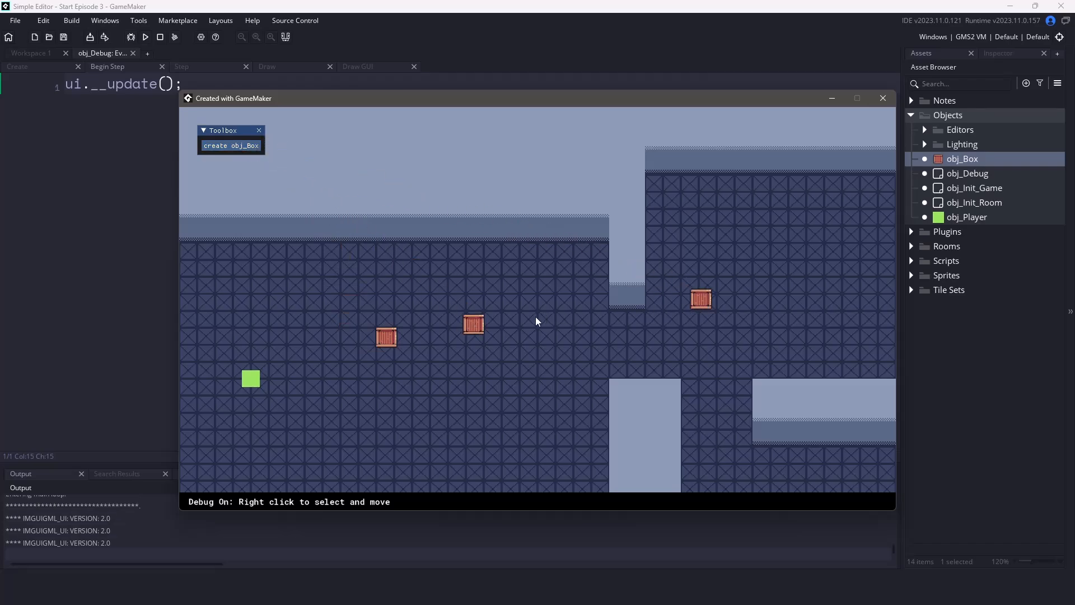
right_click(473, 325)
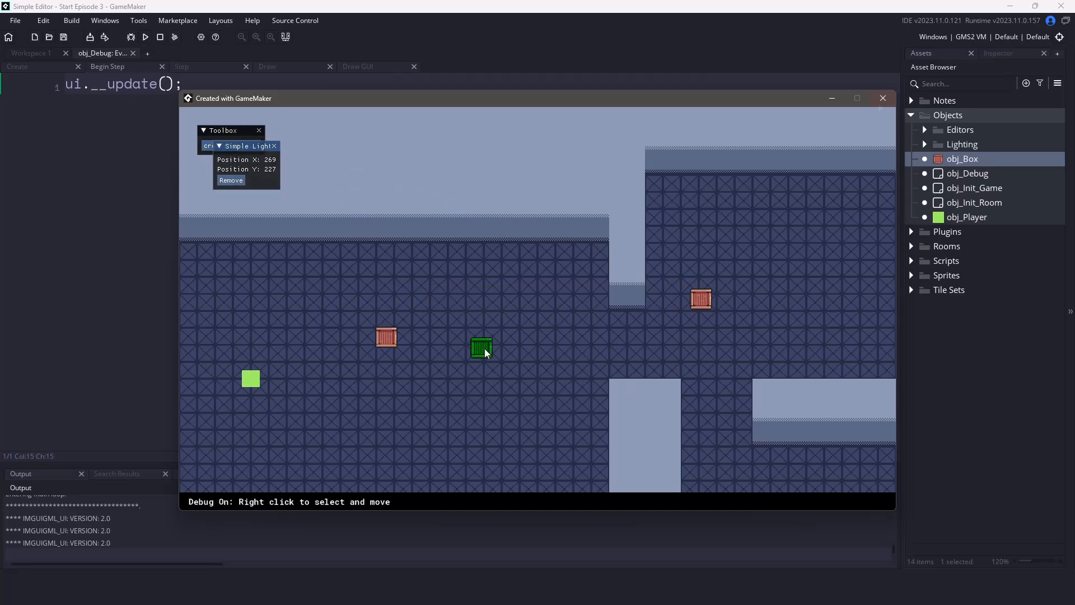
right_click(963, 158)
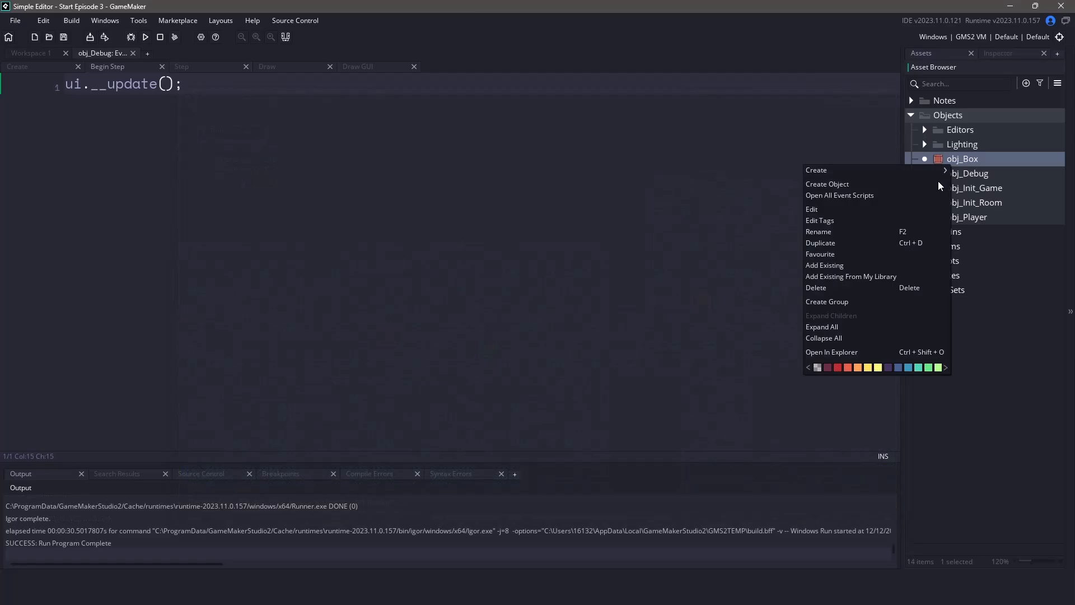
Review obj_Box's Create and Step event code with its "Simple Object" selection window.
left_click(838, 194)
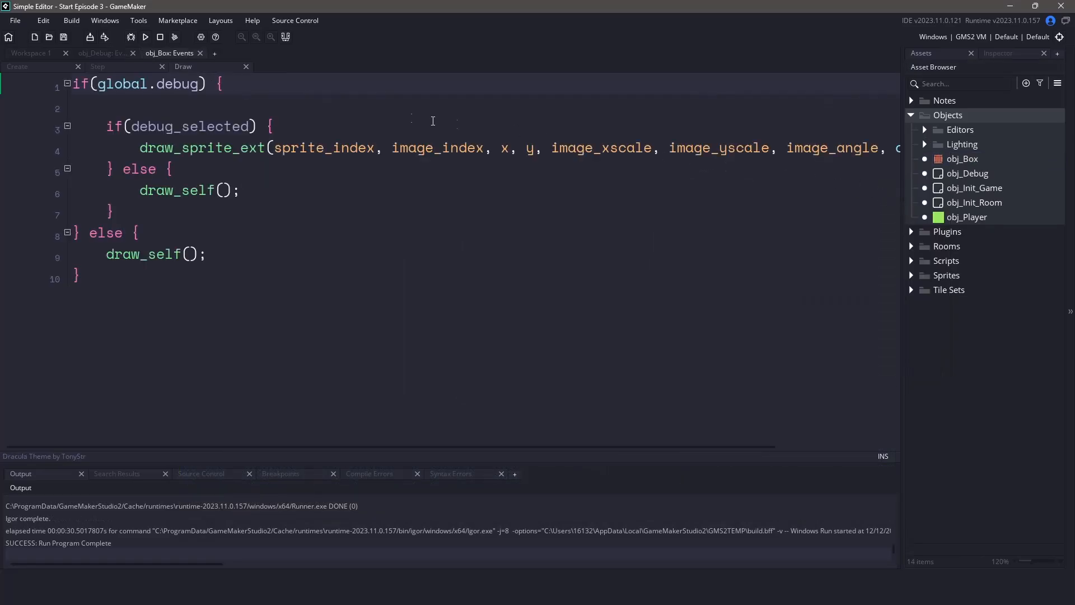
left_click(16, 66)
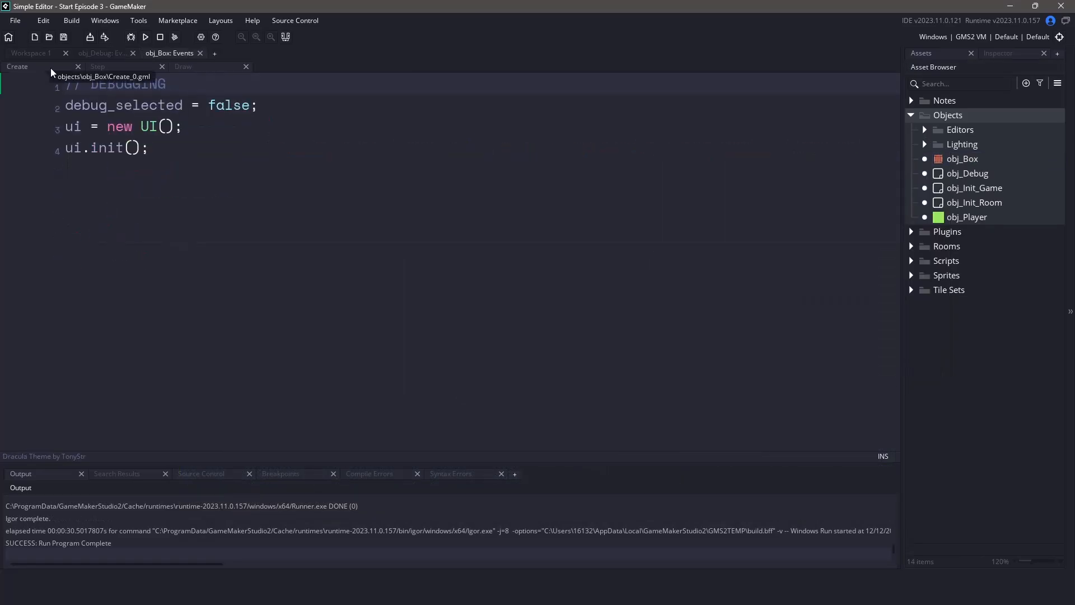
mouse_move(359, 175)
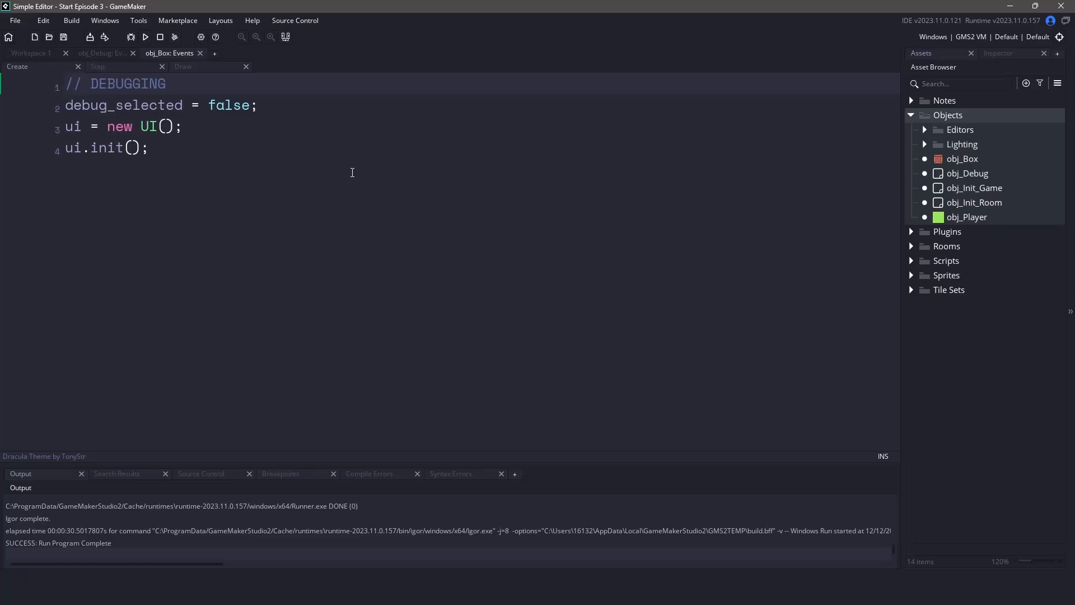
left_click(97, 66)
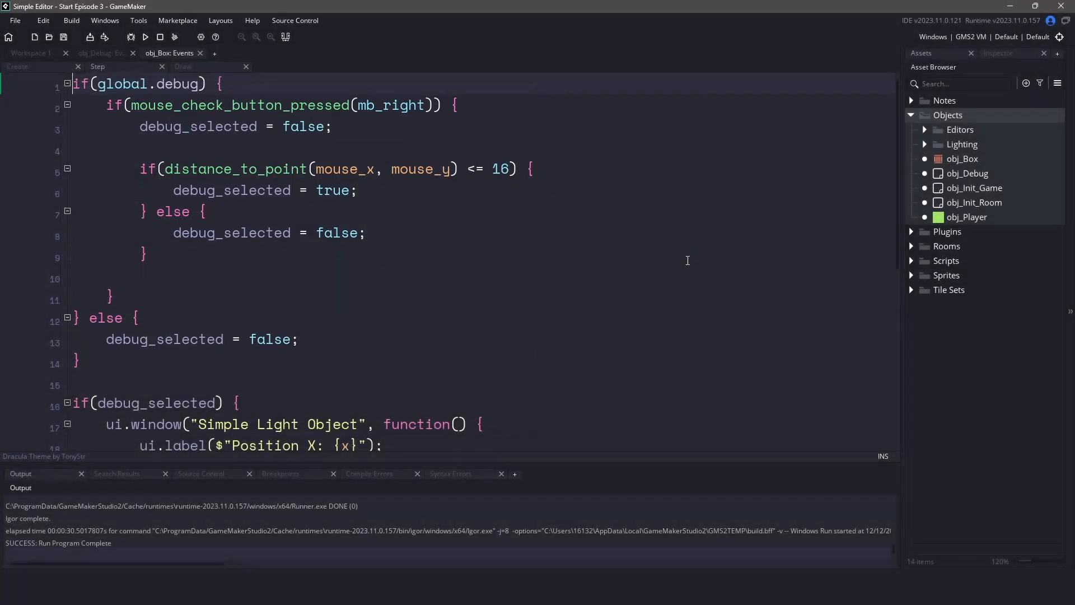
scroll("down", 3)
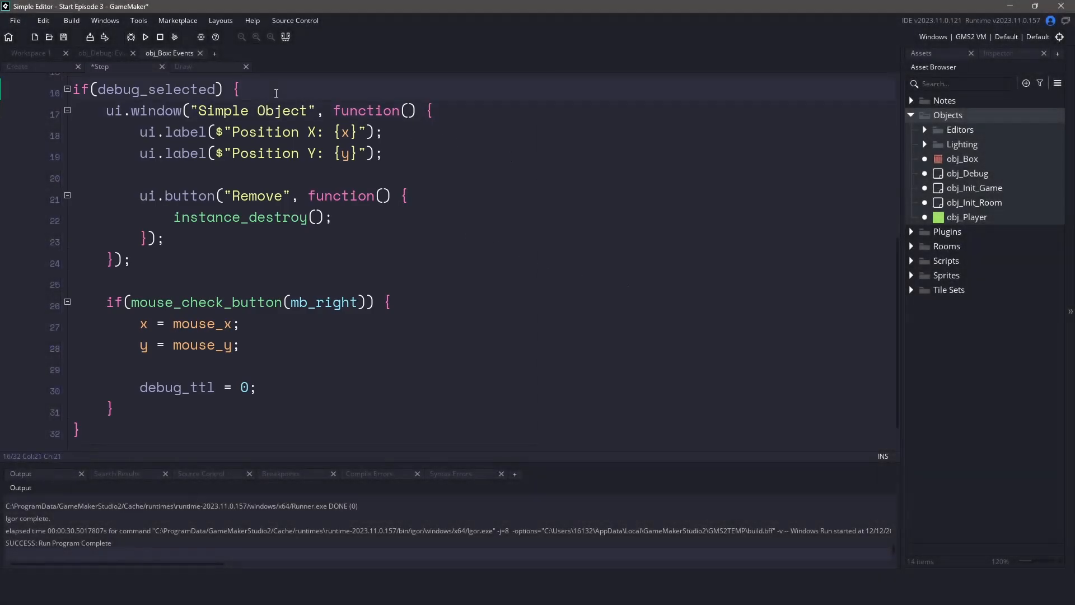
Add ui.window_position(256, 32); before obj_Box's selection window call.
type("ui.window_position(")
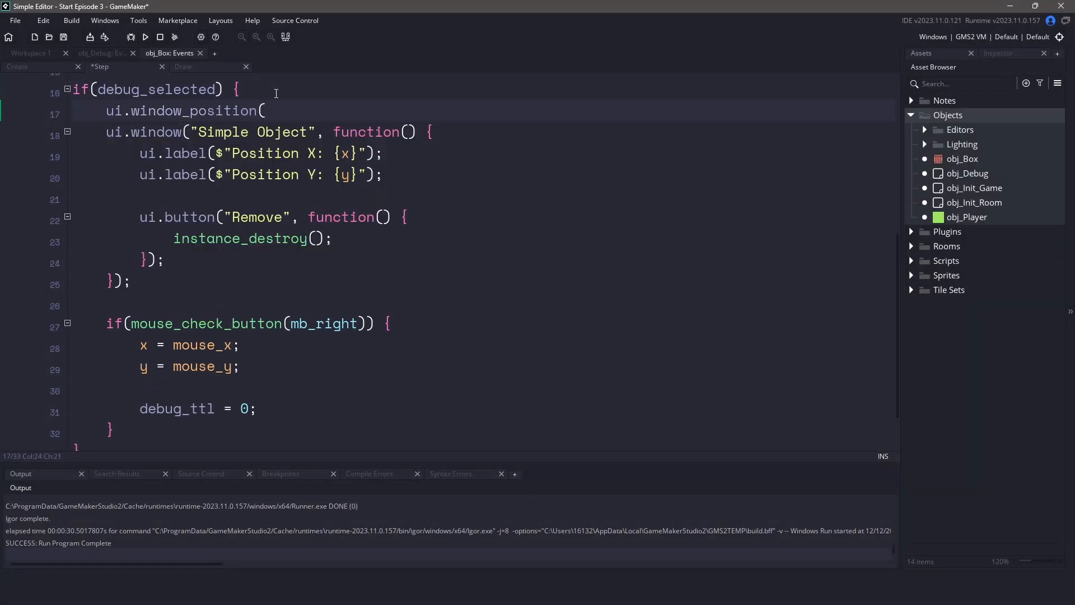
type("256,")
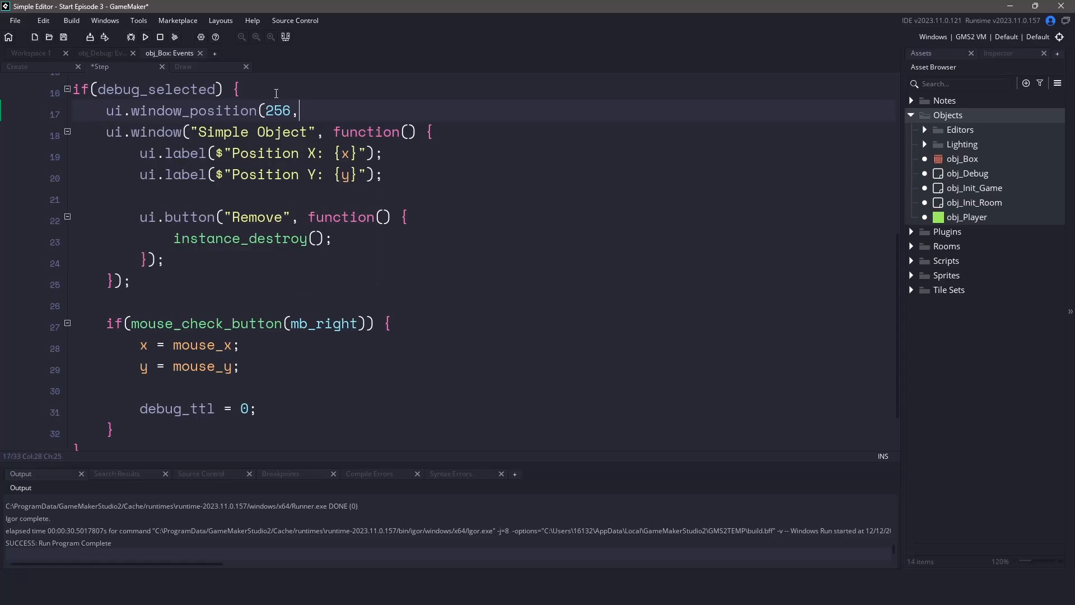
type("32);")
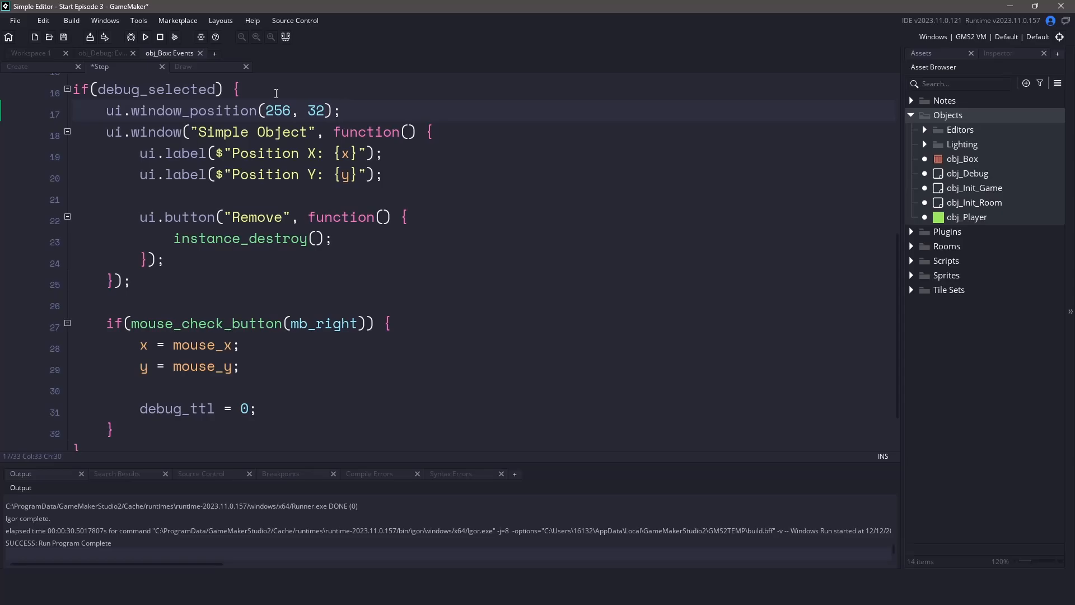
mouse_move(919, 286)
type("spr_Barrel")
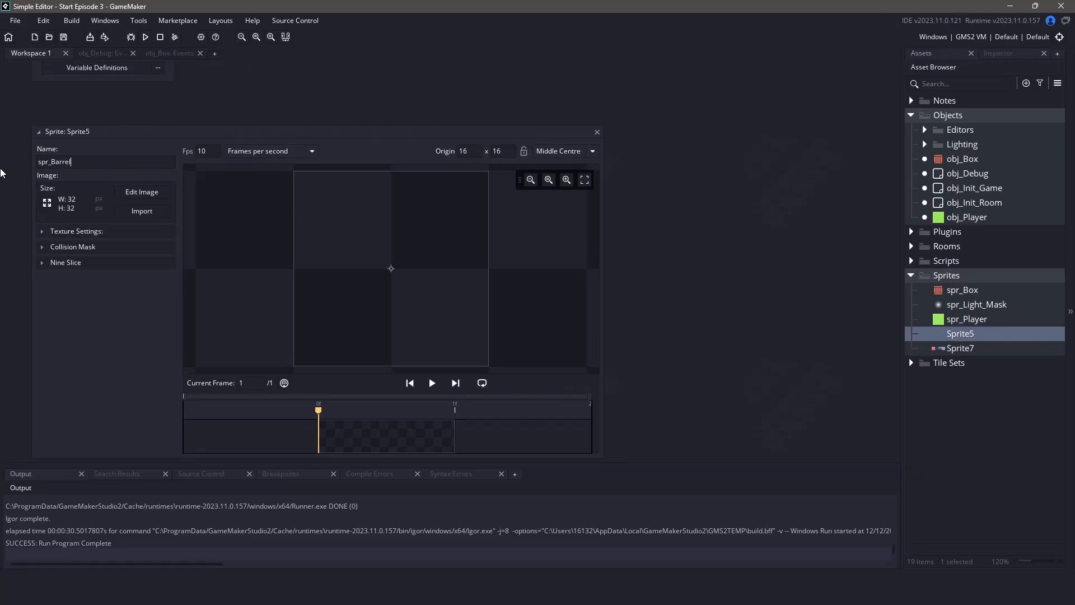
Import the barrel image into spr_Barrel and resize it to 32 by 32 pixels.
left_click(141, 210)
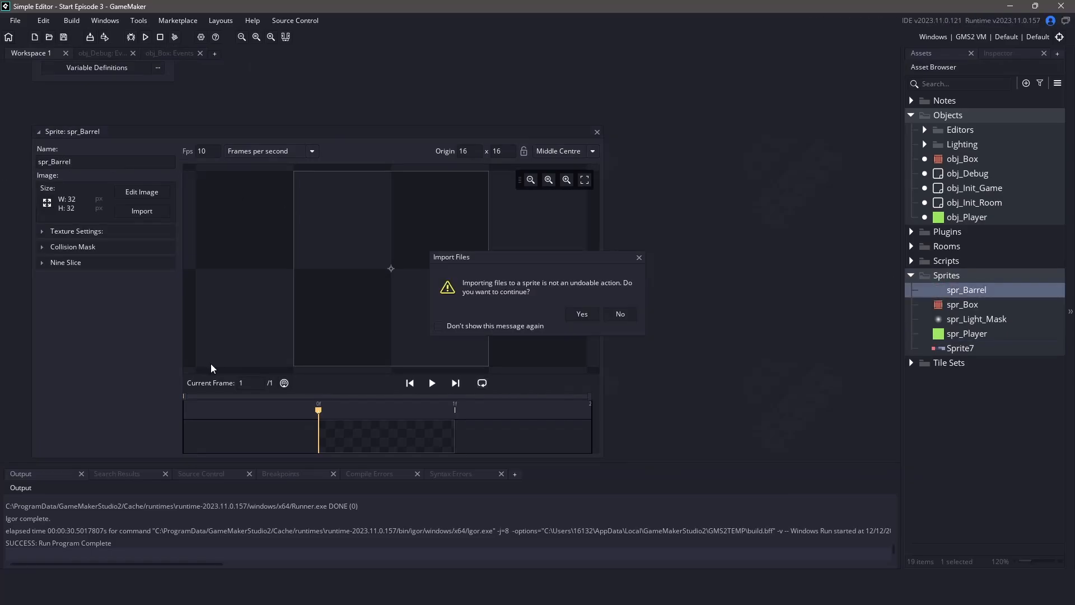
left_click(582, 314)
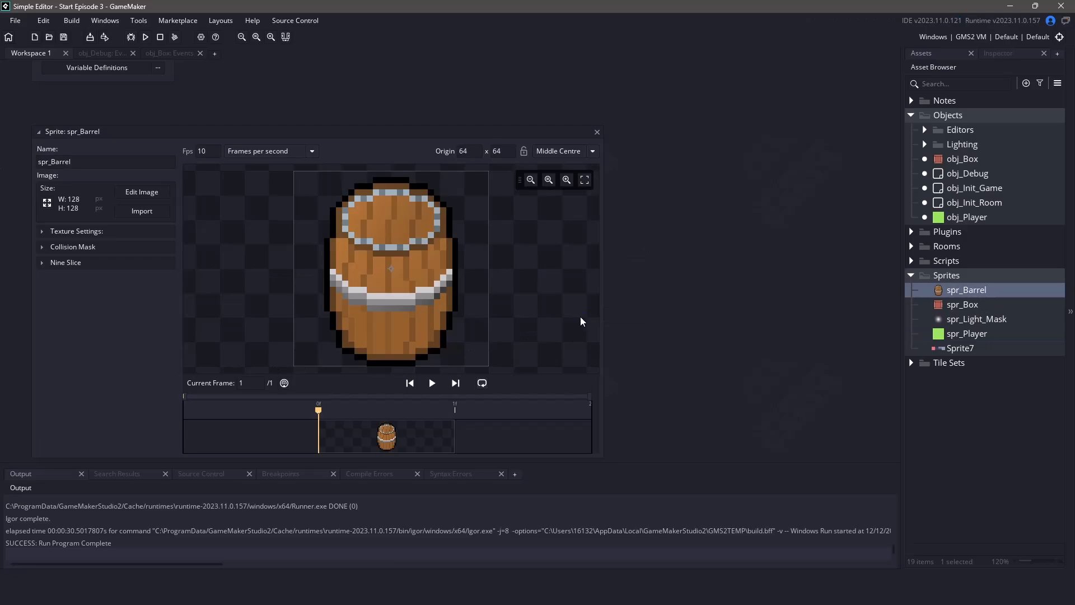
left_click(47, 204)
type("32")
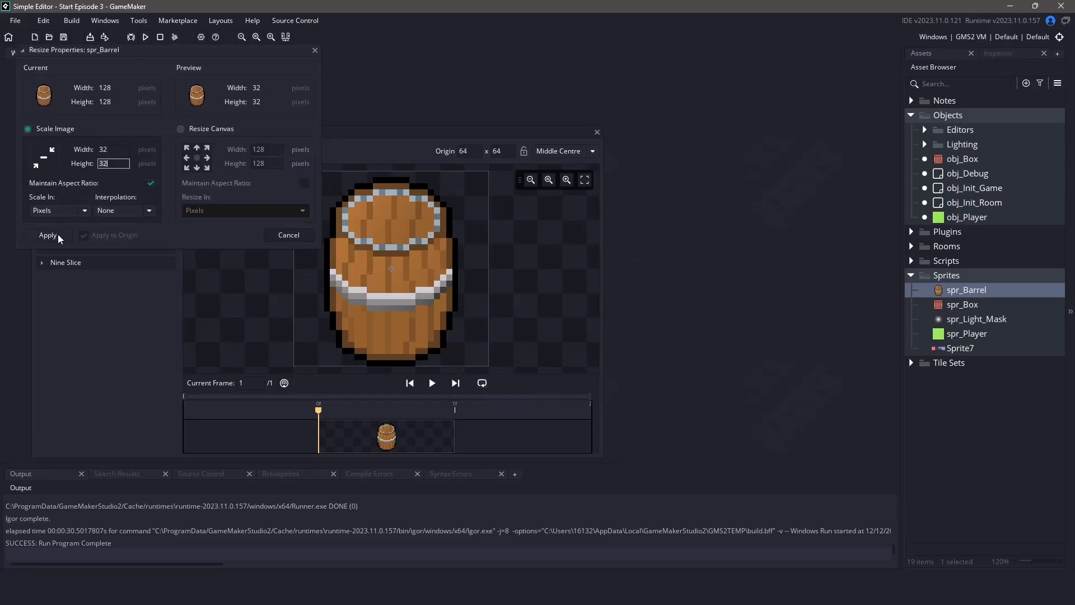
left_click(47, 234)
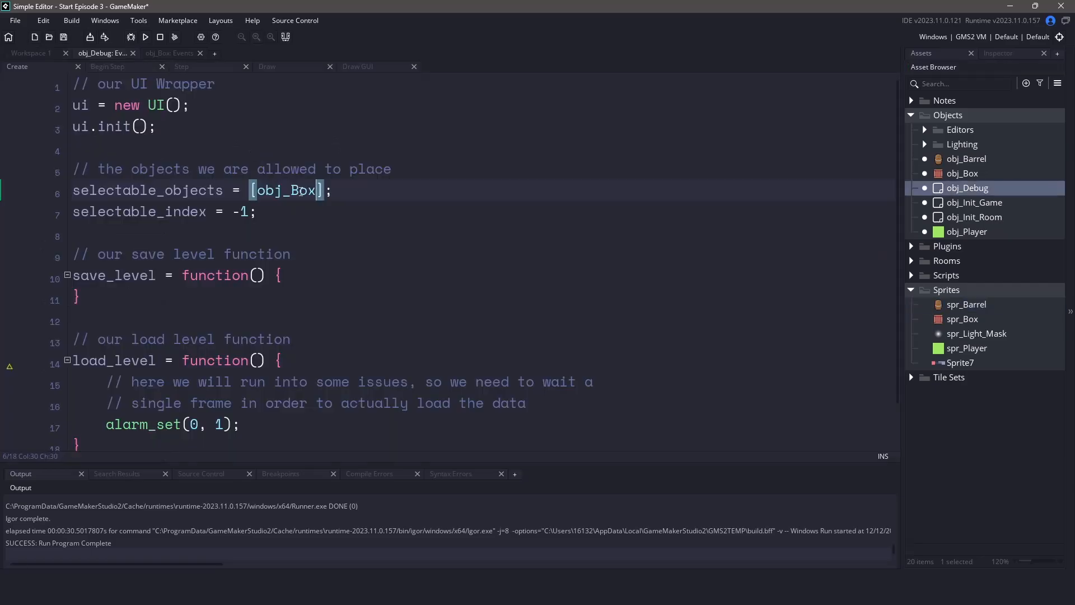
Append obj_Barrel to selectable_objects in obj_Debug and to global.collision_array in obj_Init_Game's Create.
type(", obj_Barrel")
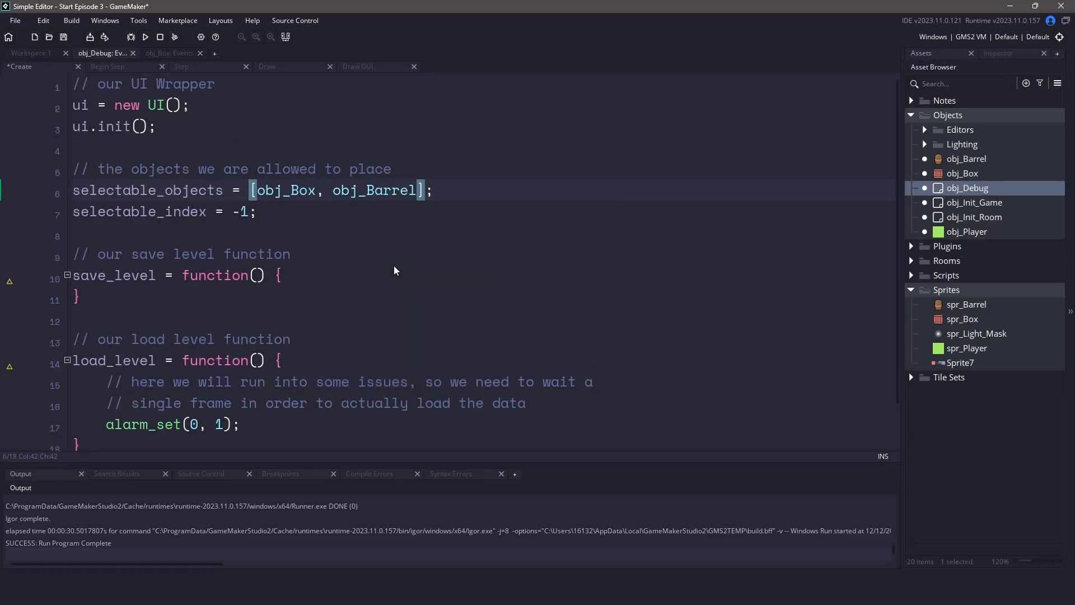
double_click(975, 203)
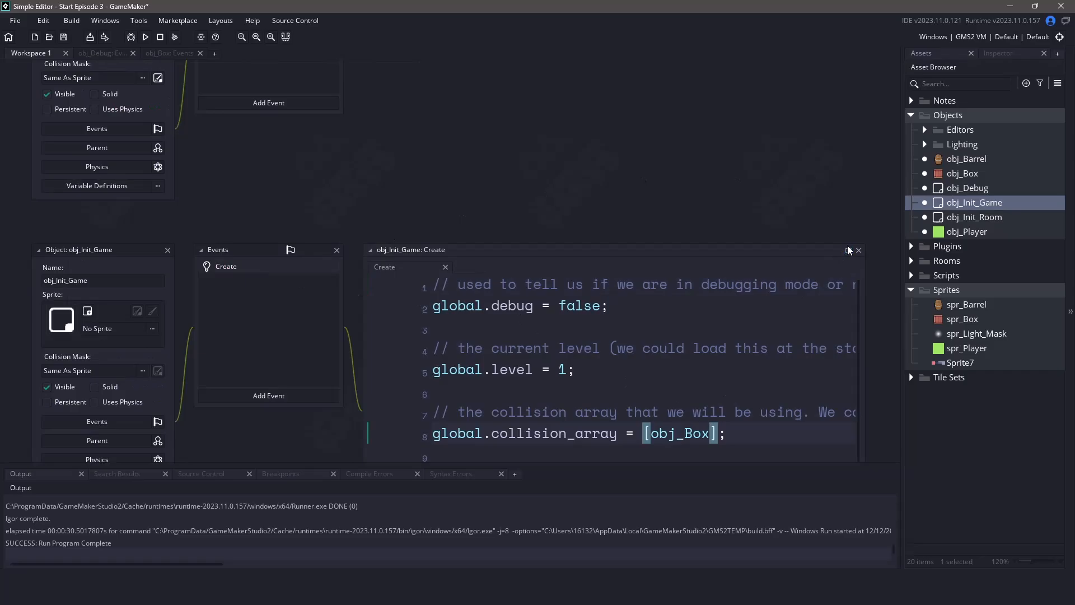
left_click(848, 250)
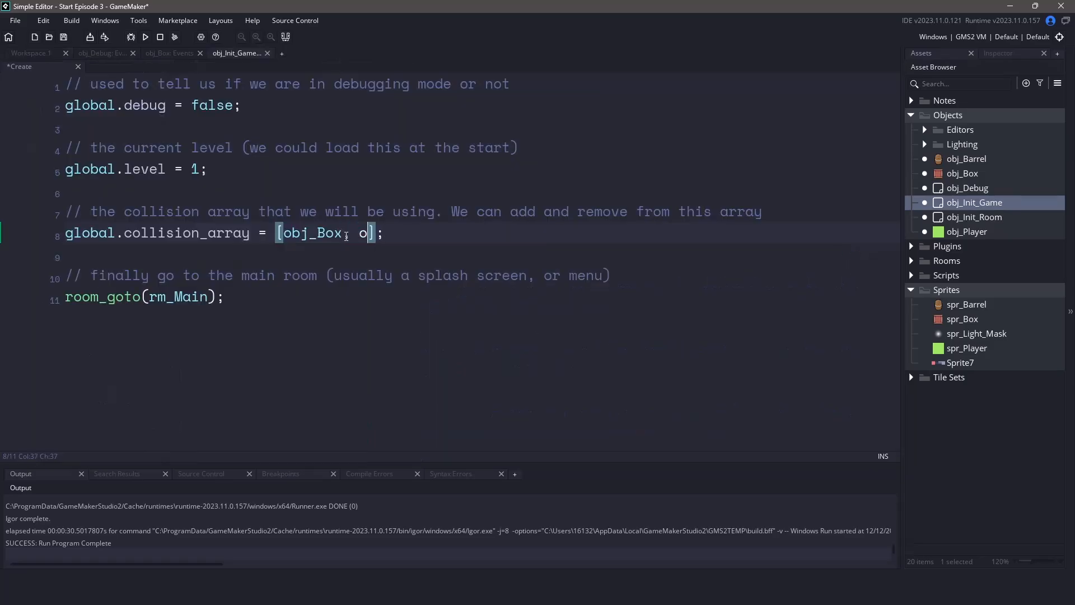
type("bj_Barrel")
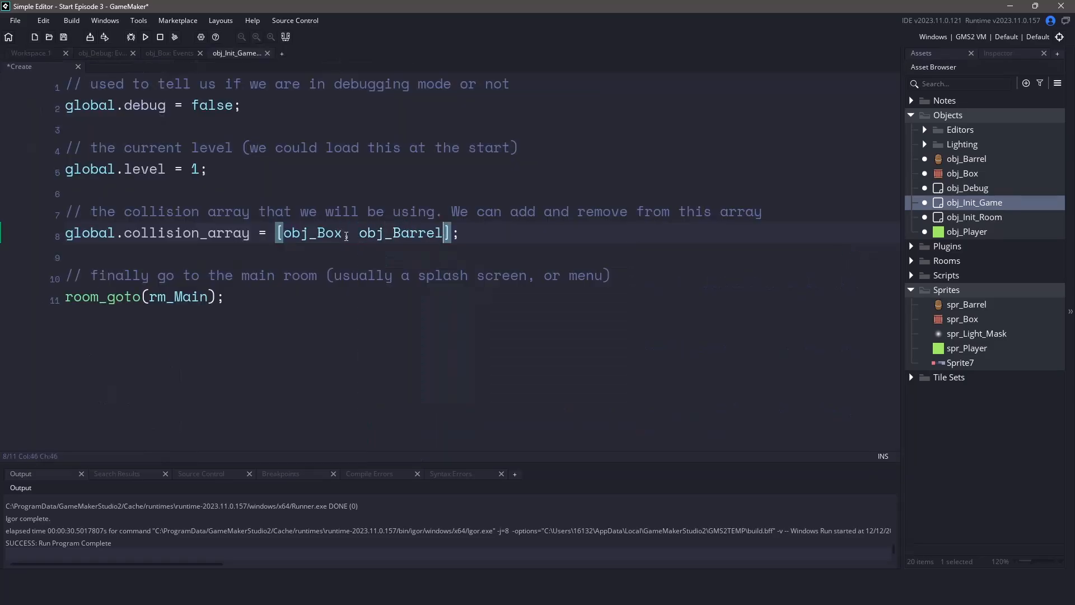
Paste a copy of the create obj_Box ui.button block into obj_Debug's Step as create obj_Barrel with selectable_index = 1.
type(",")
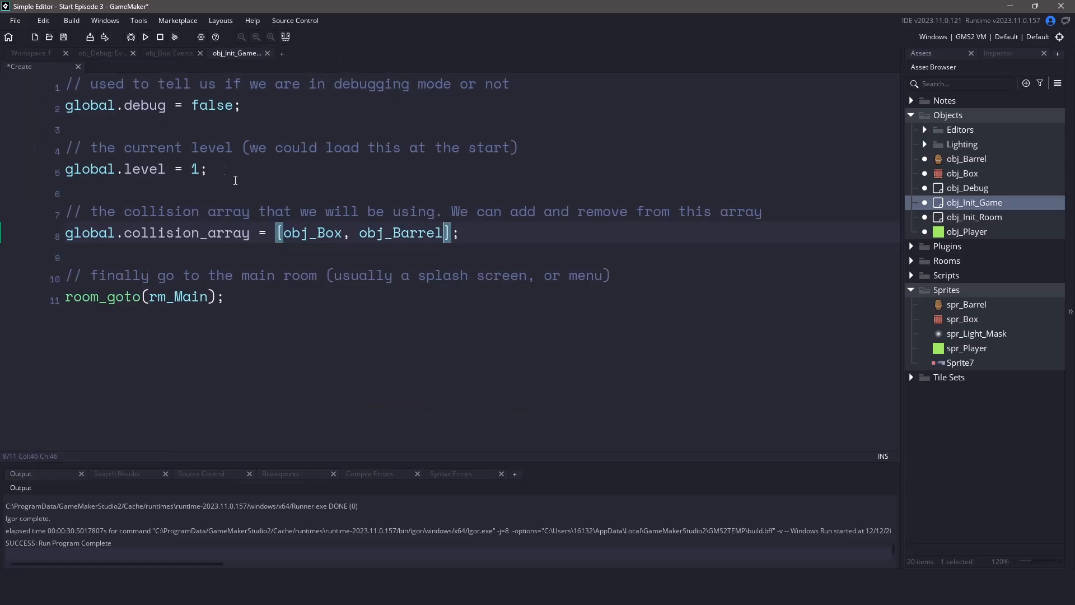
left_click(102, 53)
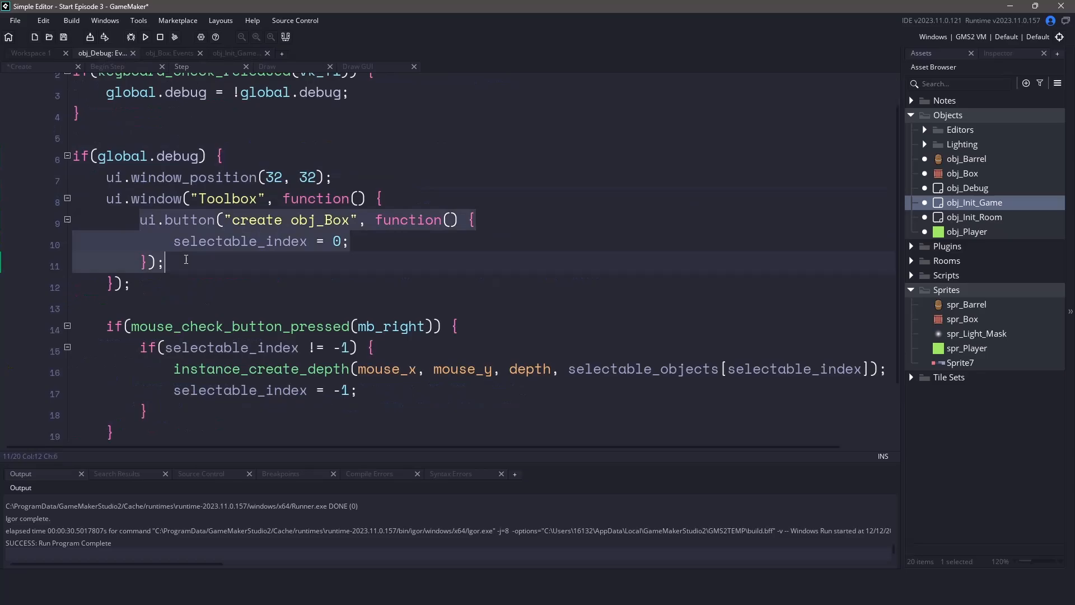
key("Ctrl+v")
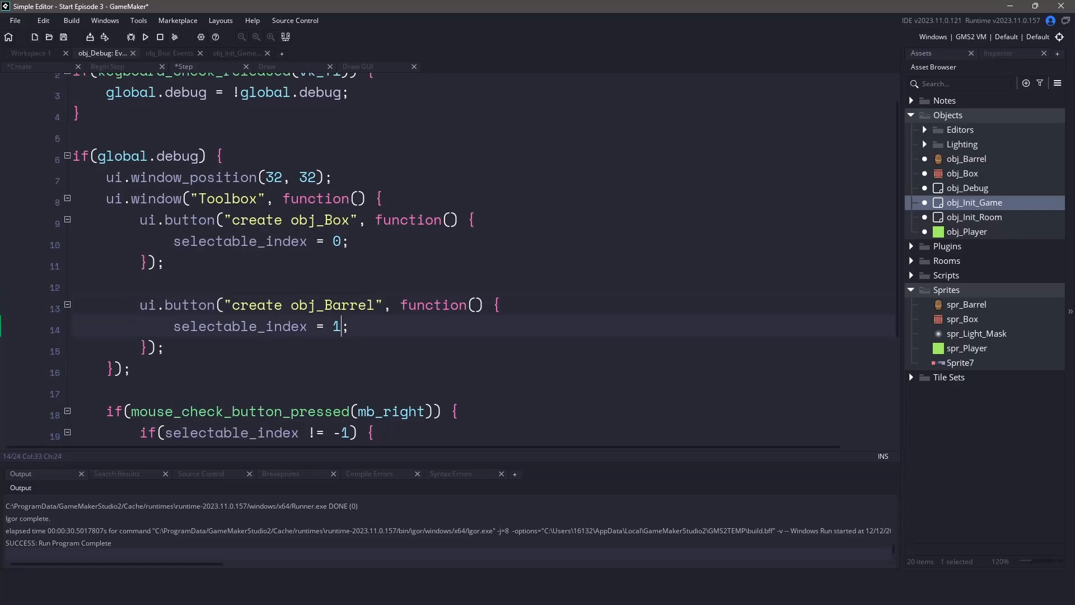
mouse_move(487, 276)
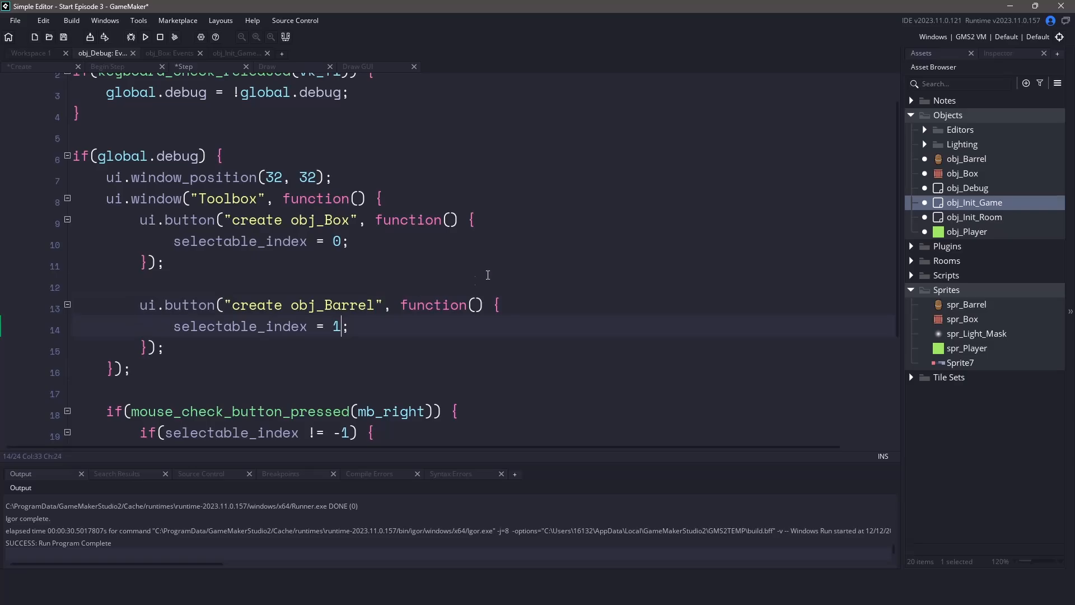
Add Step and Draw events to obj_Barrel next to its Create event.
double_click(967, 158)
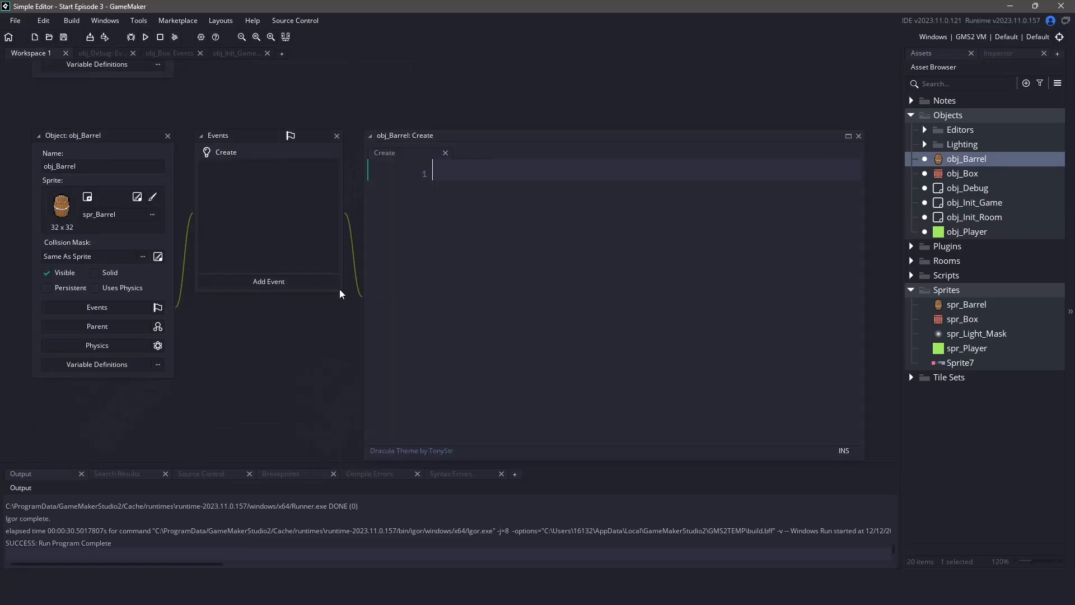
left_click(268, 281)
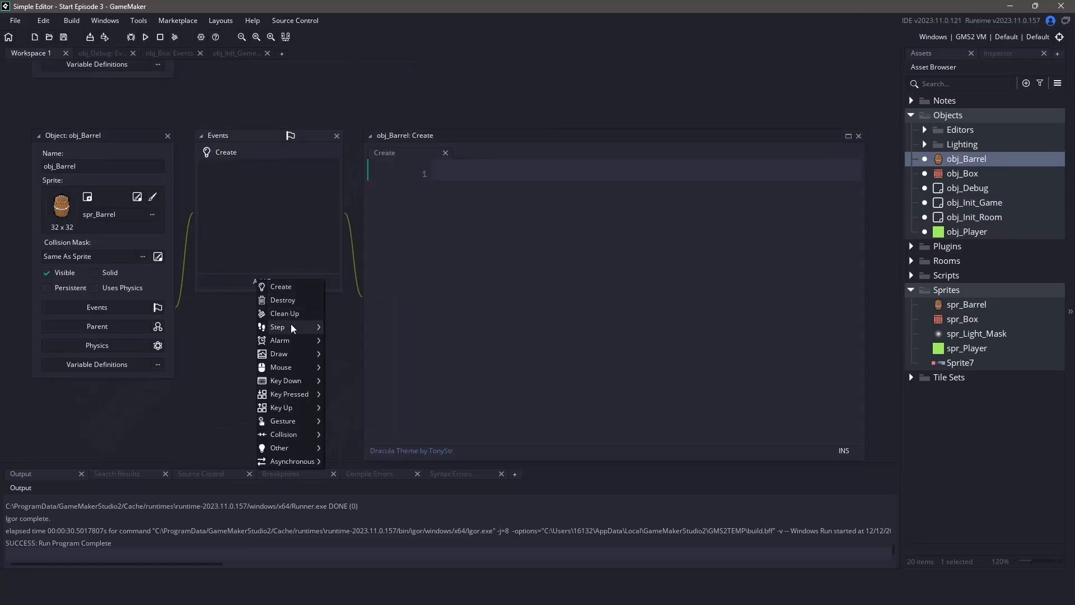
left_click(278, 326)
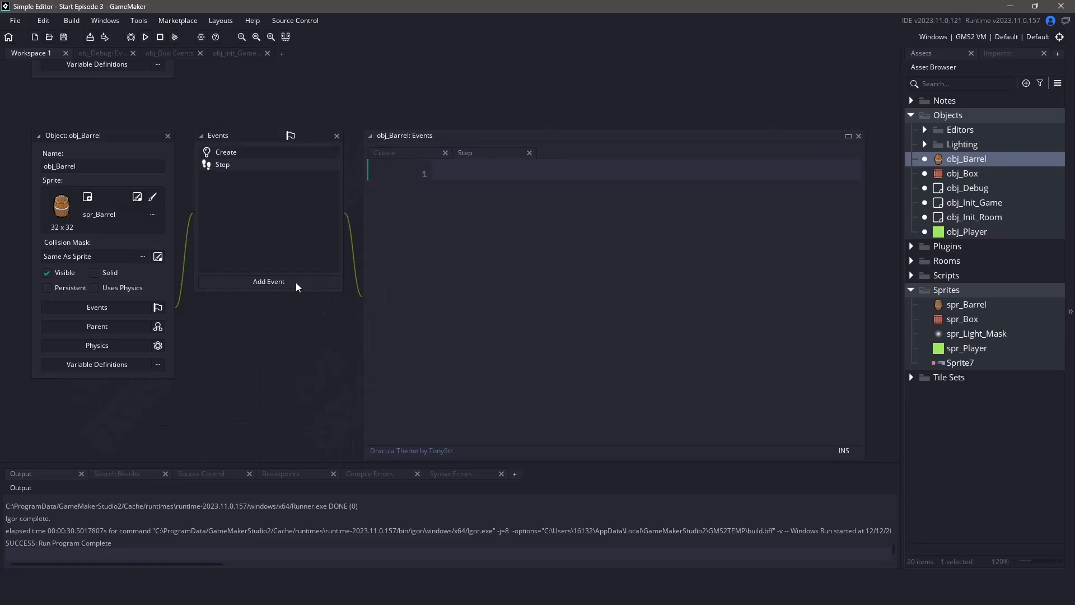
left_click(268, 281)
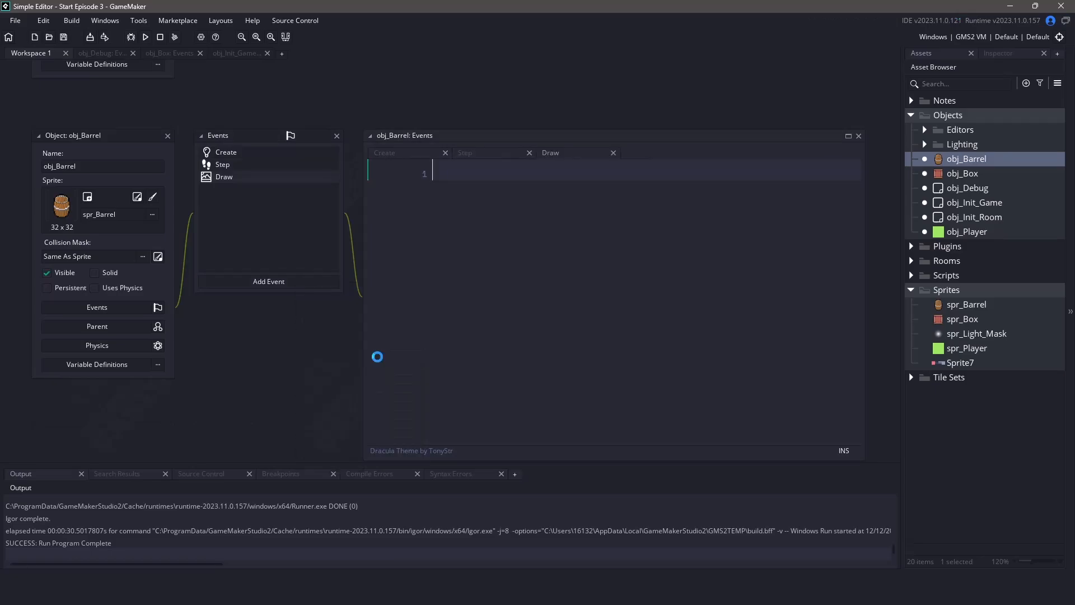
mouse_move(836, 147)
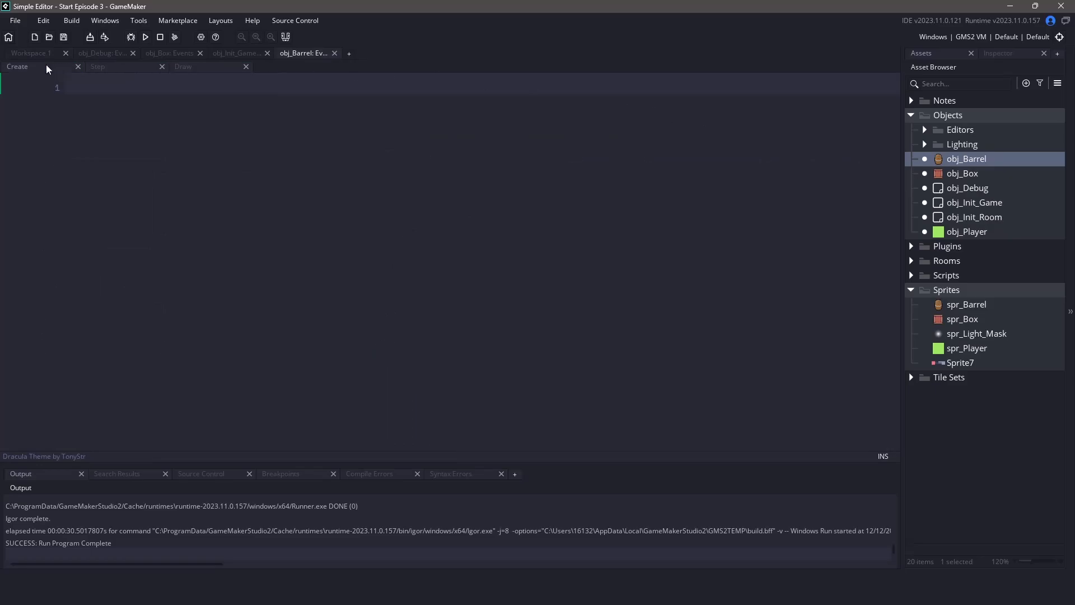
mouse_move(280, 151)
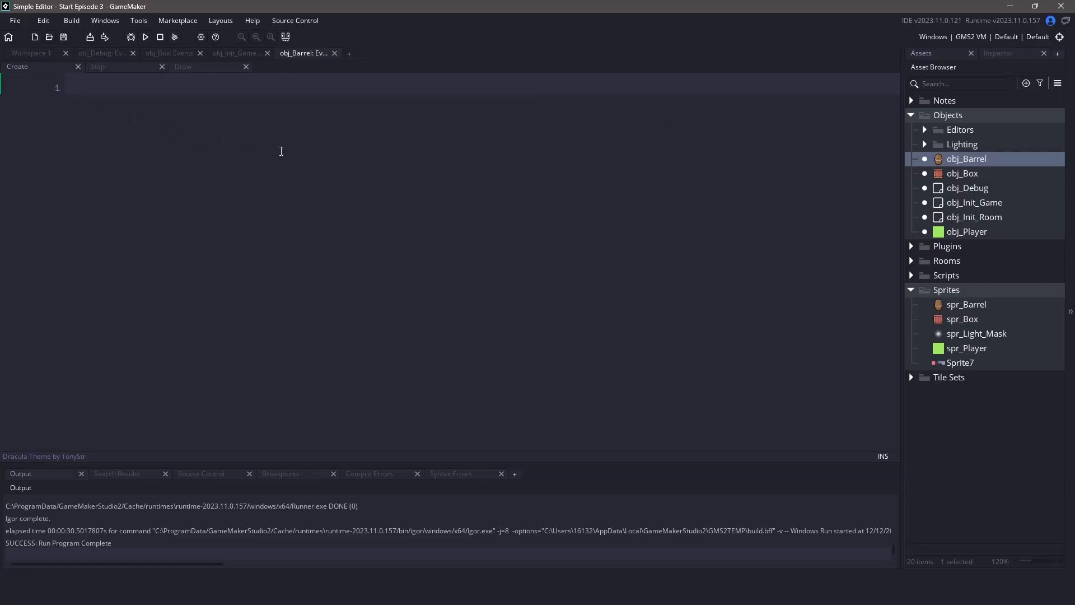
Write the global.debug right-click check that sets debug_selected when the mouse is near the barrel.
type("debug_select")
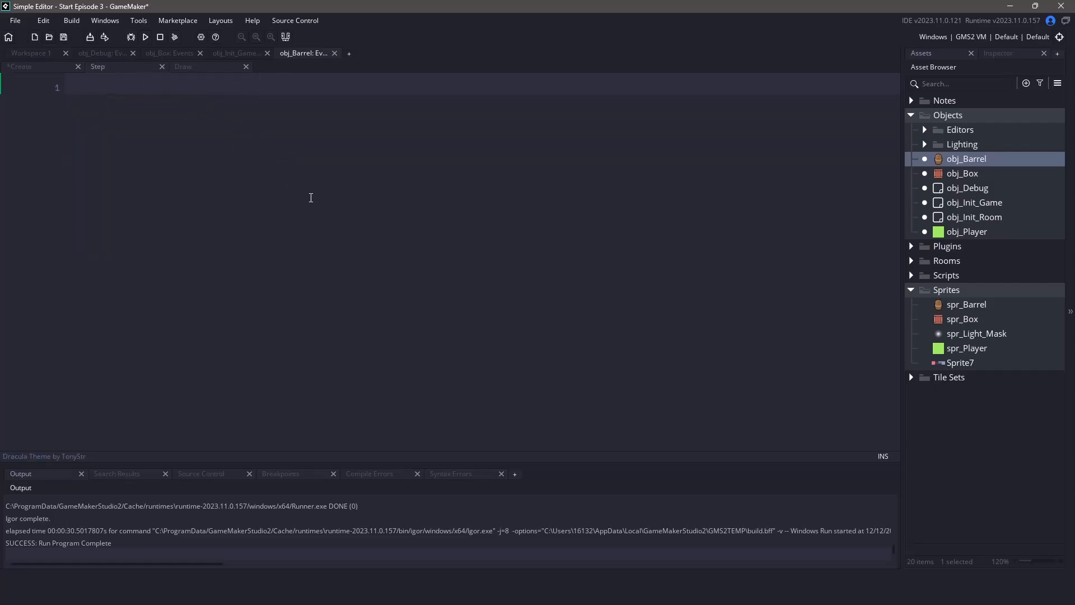
type("if(global.debug == true) {")
type("if(mouse")
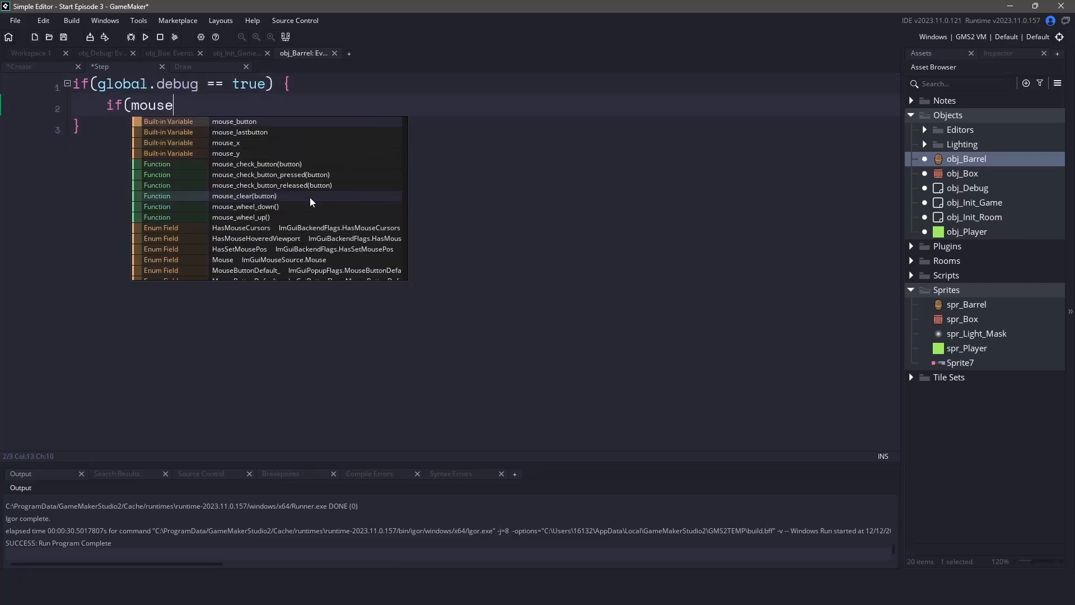
left_click(270, 175)
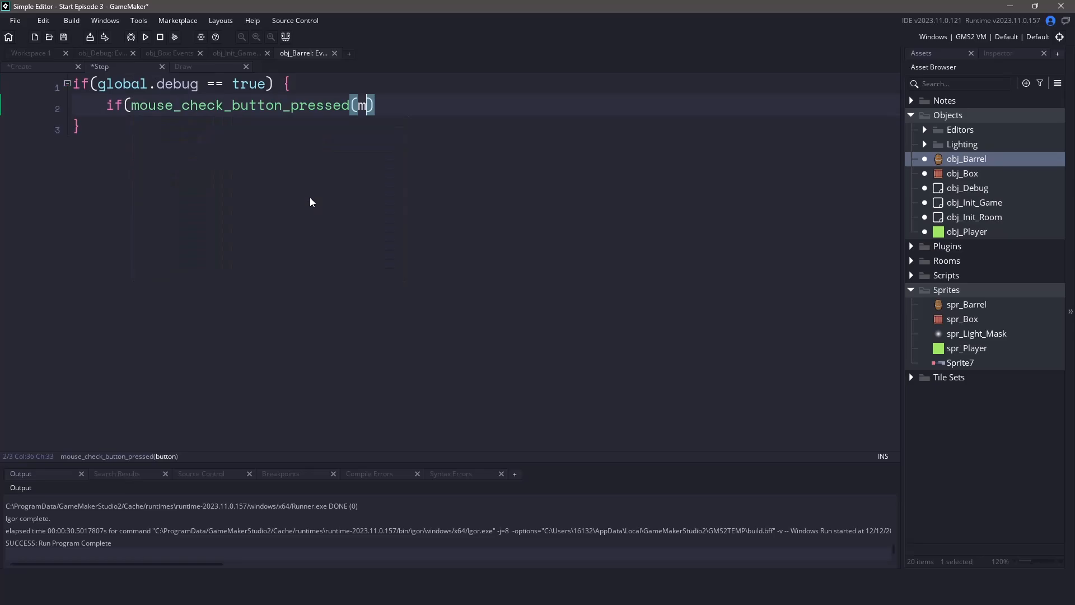
type("b_right)) {")
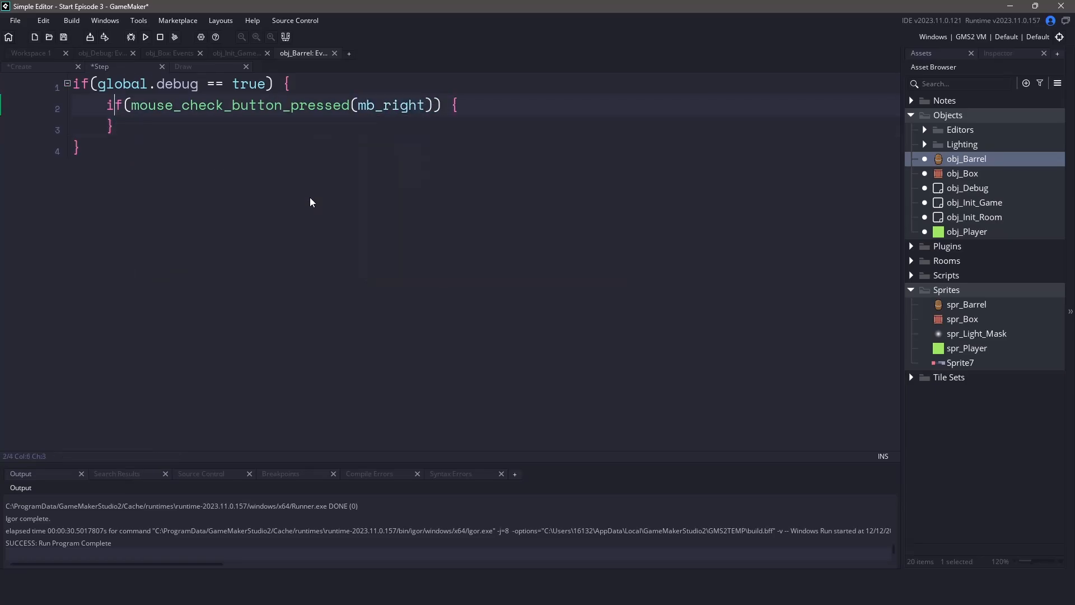
type("if(distance_")
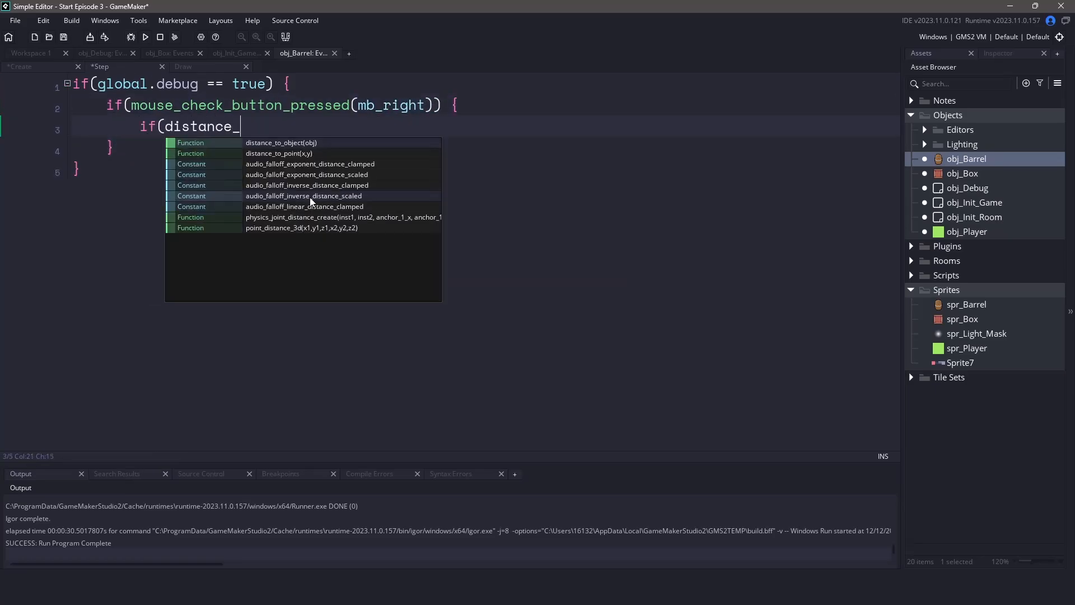
type("distance_to_point(mouse_x, mouse_y) < 16) {")
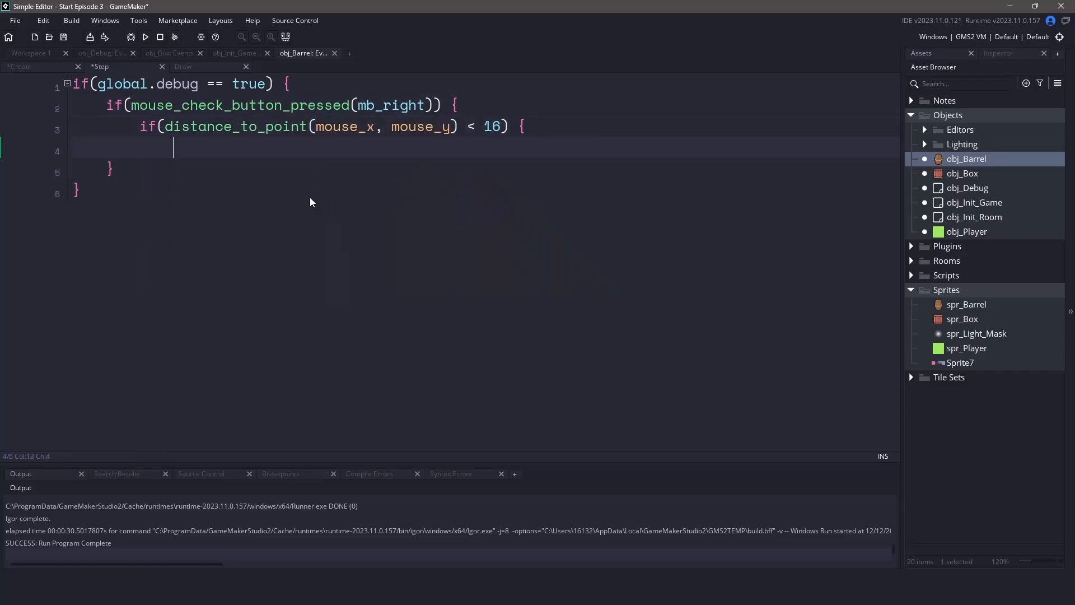
type("debug_selected = true;")
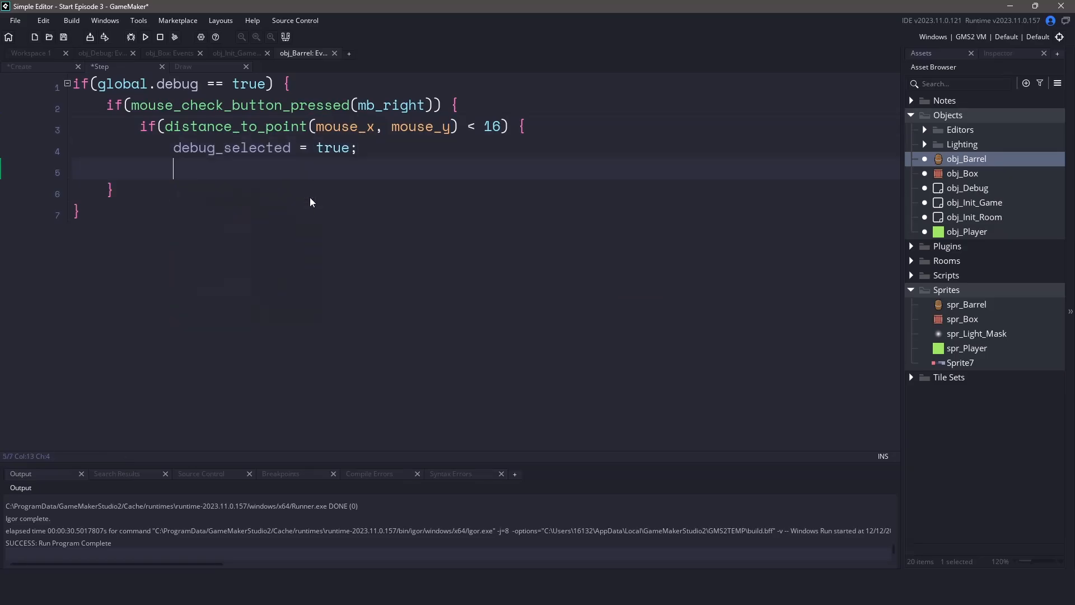
Reset debug_selected to false beforehand and make the selected barrel follow mouse_x/mouse_y while right button is held.
key("Return")
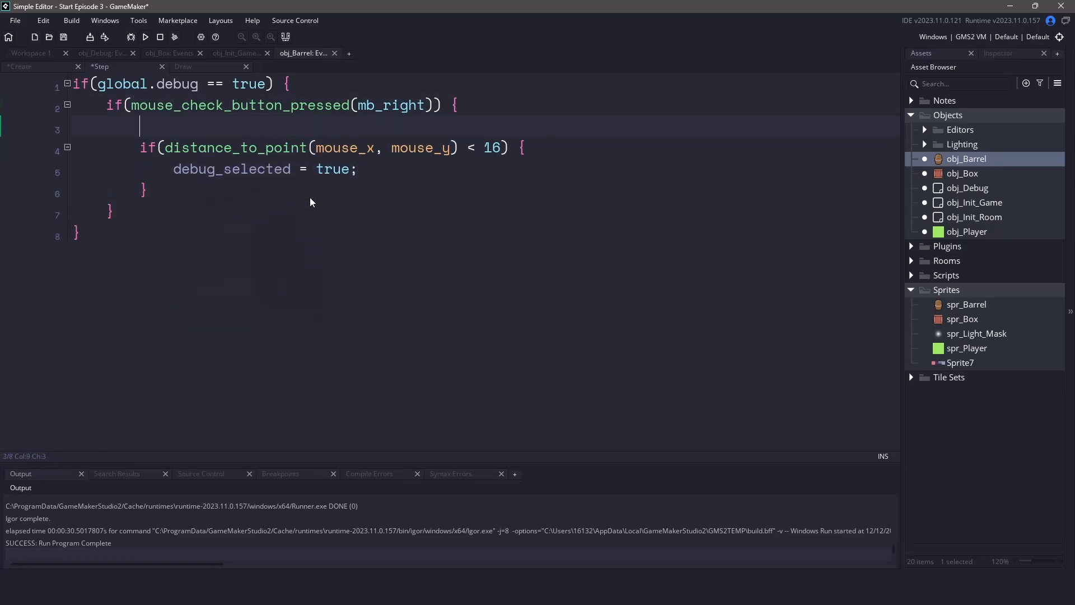
type("debug_selected = false;")
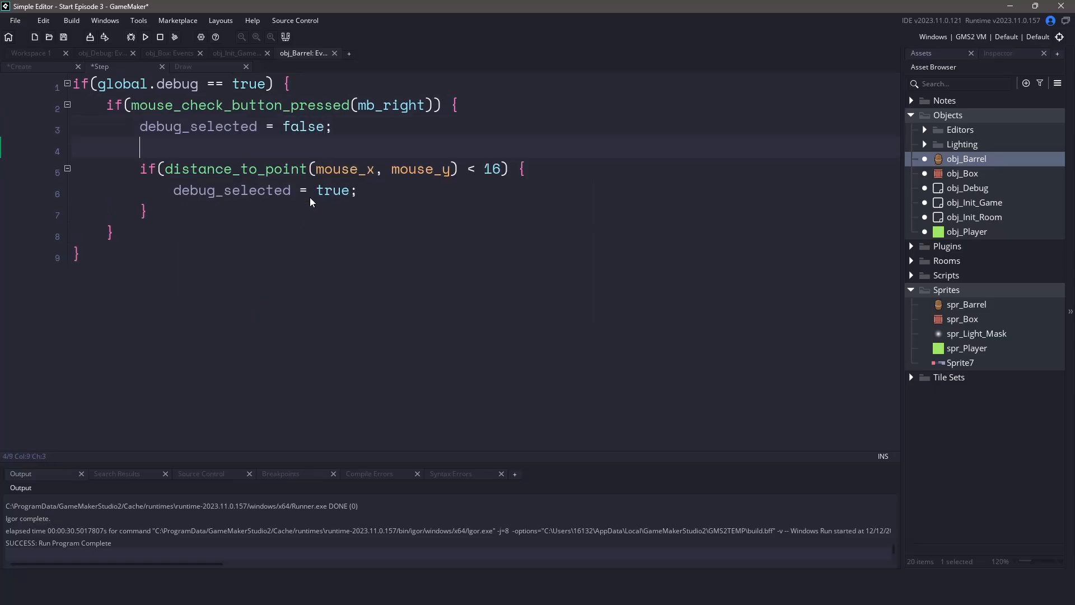
type("if(debug_selected == true) {")
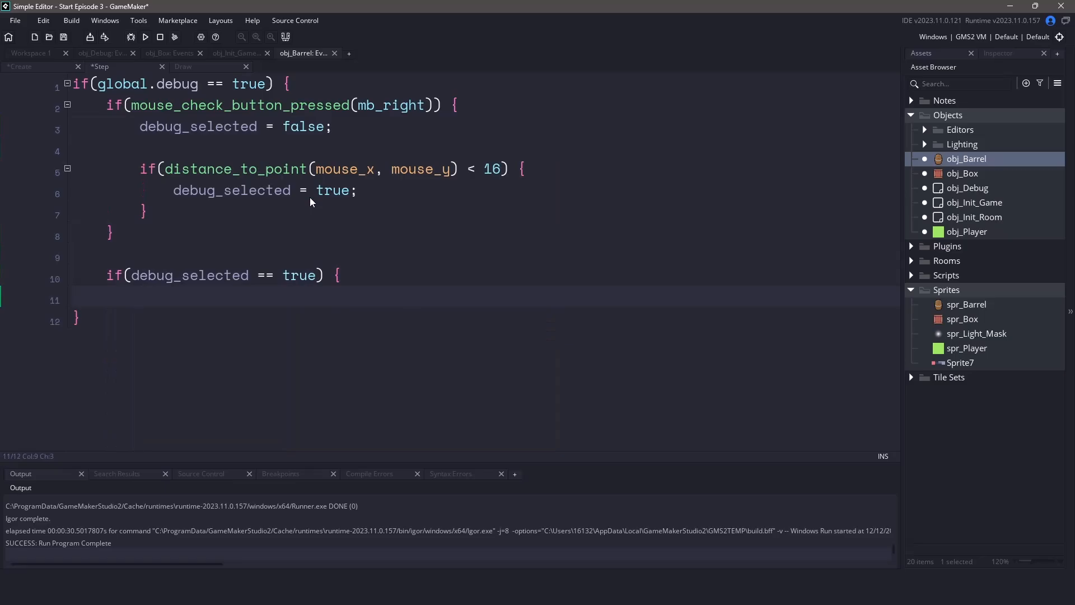
type("if(mouse_check_button(mb_right)) {")
type("y =")
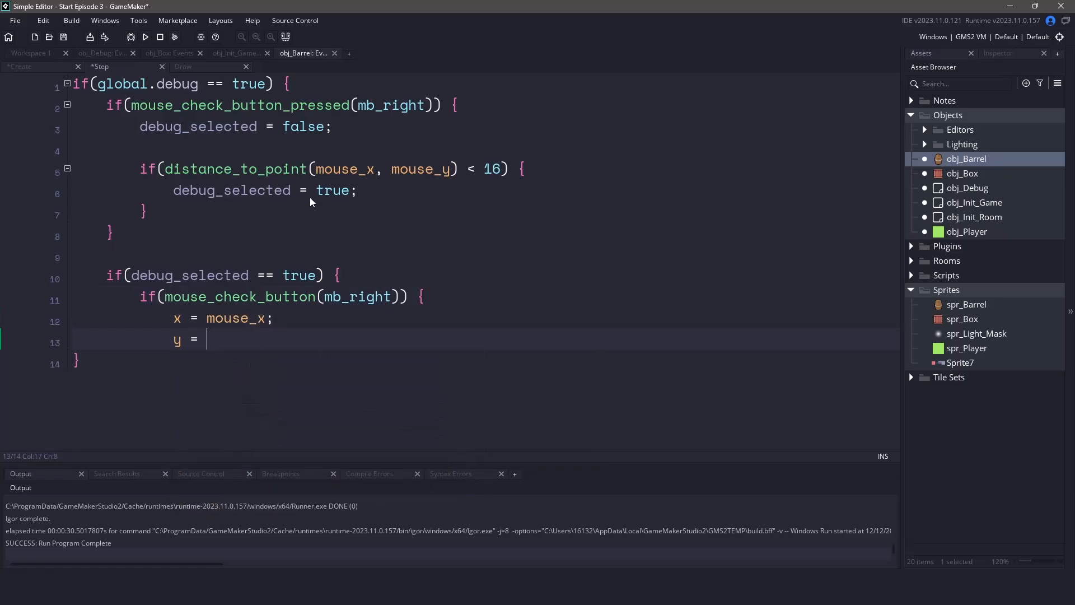
type("mouse_y;")
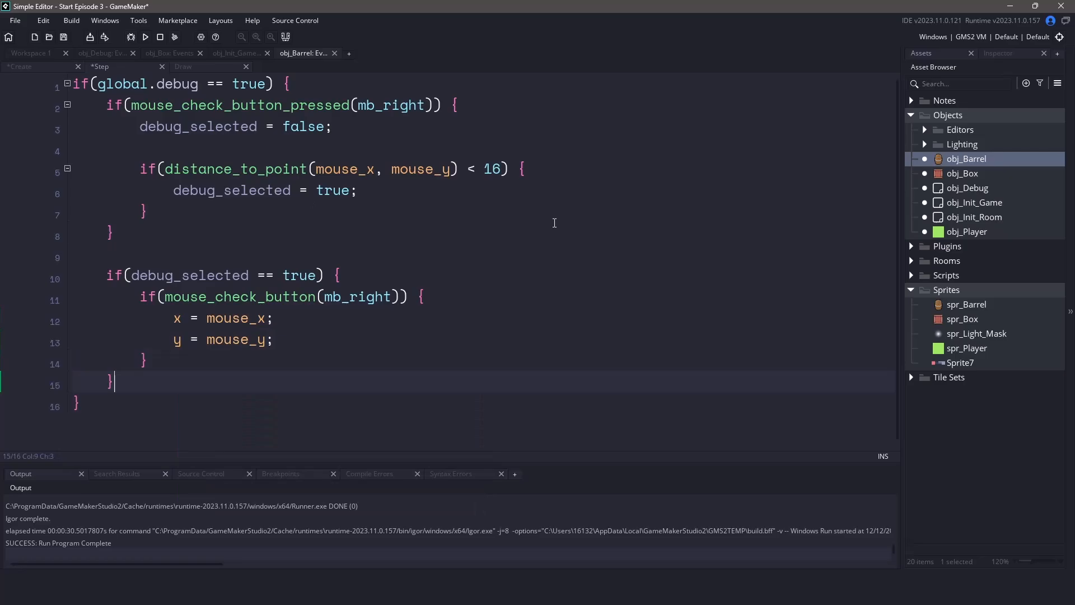
left_click(183, 66)
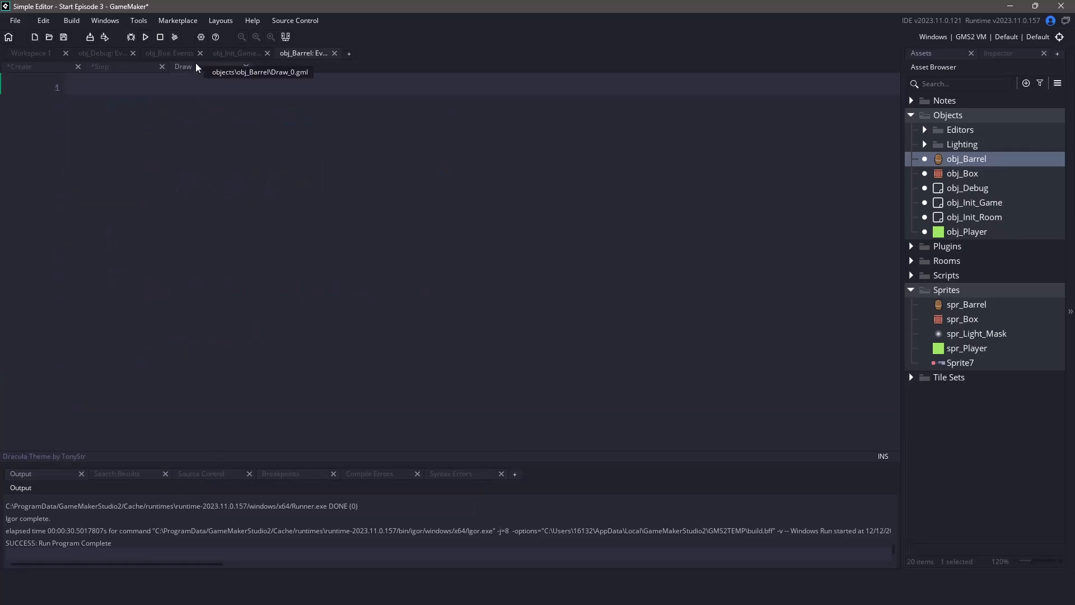
Draw the barrel with draw_sprite_ext tinted c_lime when debug_selected, else draw_self(), and run the game.
type("if(debug_selected == true) {")
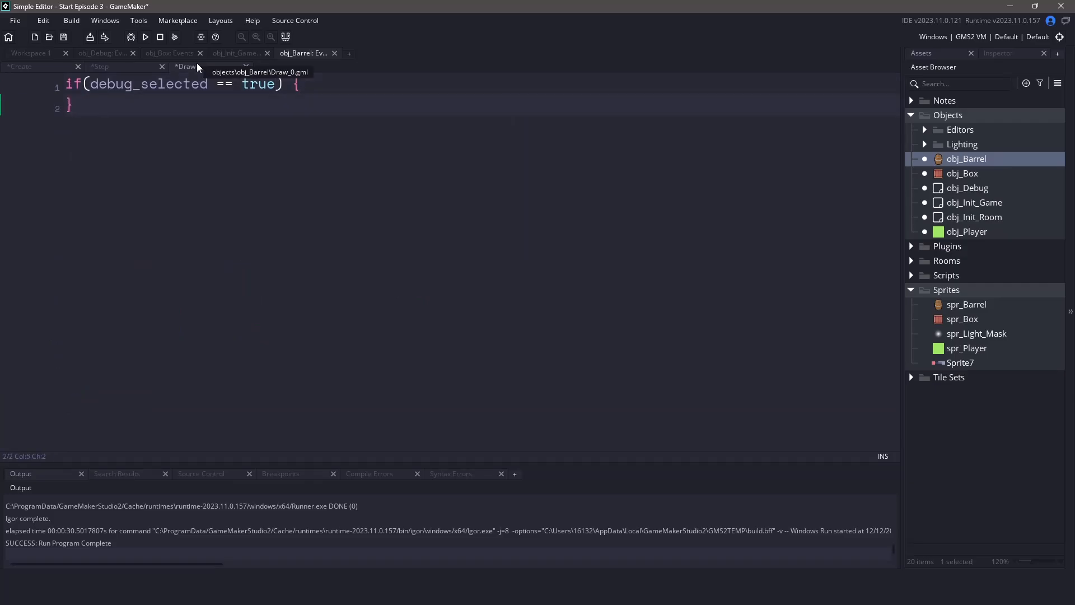
type("draw_spr")
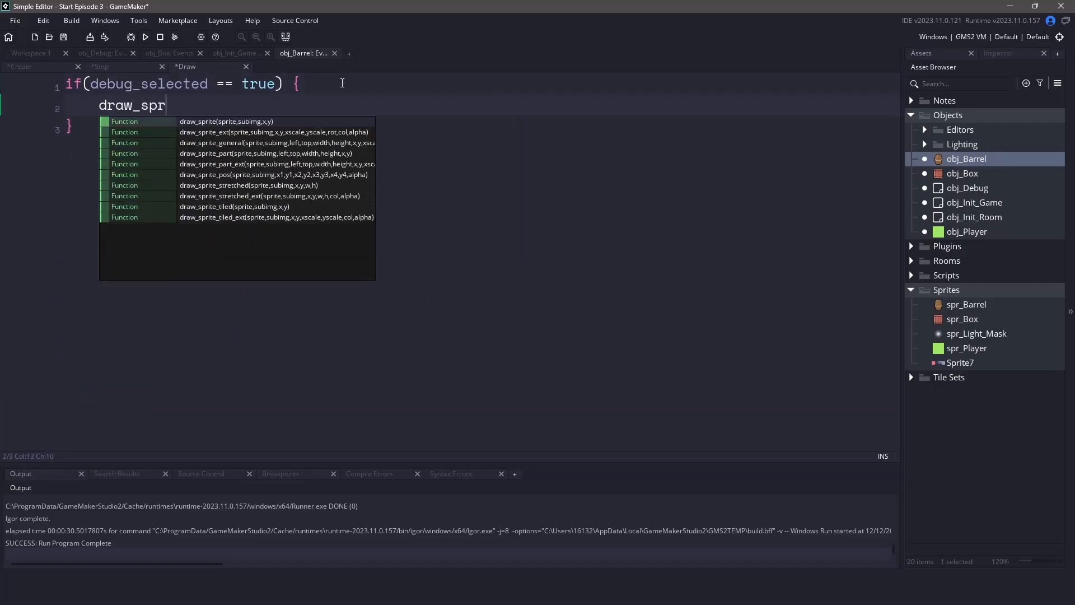
type("ite_ext(sprite_index, image_index, x")
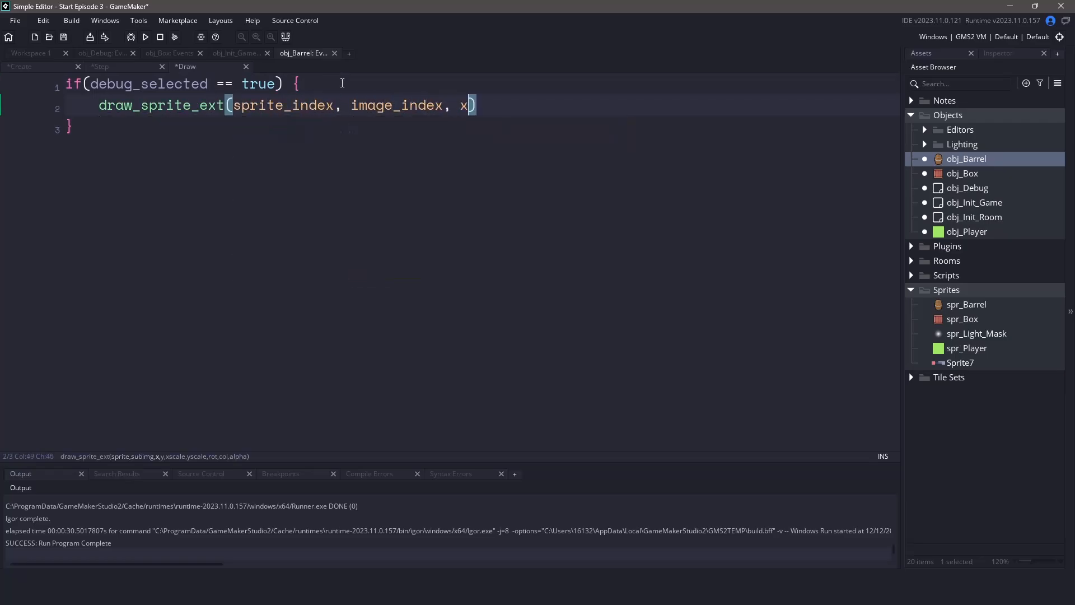
type(", y, image_xscale, image_yscale,")
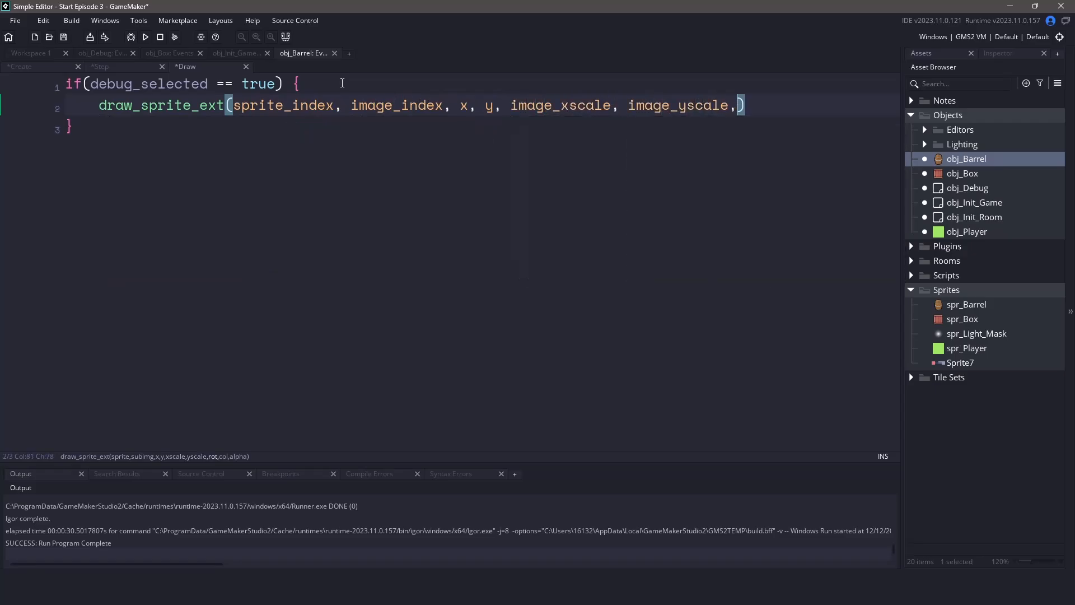
type("image_angle,")
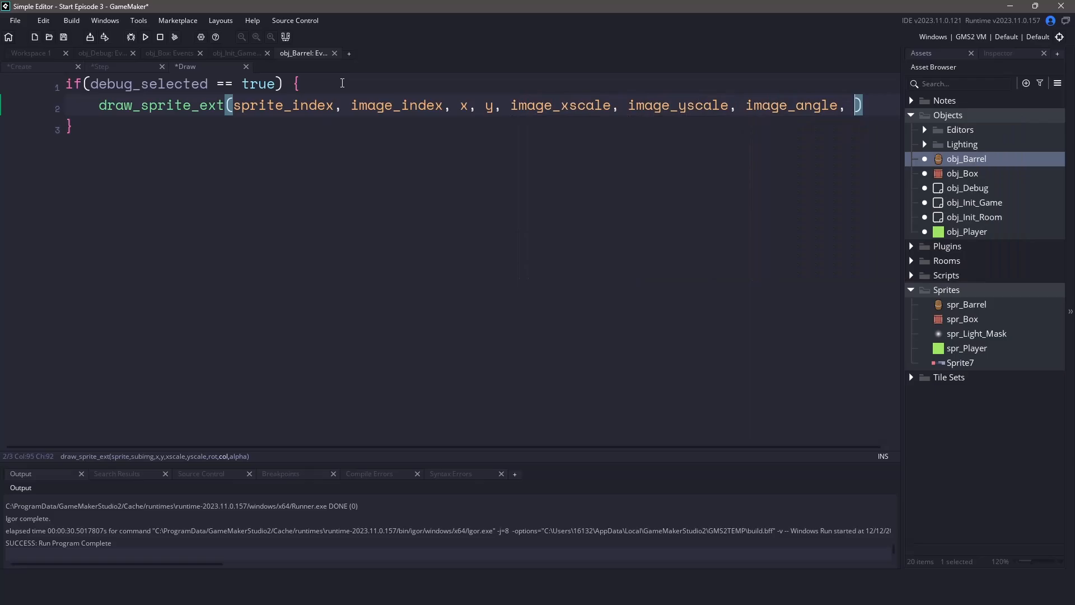
type("c_lime,")
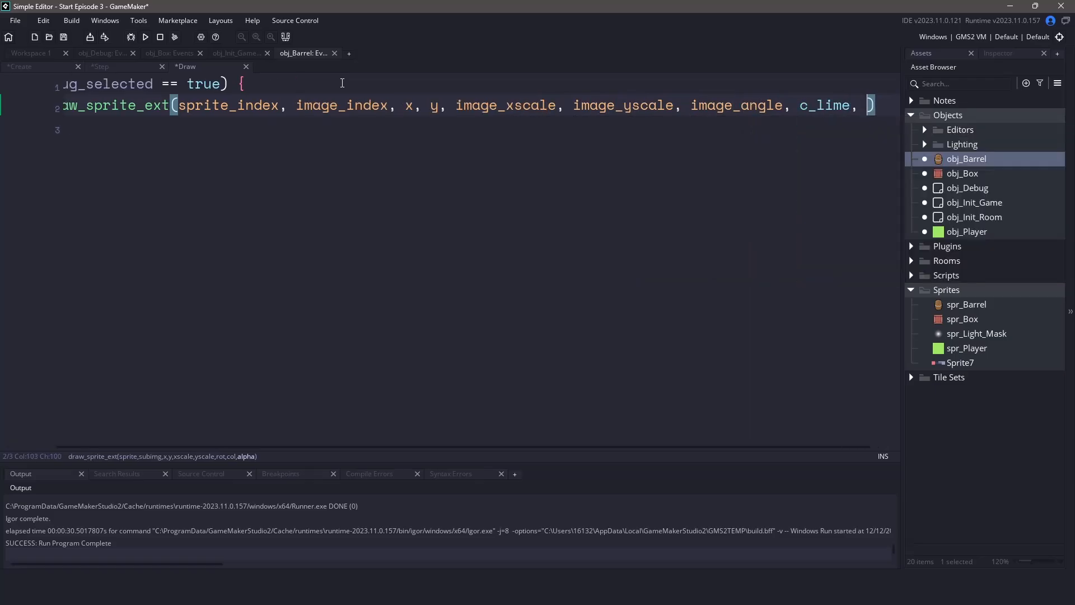
type("image_alpha);")
left_click(473, 128)
type("} else {")
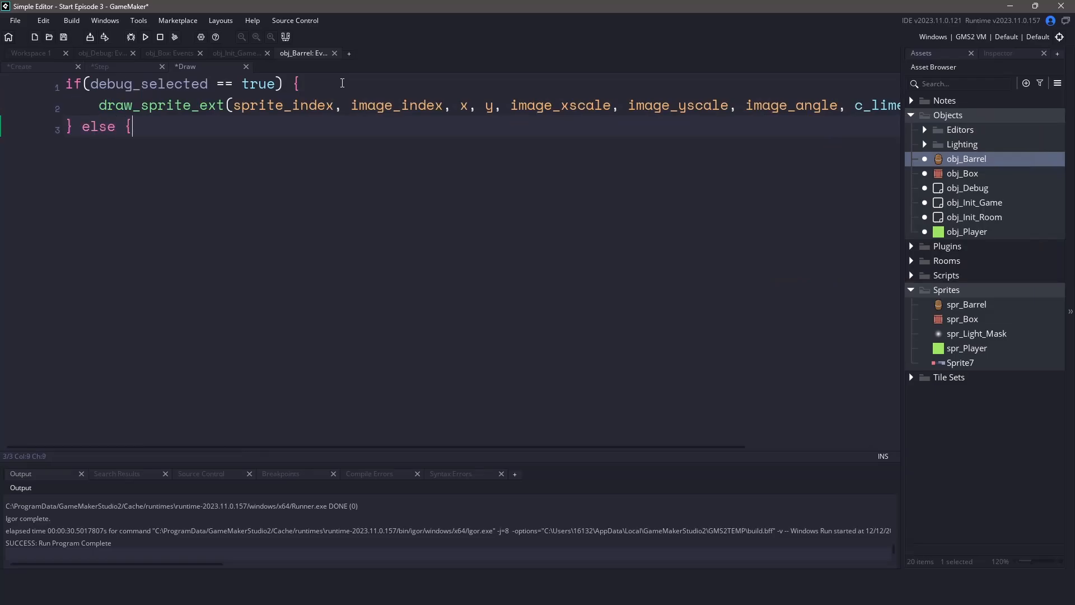
type("draw_self();")
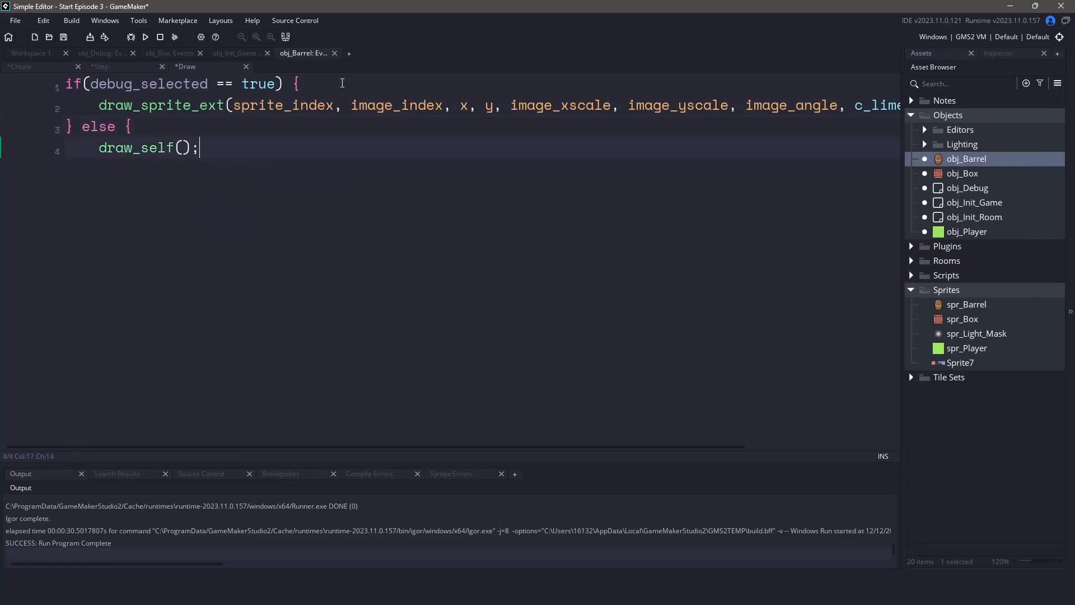
left_click(144, 37)
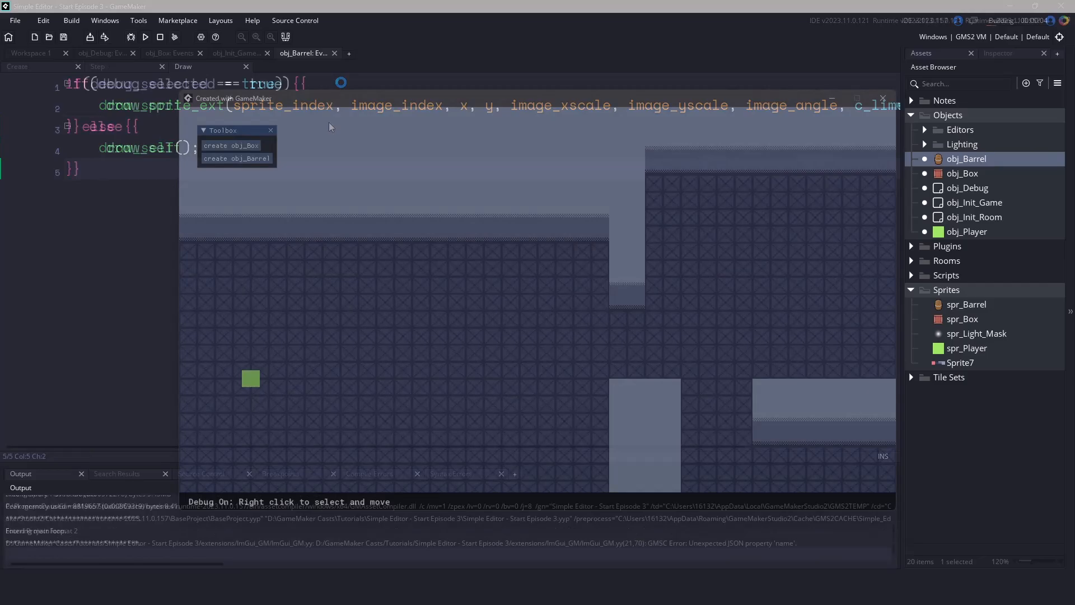
Spawn a box and a barrel from the Toolbox, then right-click boxes to select and drag them, tinting them lime.
left_click(236, 158)
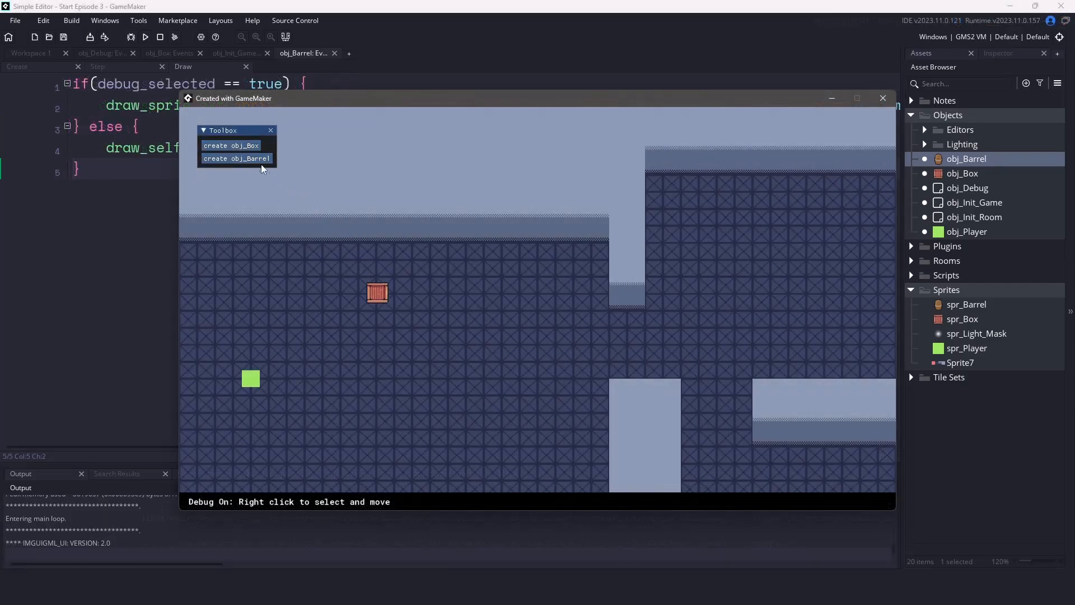
left_click(237, 158)
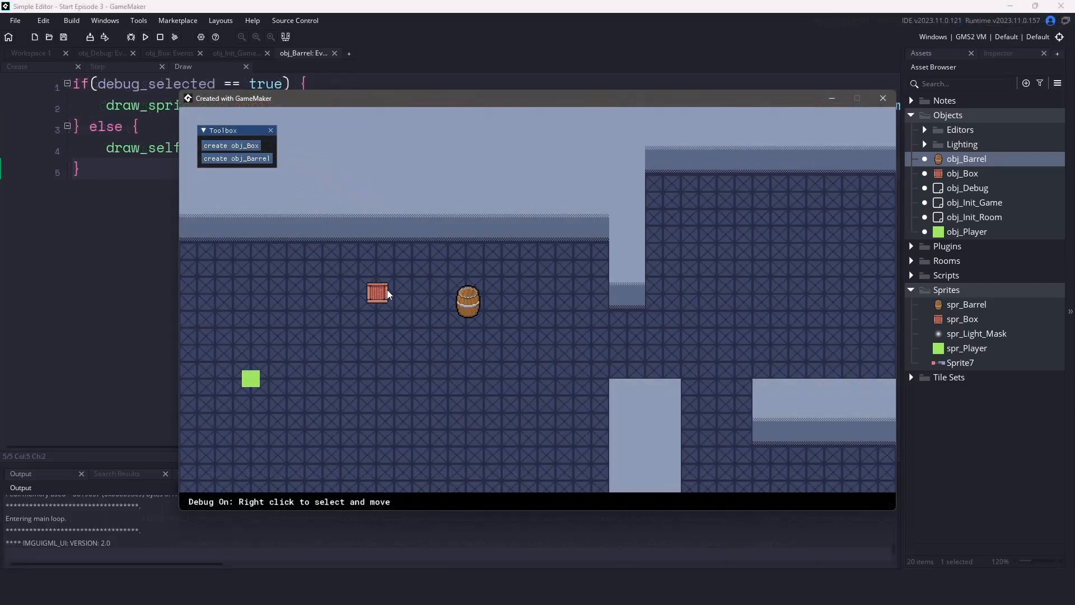
right_click(377, 293)
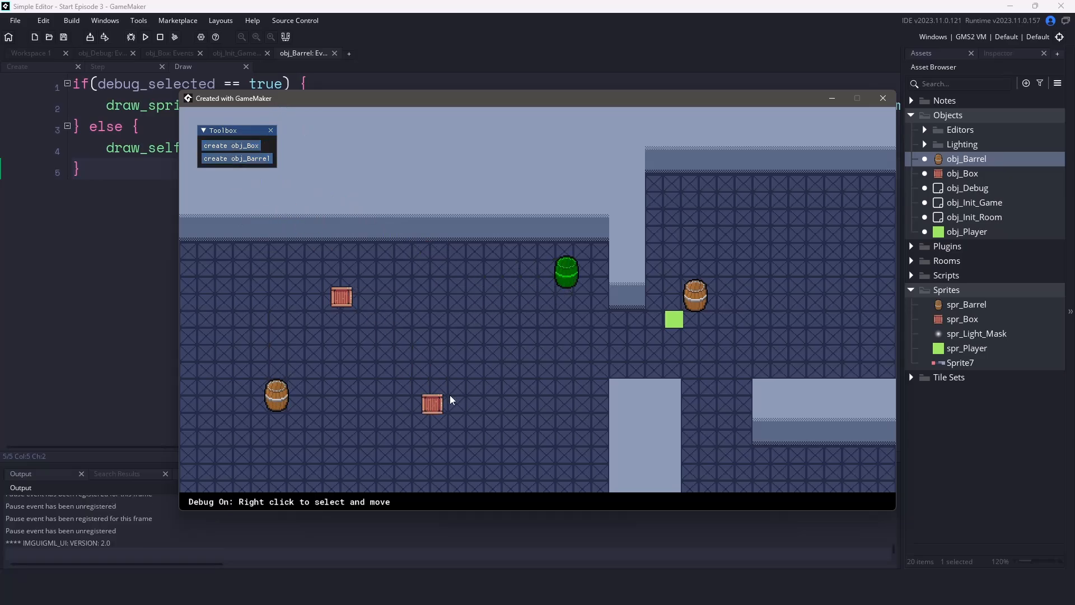
right_click(569, 389)
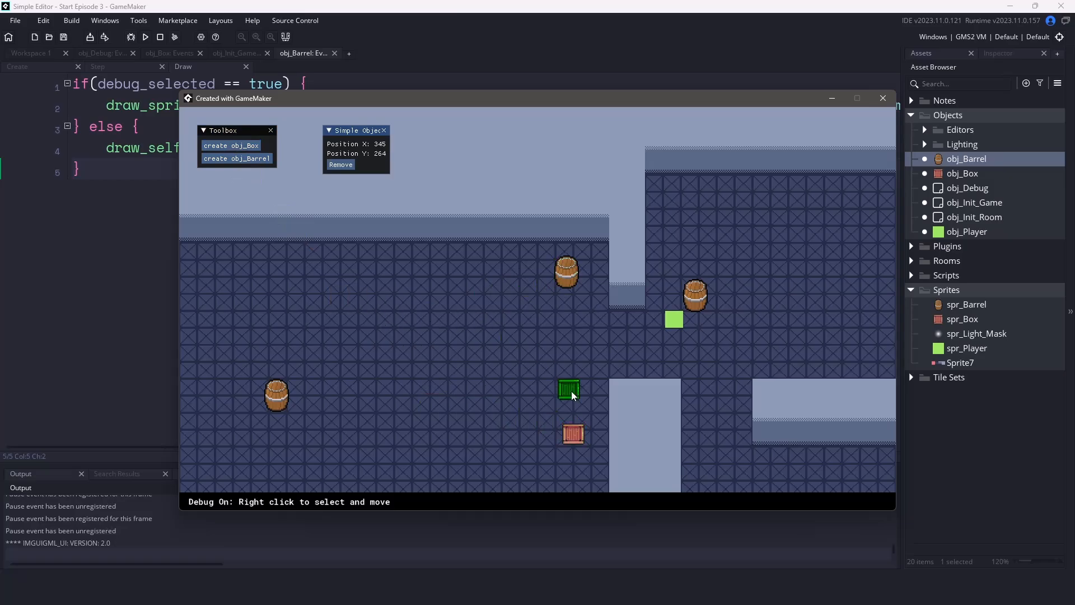